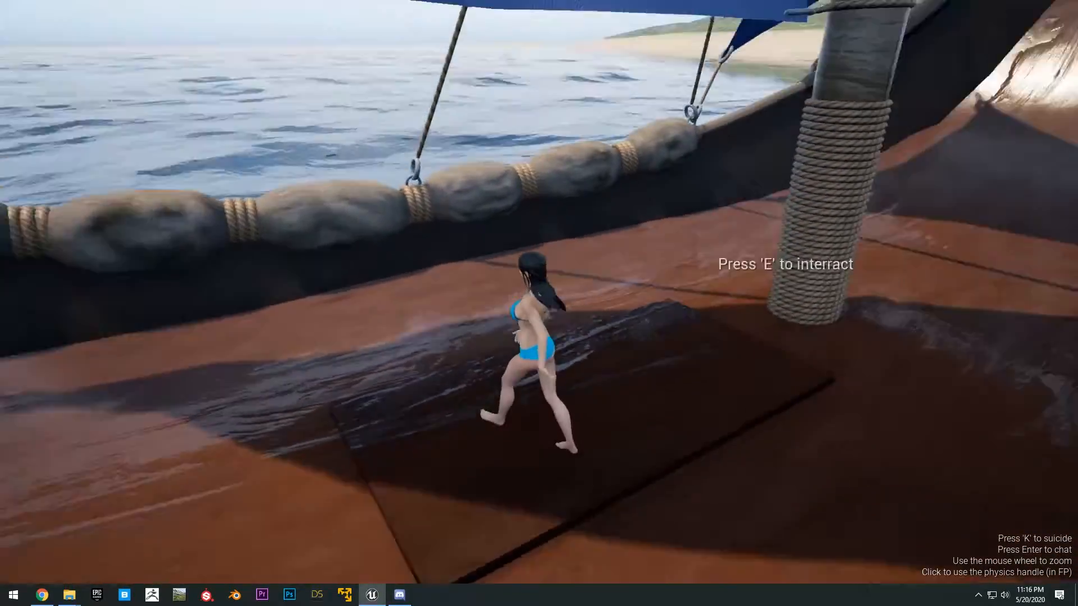
- Check the OceanProject repository's branch list and its Clone or download options
key(e)
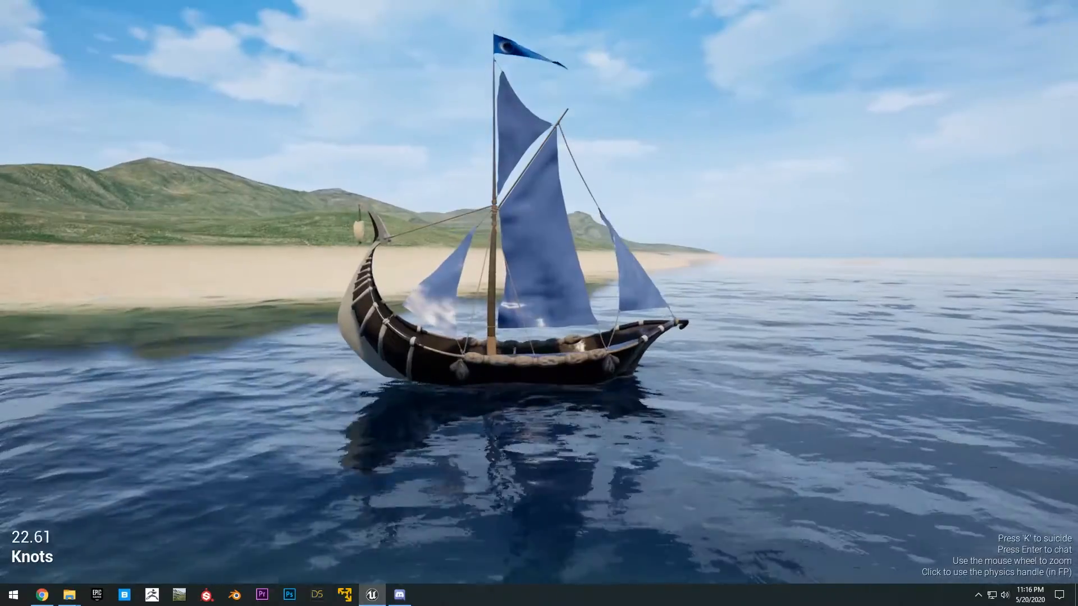
click(40, 594)
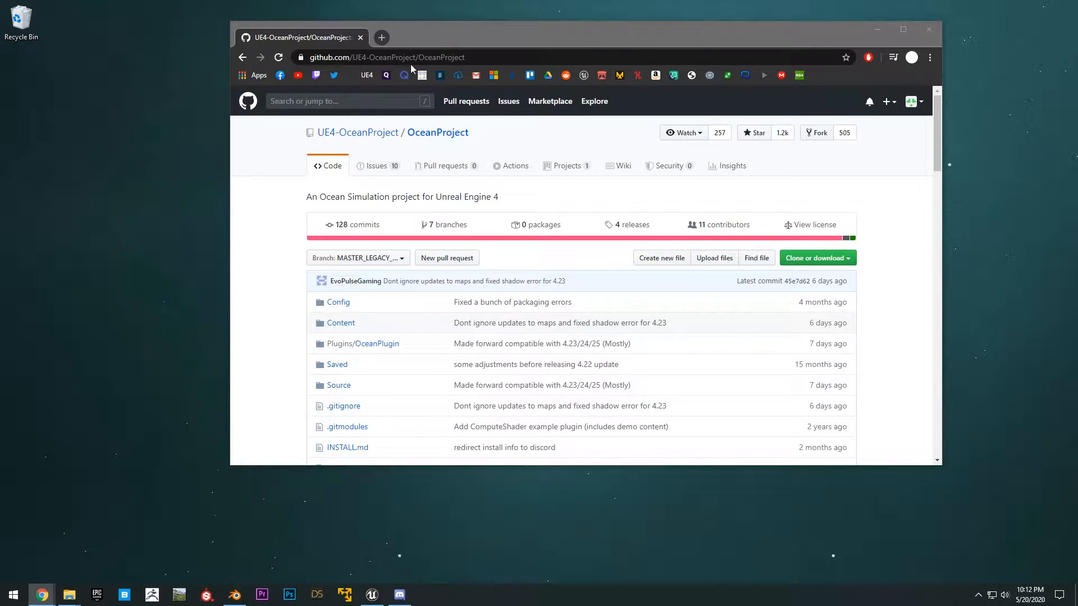
click(355, 258)
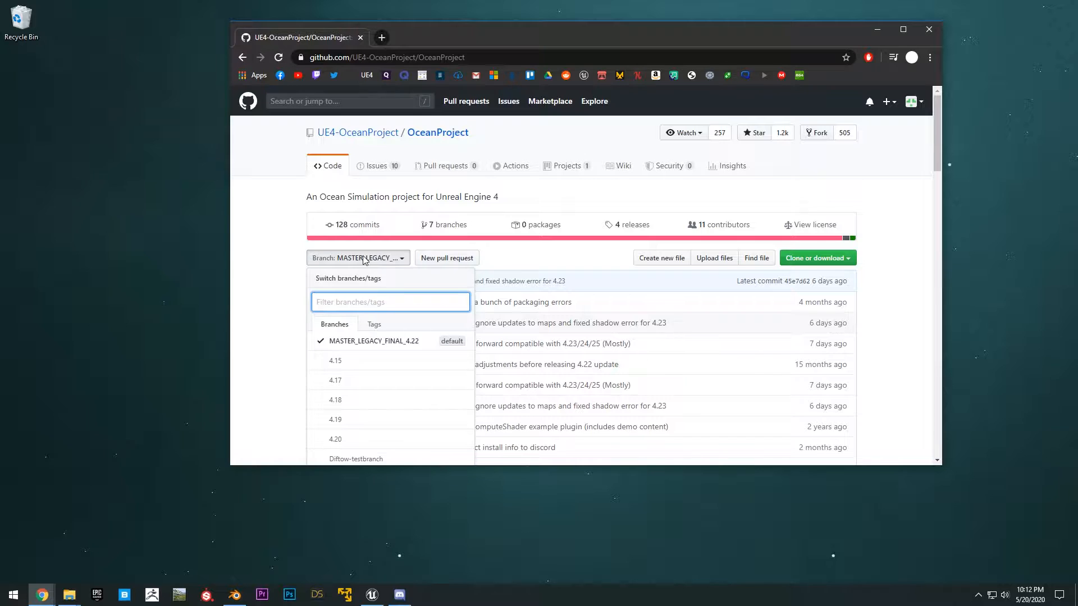
mouse_move(410, 347)
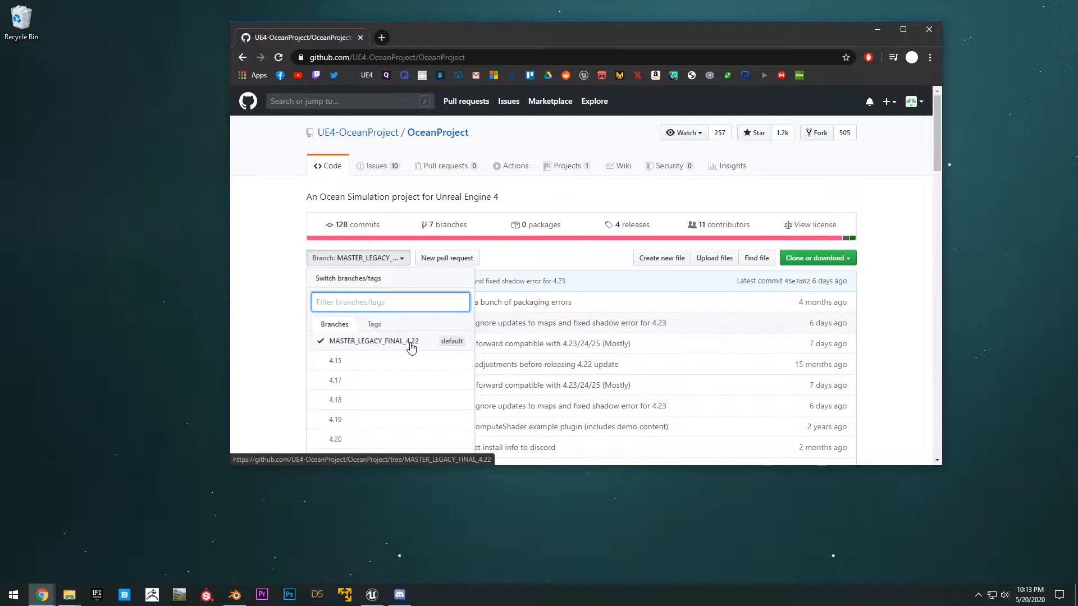
mouse_move(408, 331)
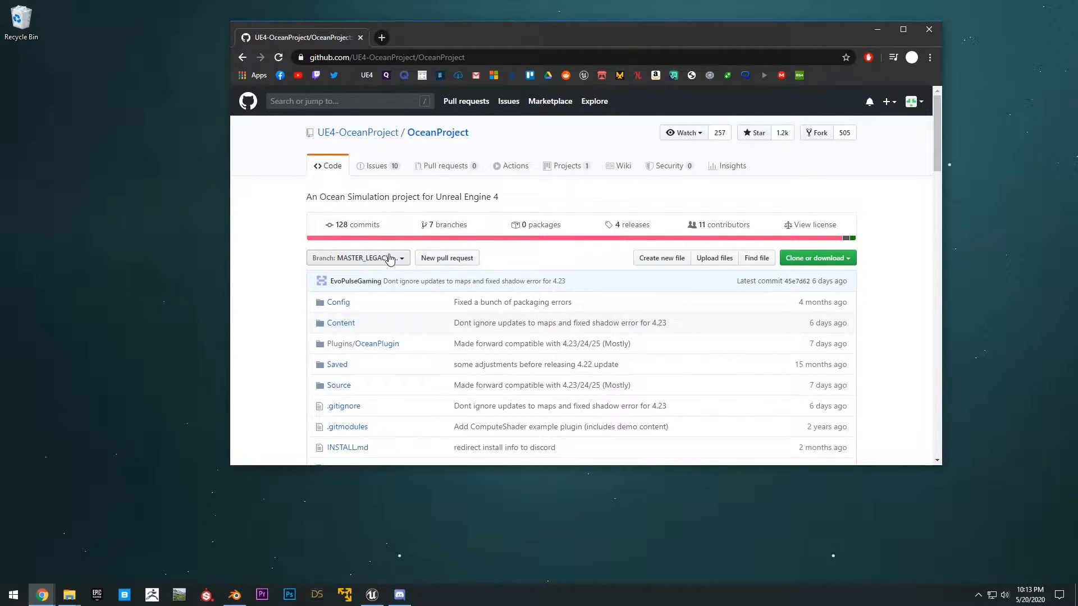
click(816, 258)
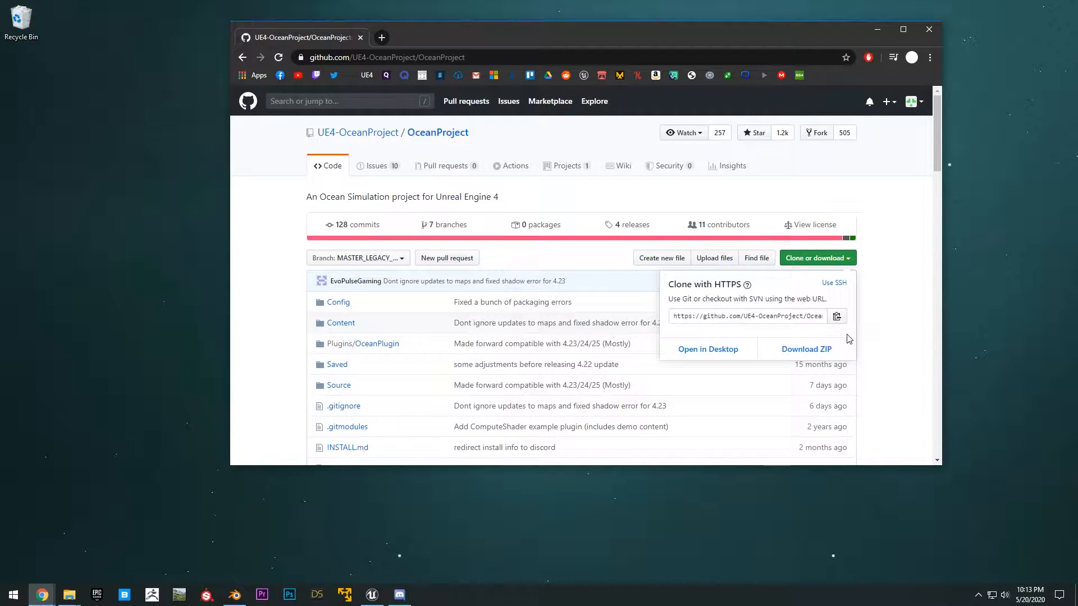
mouse_move(877, 355)
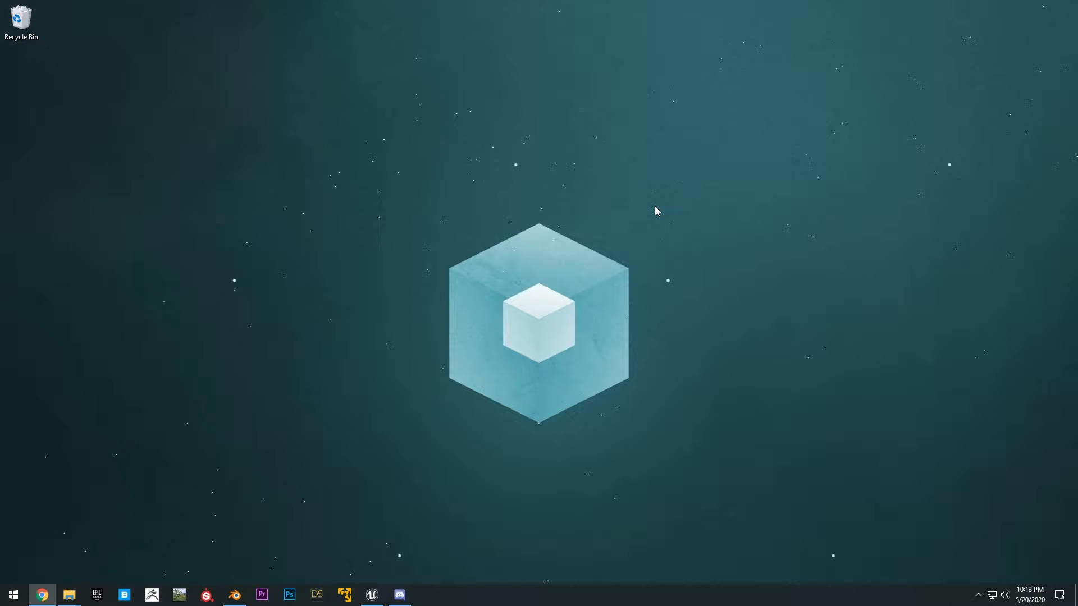
mouse_move(679, 196)
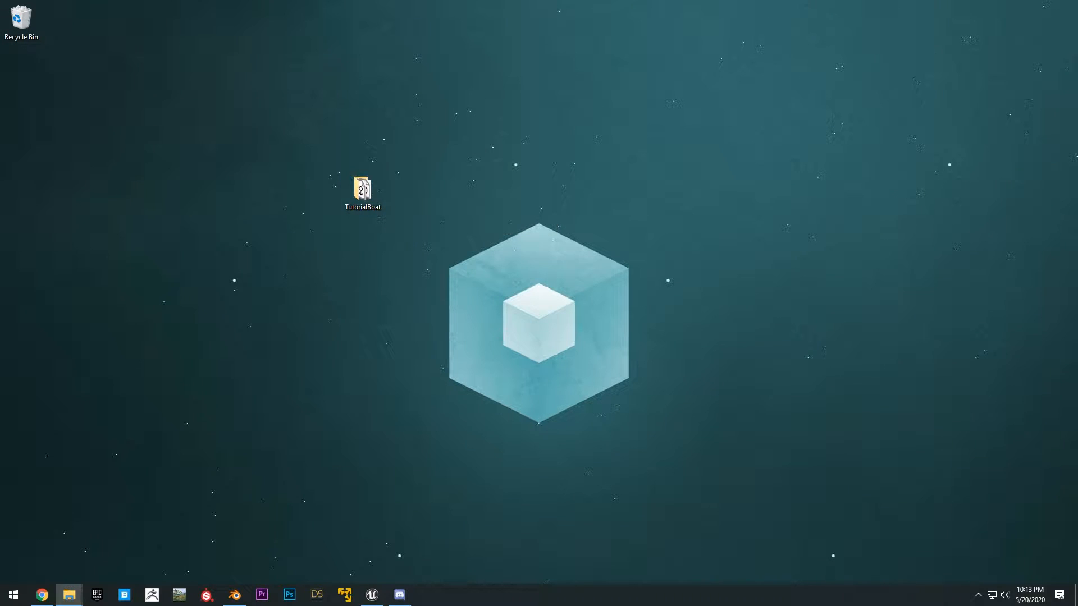
- Open the downloaded TutorialBoat files to load tutorialboat.blend in Blender
double_click(362, 191)
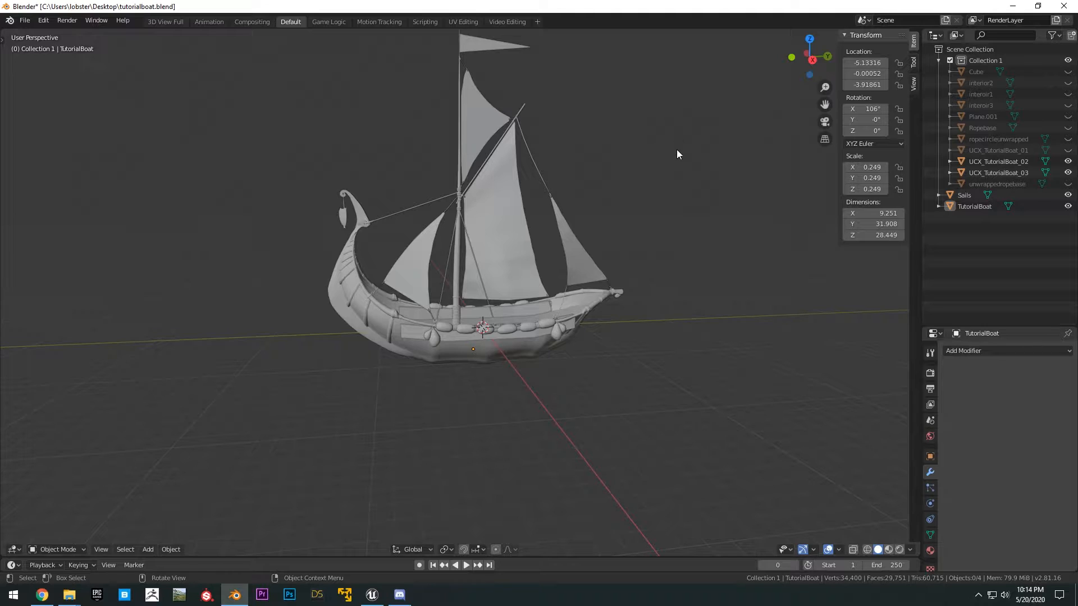
mouse_move(680, 153)
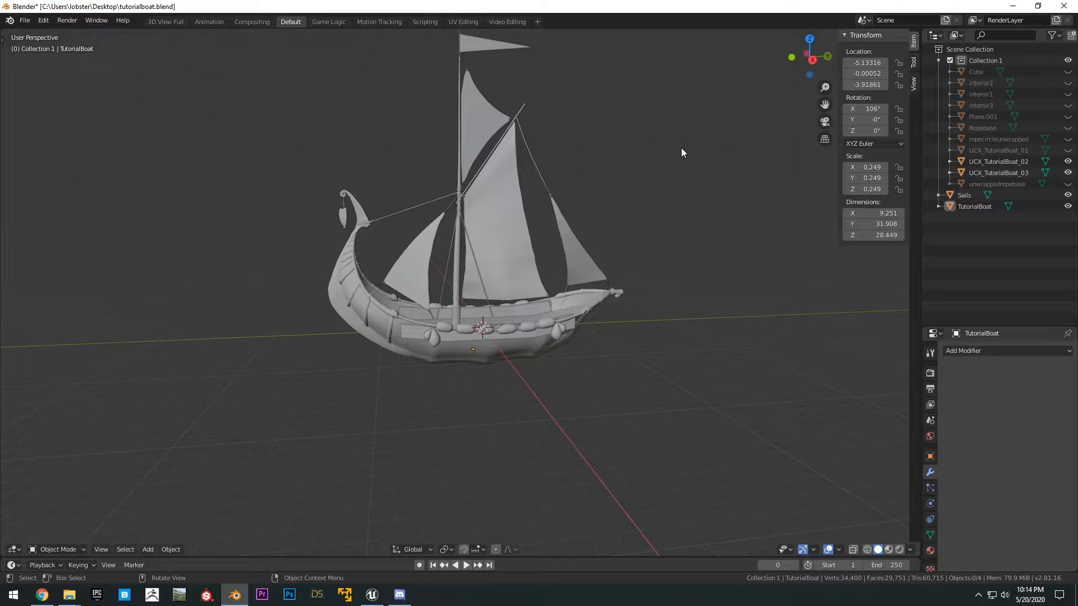
mouse_move(645, 165)
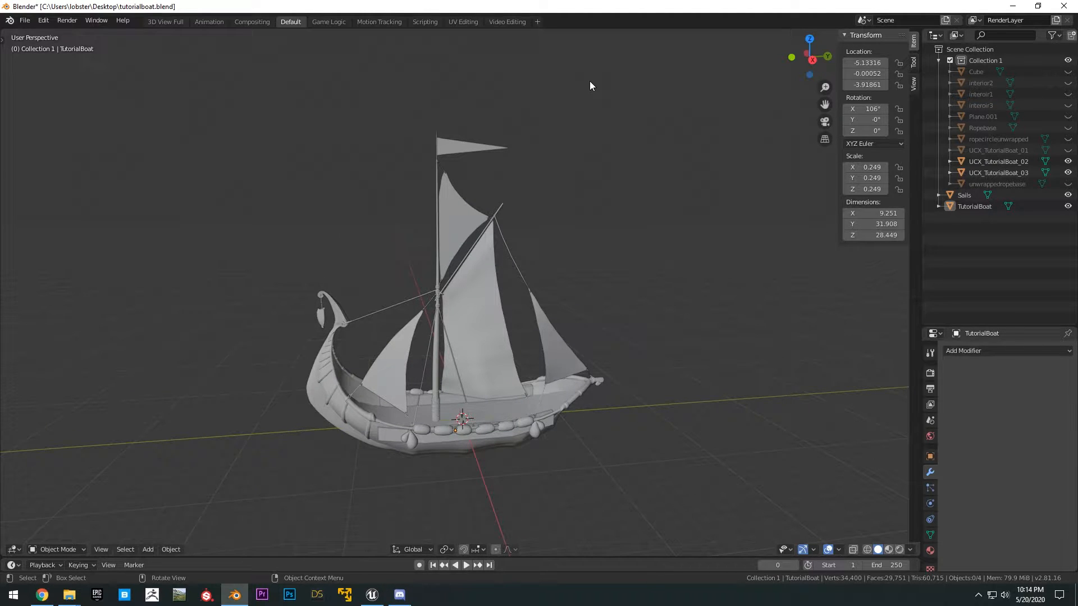
mouse_move(602, 111)
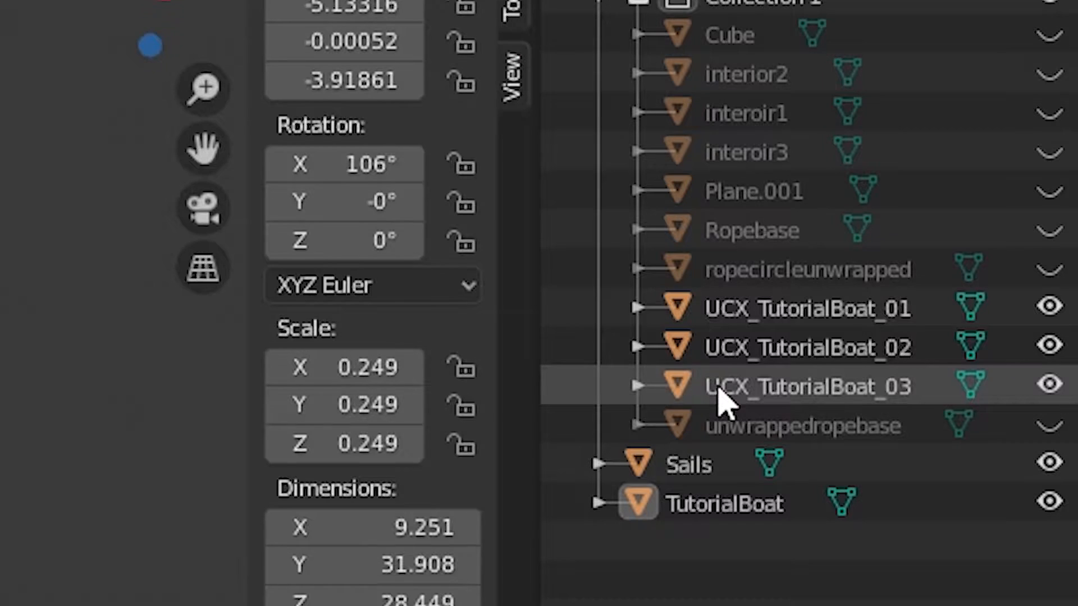
mouse_move(753, 409)
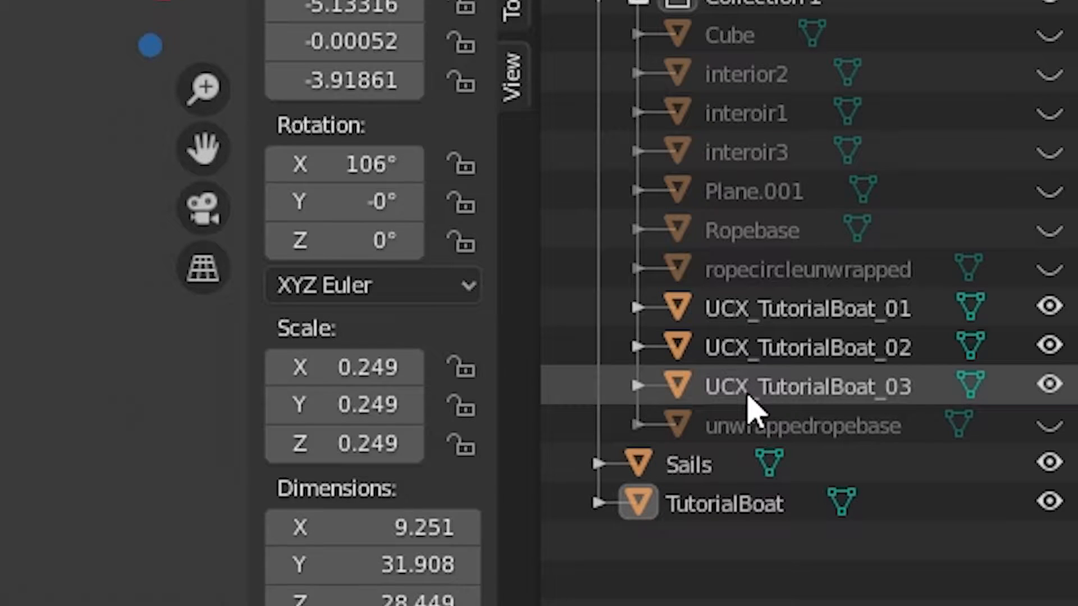
click(725, 504)
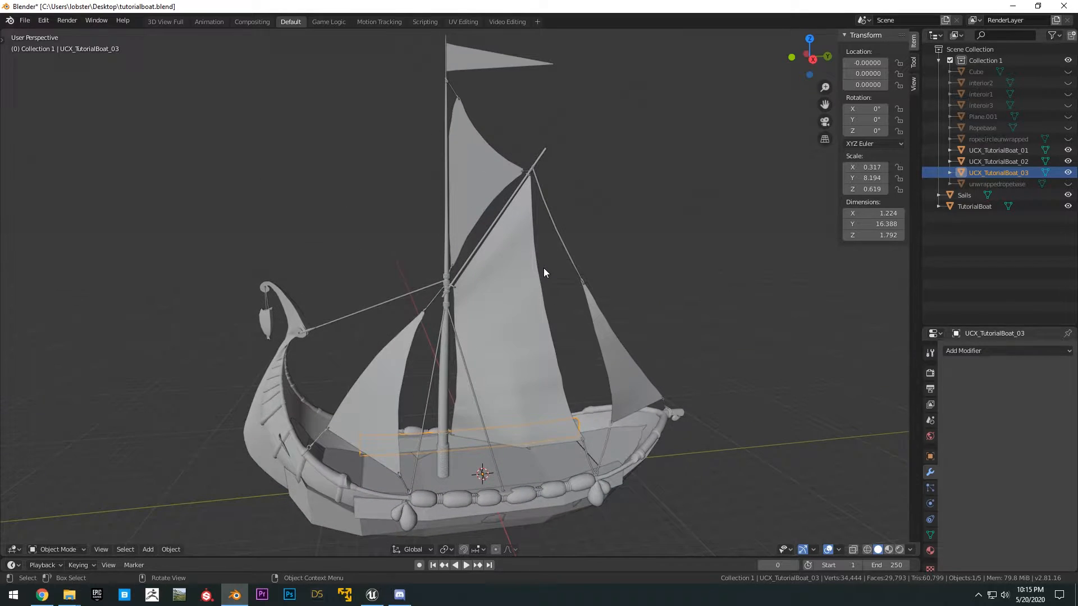
click(964, 195)
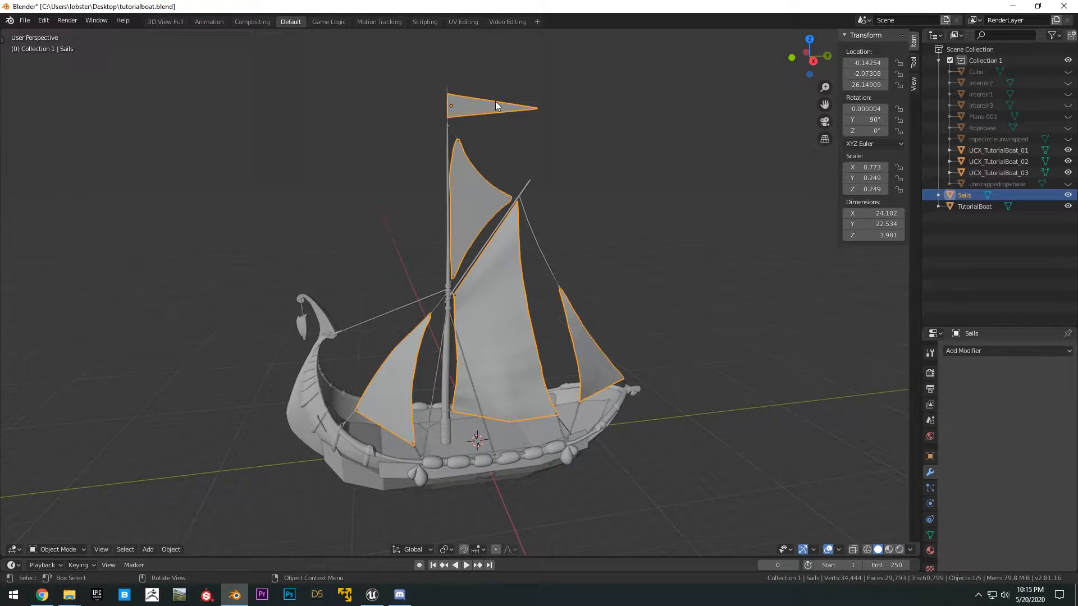
click(975, 206)
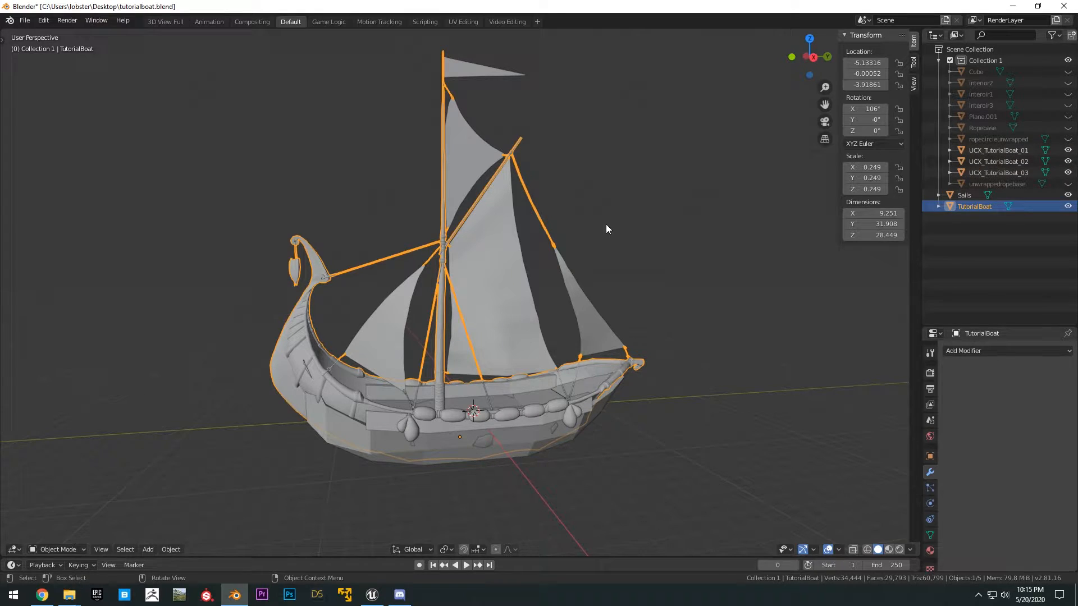
click(68, 594)
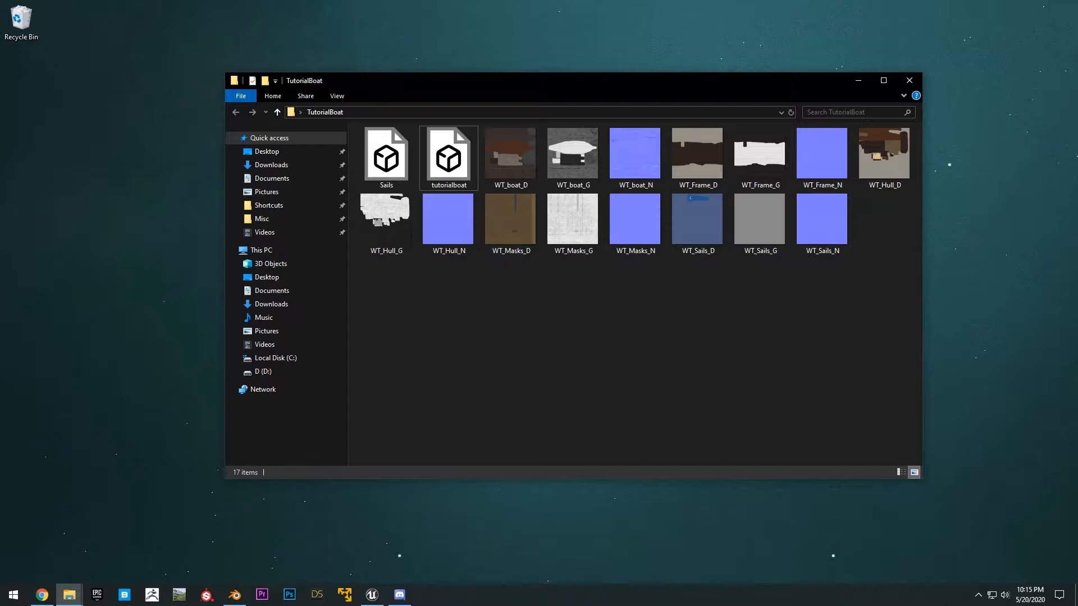
mouse_move(802, 296)
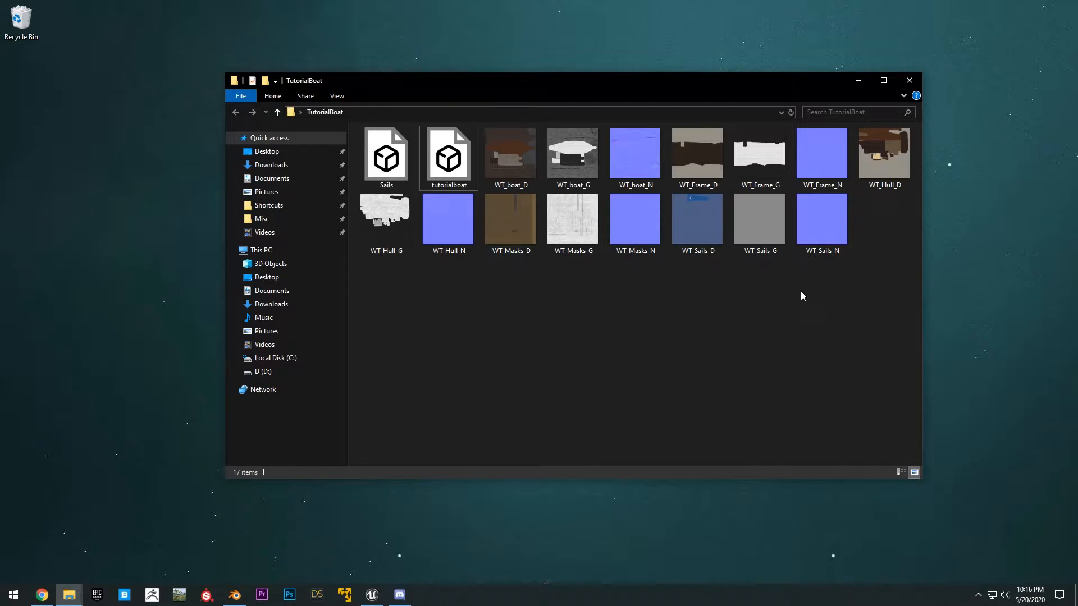
mouse_move(371, 595)
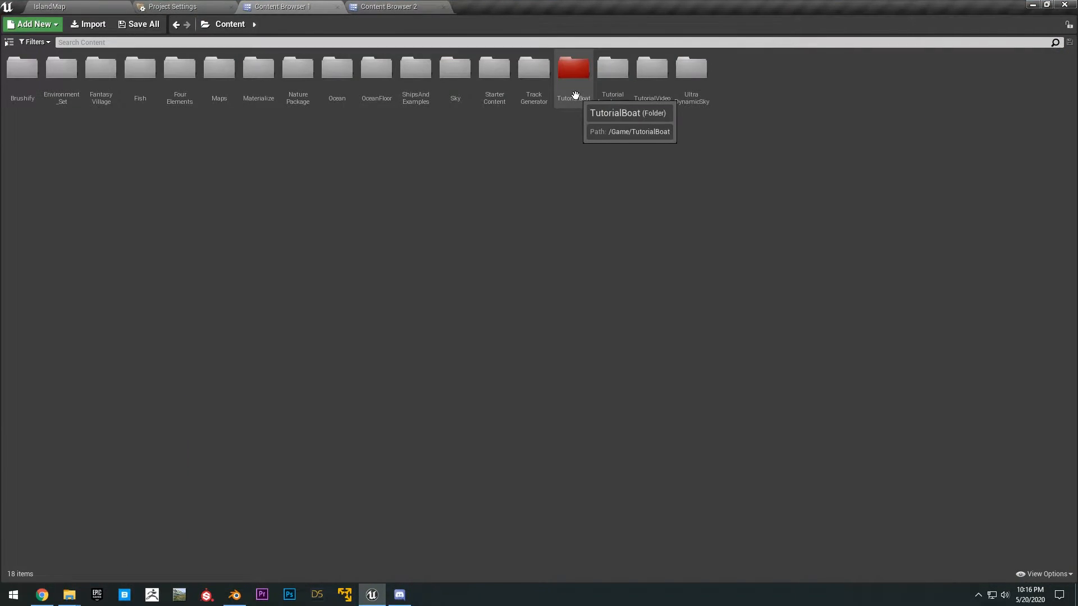
mouse_move(559, 101)
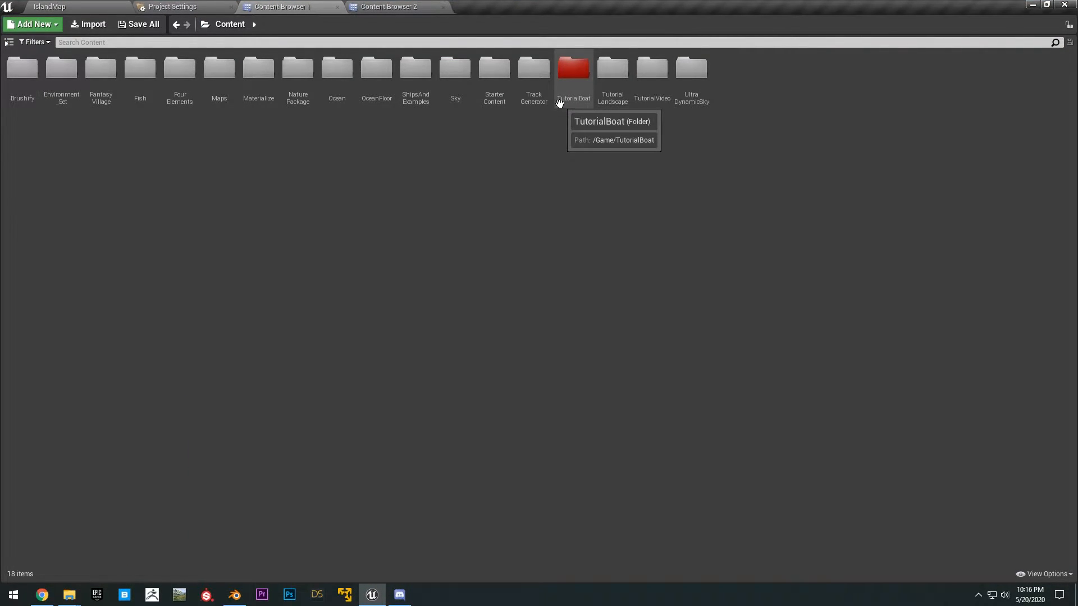
- Look inside the empty TutorialBoat folder, then return to Content
click(573, 68)
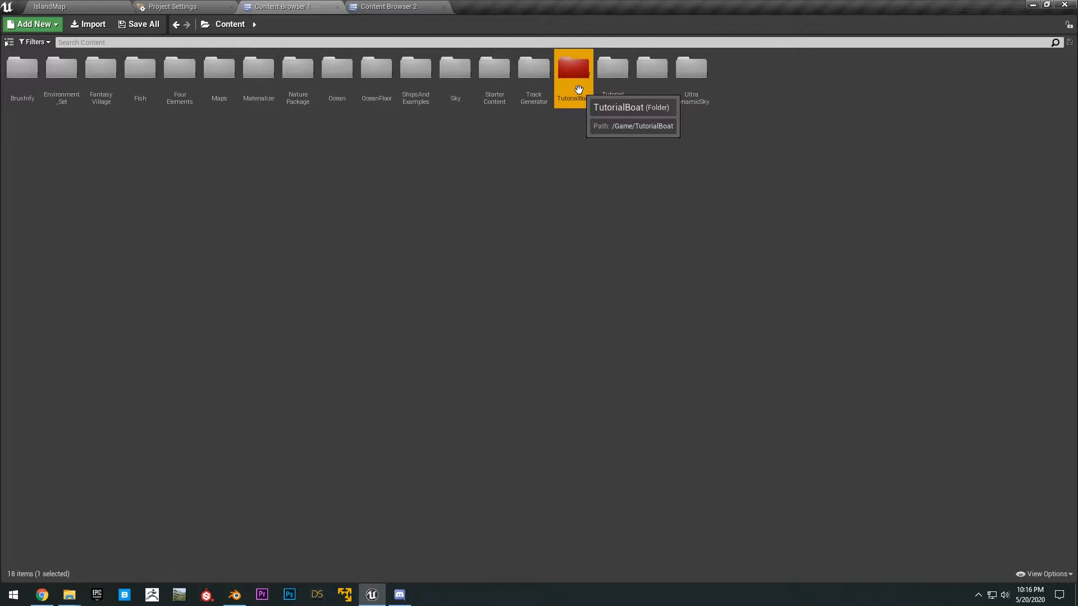
double_click(573, 69)
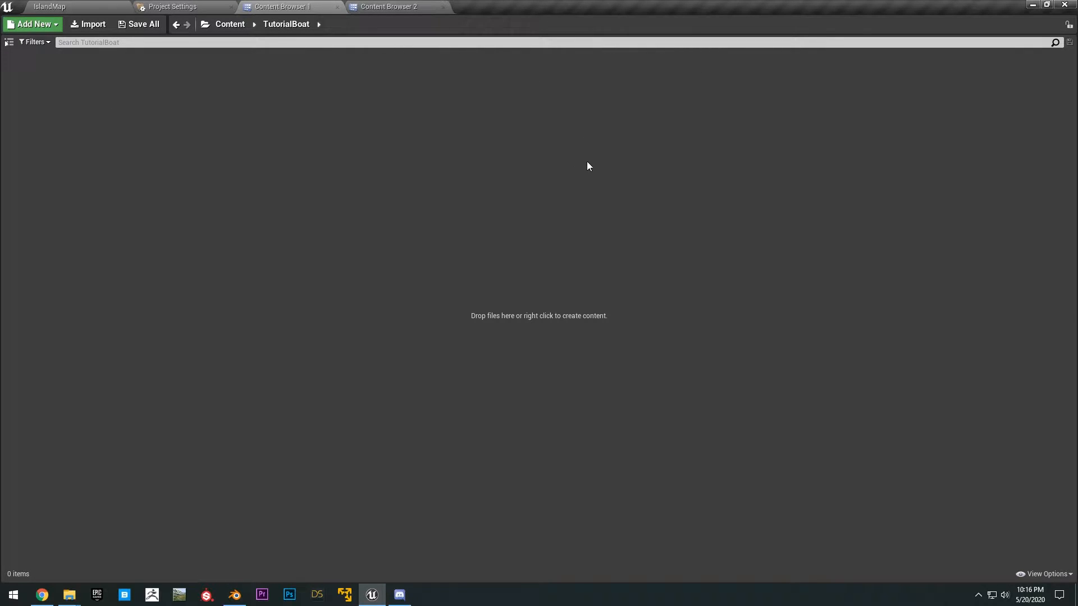
mouse_move(733, 5)
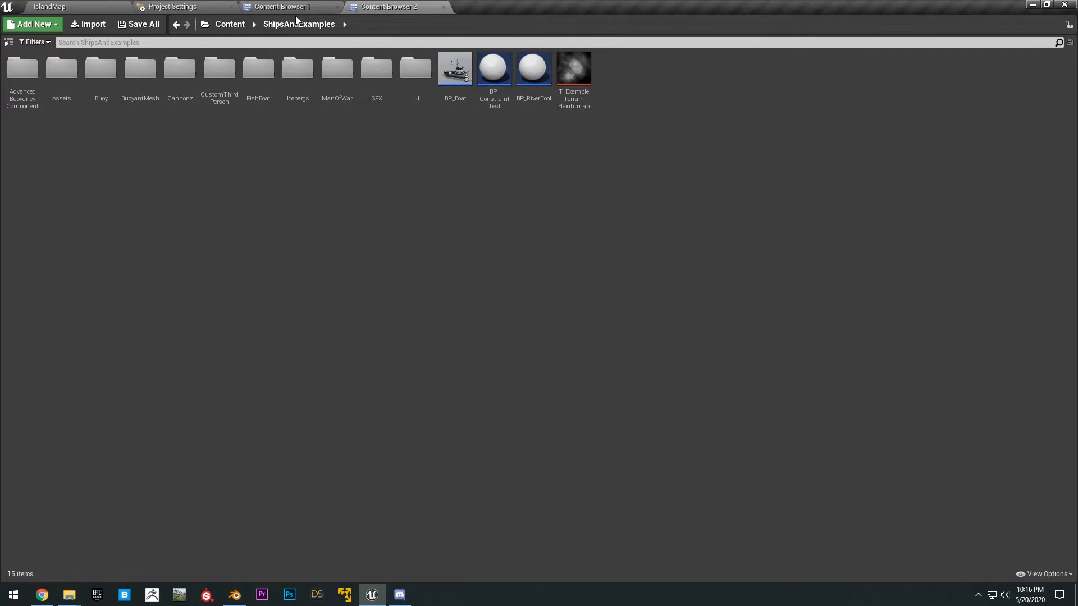
click(231, 24)
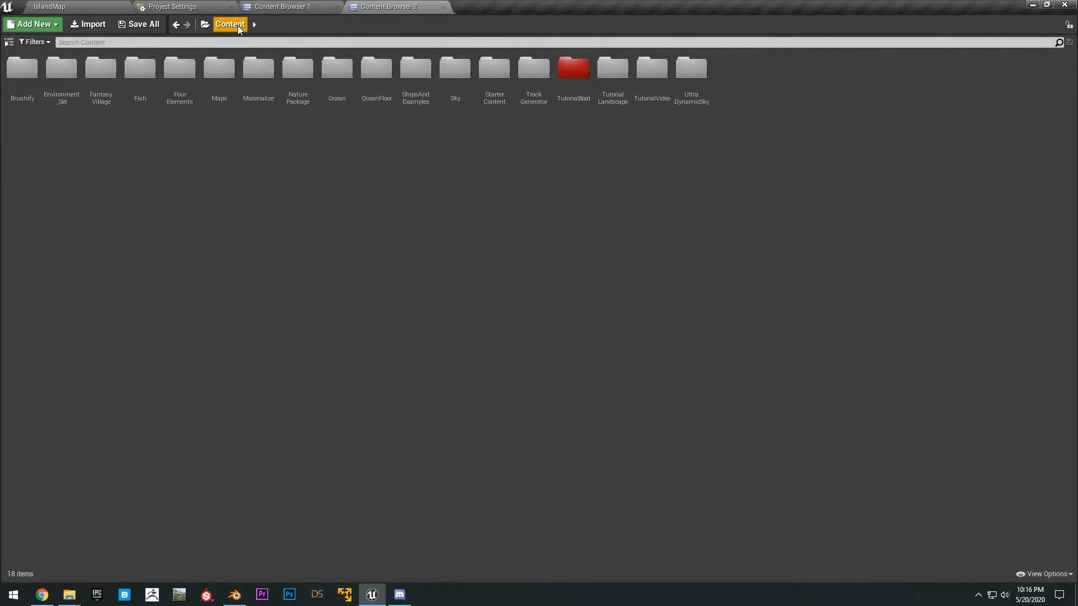
- Move the BP_Boat blueprint from ShipsAndExamples into TutorialBoat as BP_Boat1
click(415, 68)
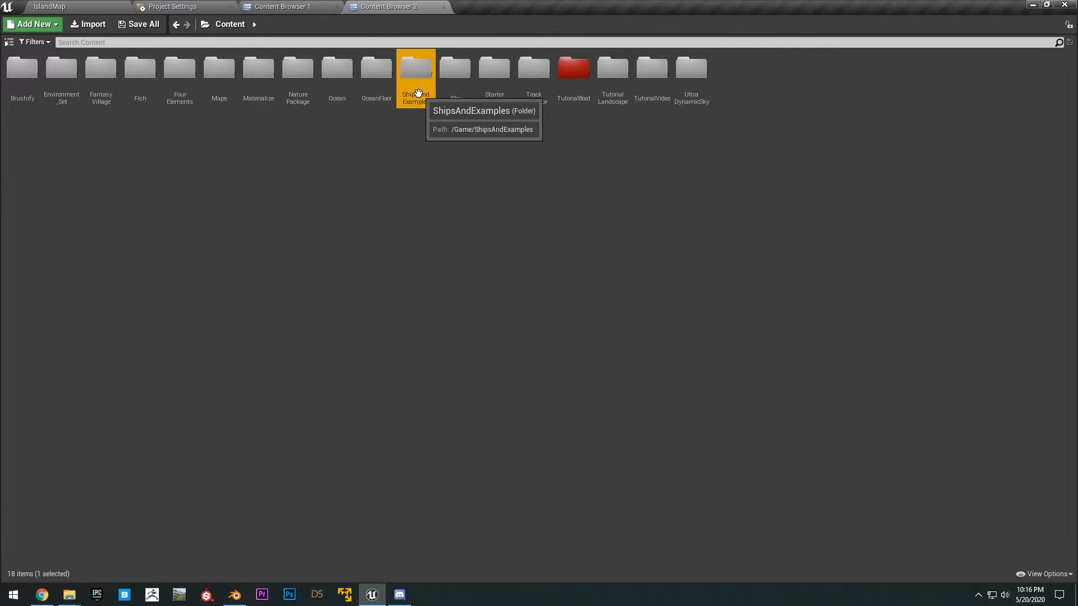
double_click(415, 71)
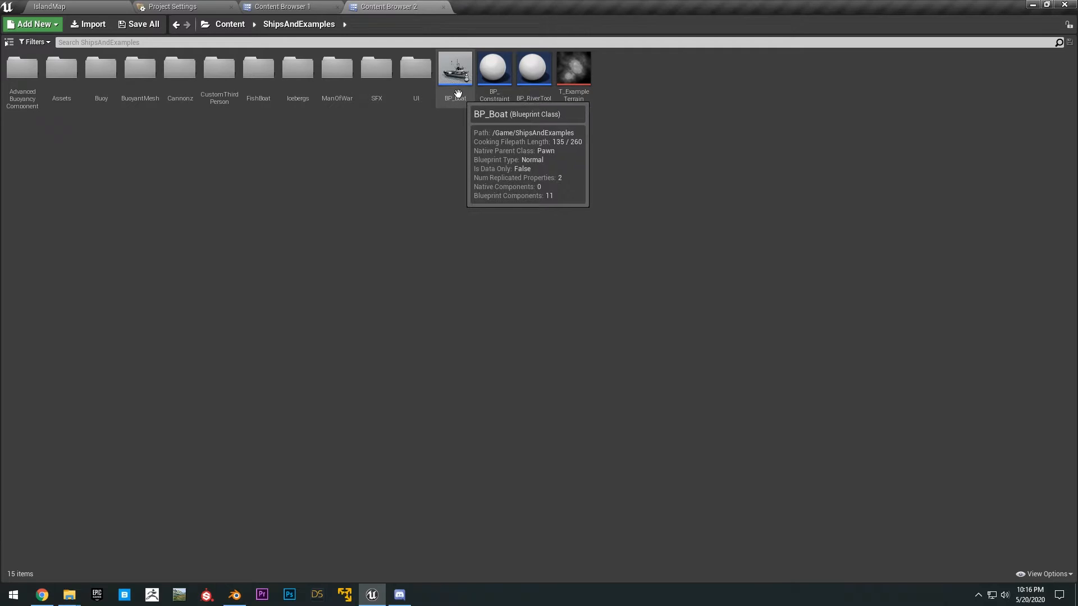
click(455, 68)
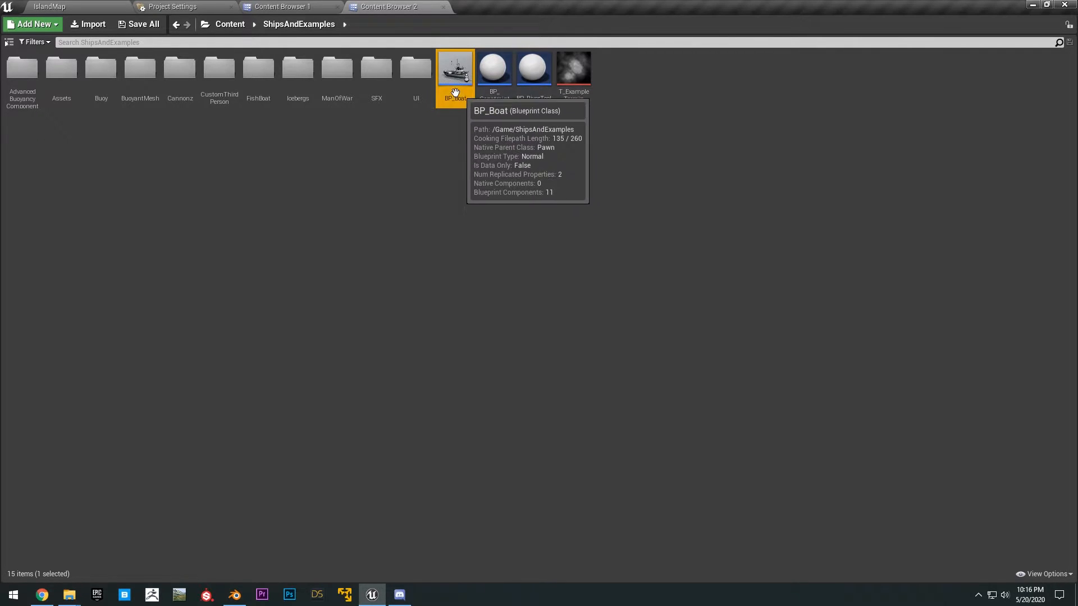
right_click(455, 72)
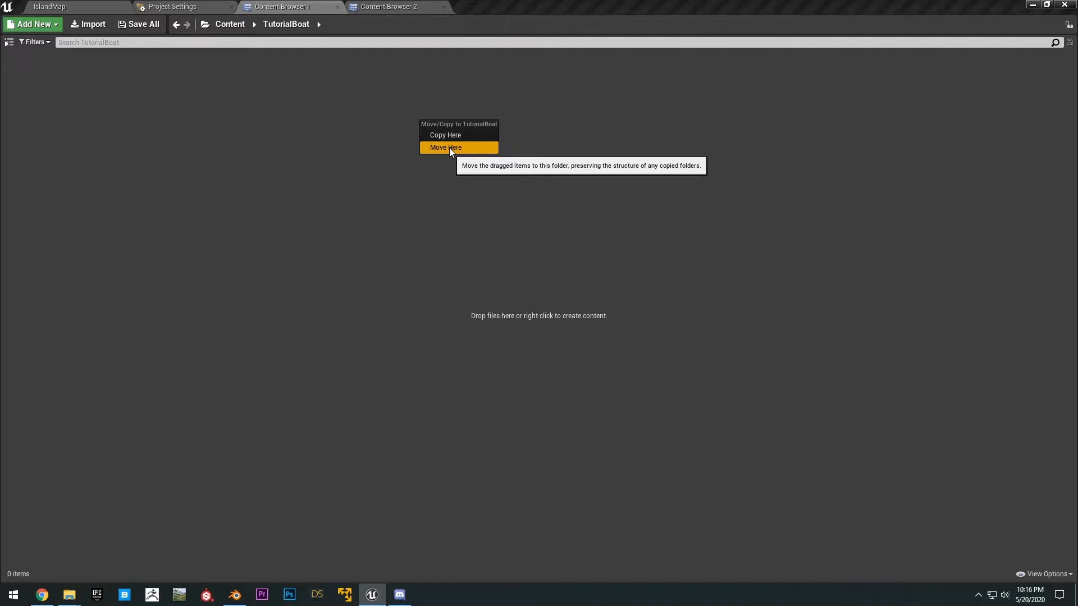
click(446, 147)
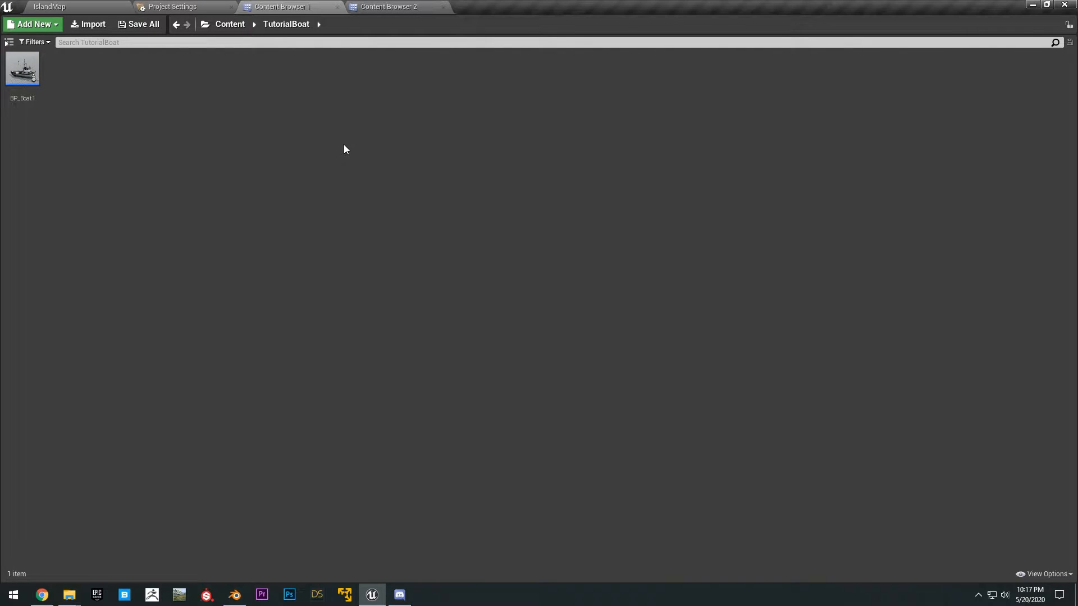
mouse_move(404, 152)
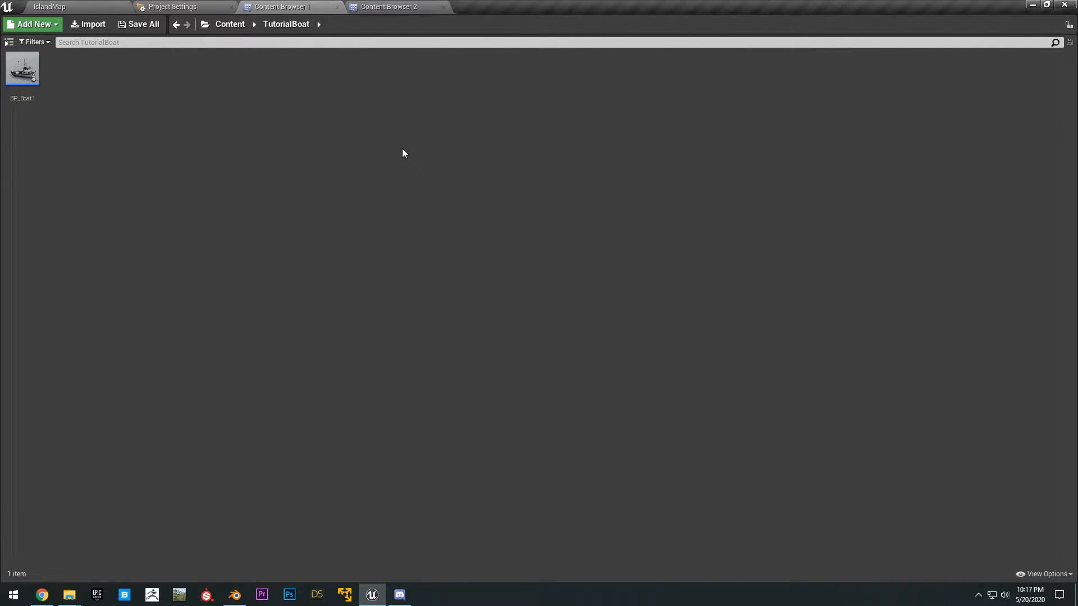
mouse_move(422, 132)
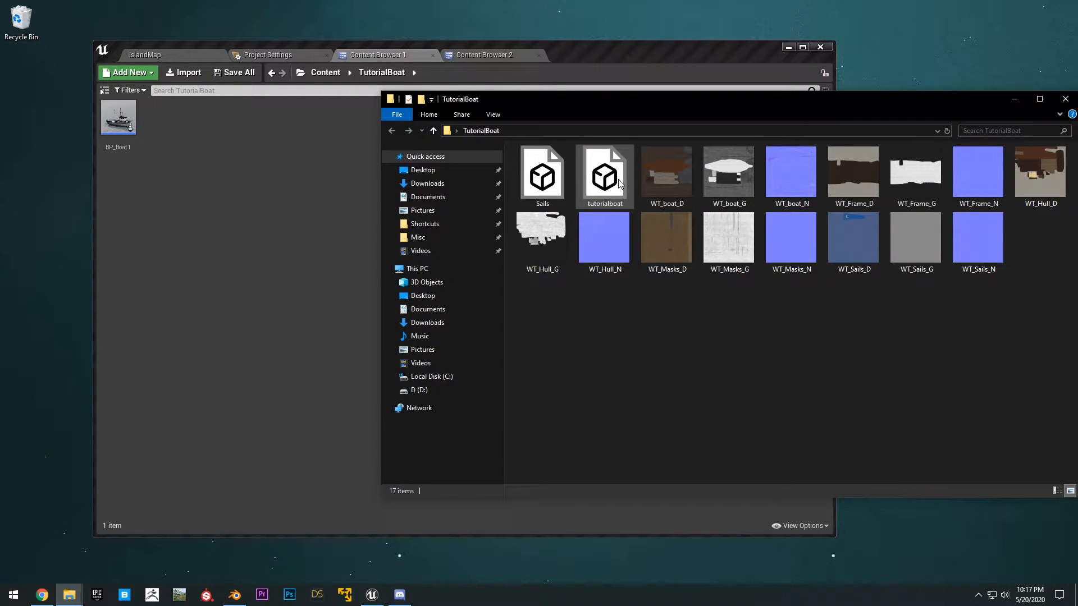
- Import tutorialboat.fbx with its materials into TutorialBoat
click(603, 174)
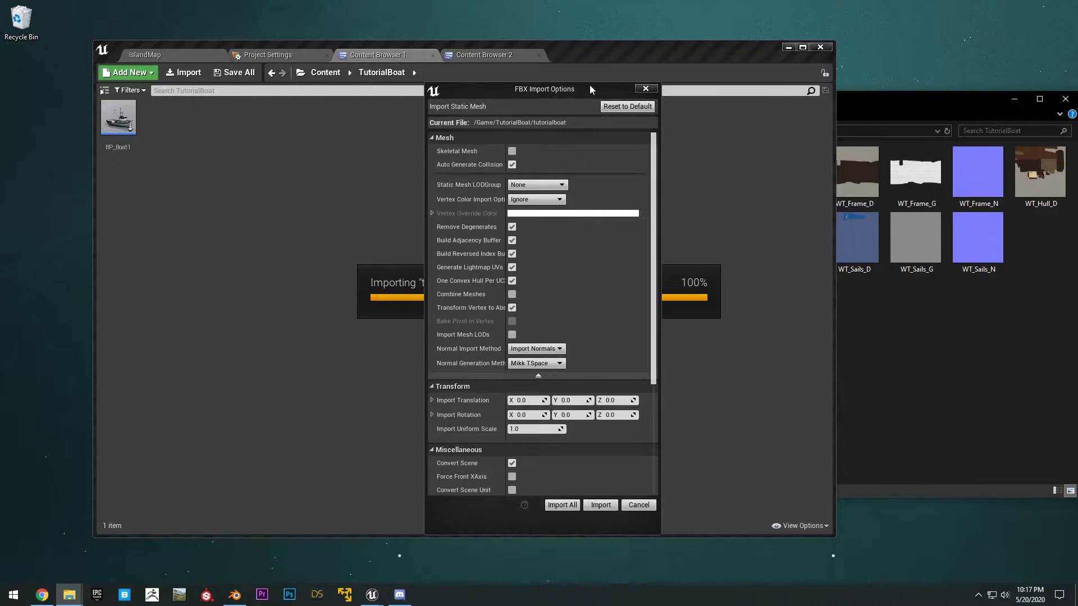
scroll(down, 3)
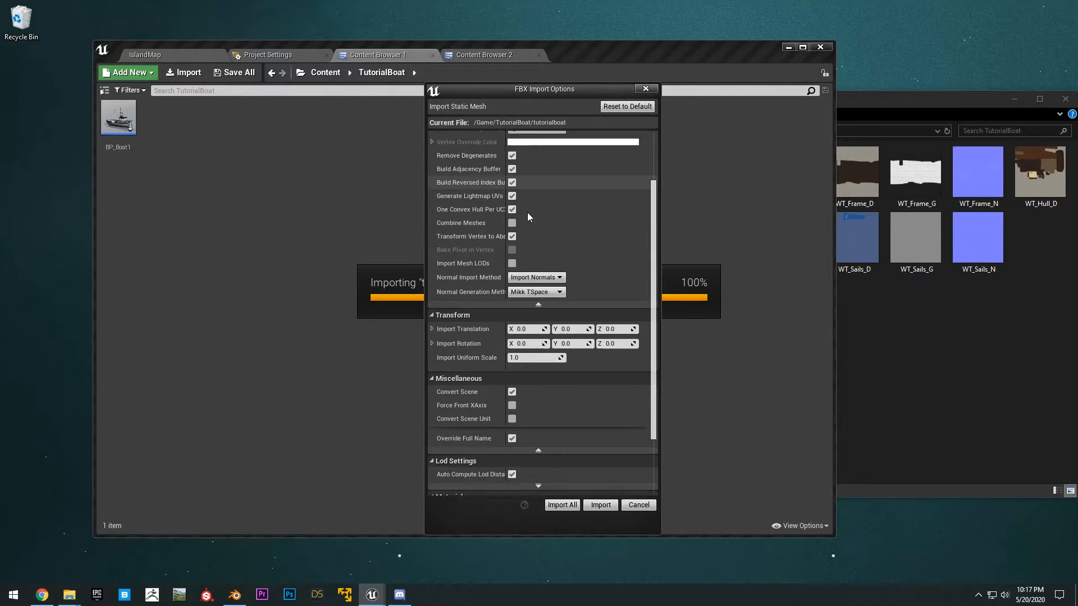
scroll(down, 3)
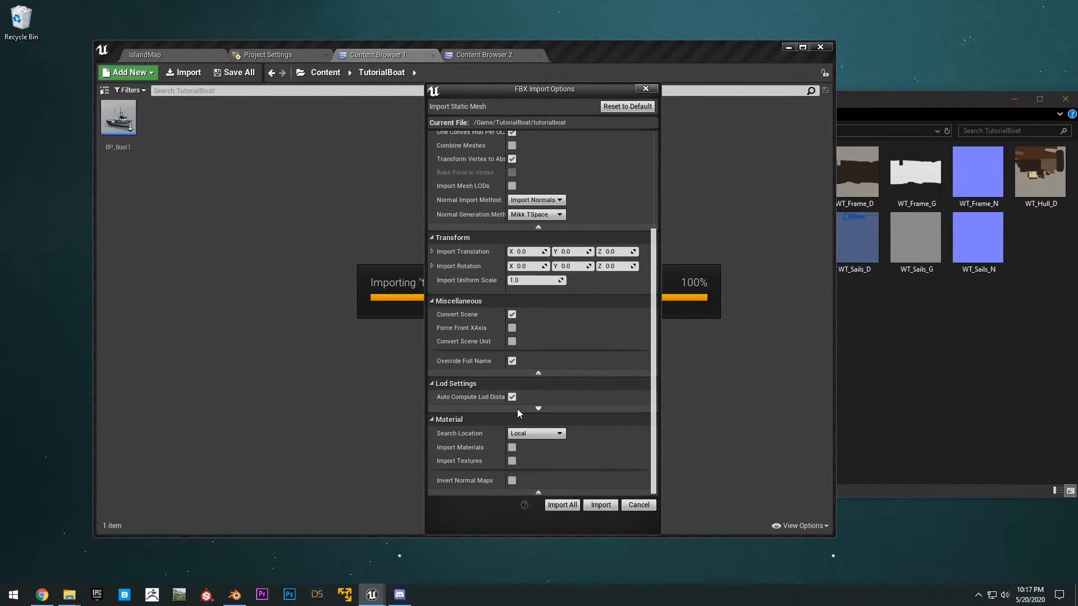
click(511, 447)
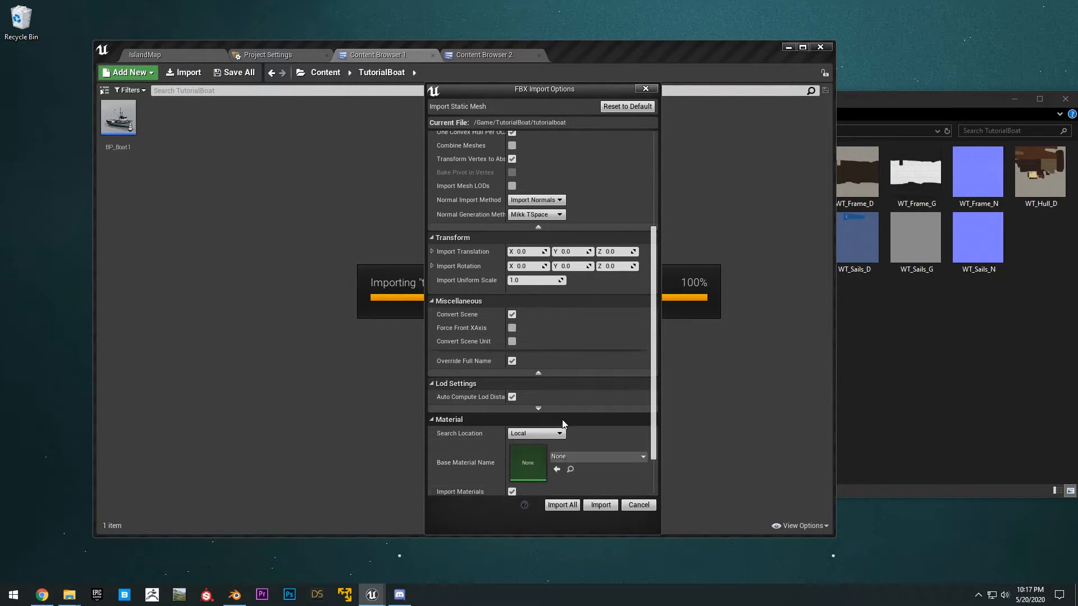
click(562, 505)
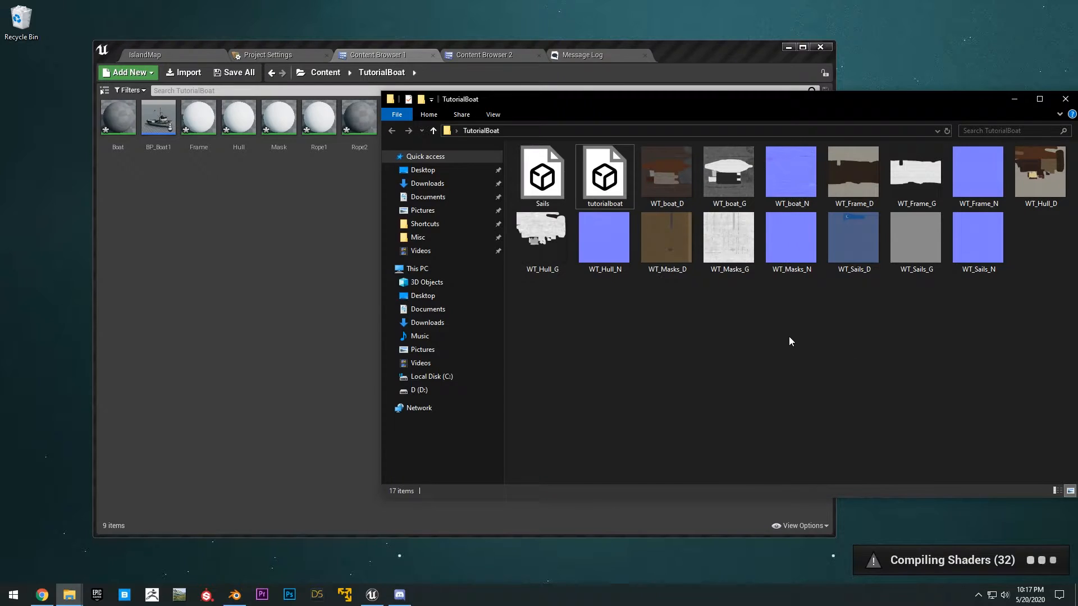
- Import Sails.fbx as a skeletal mesh
click(542, 175)
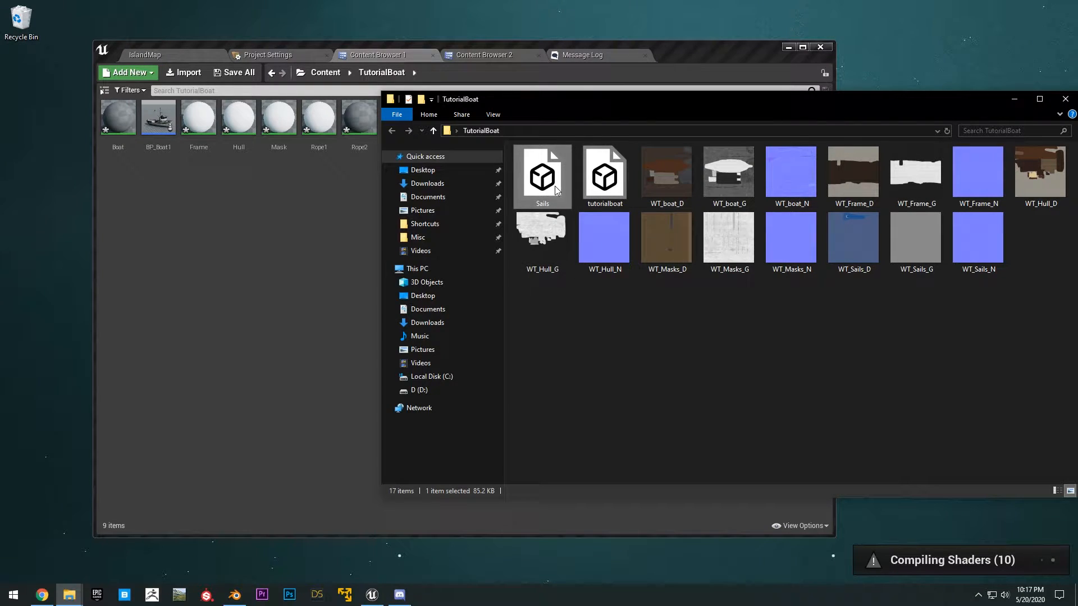
double_click(542, 171)
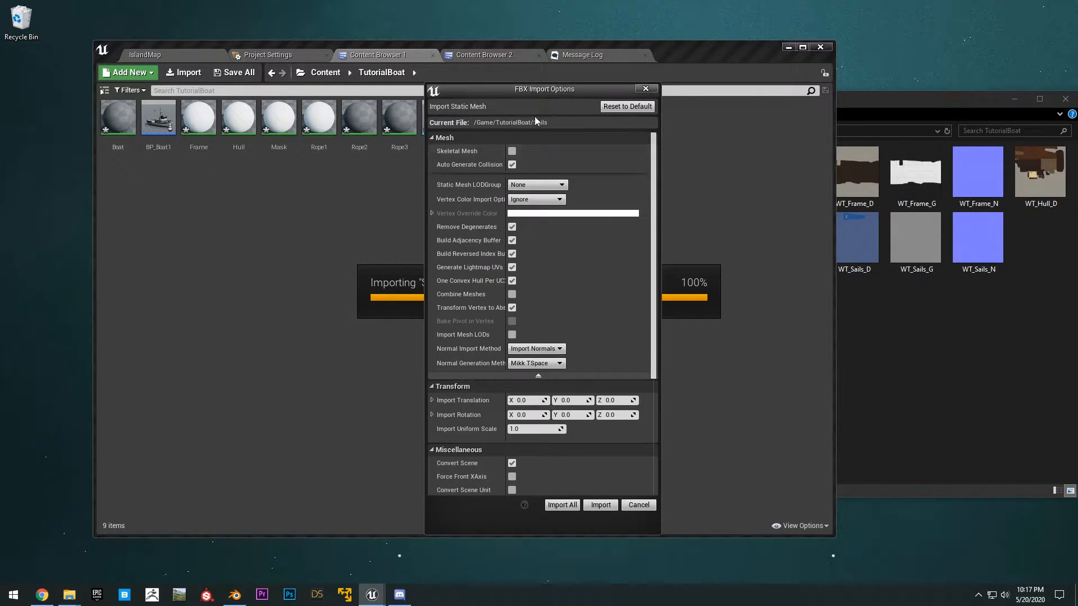
click(512, 151)
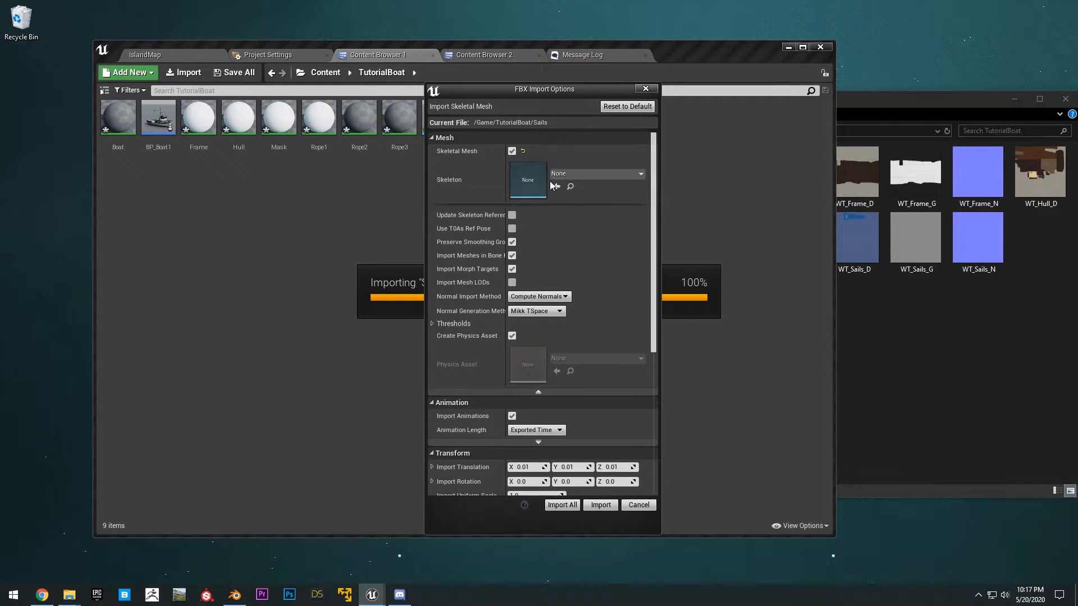
scroll(down, 3)
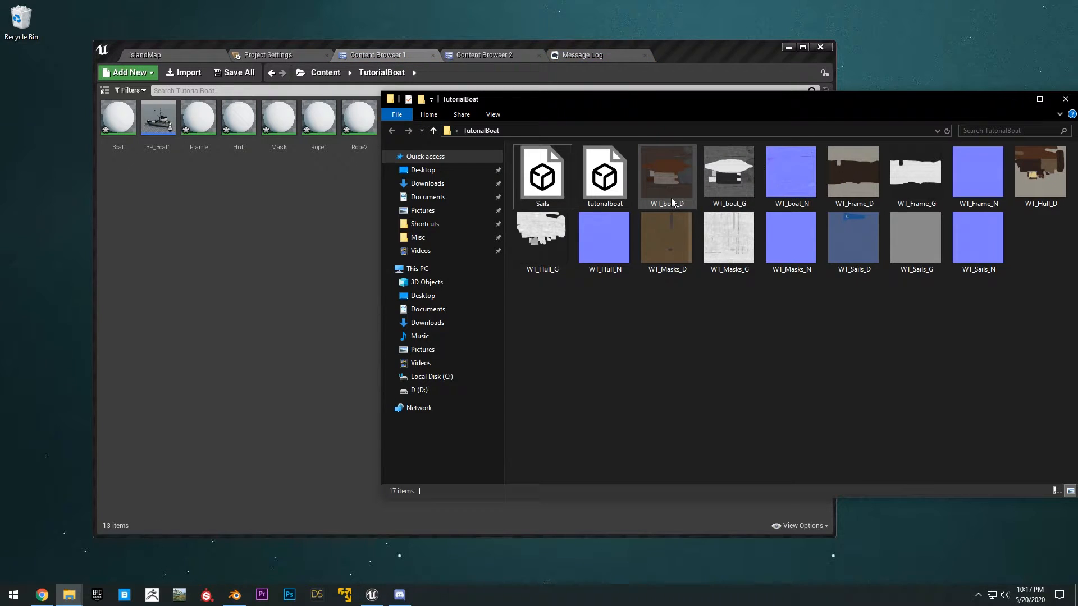
- Select all fifteen WT_ texture files and bring them into TutorialBoat
key(ctrl+a)
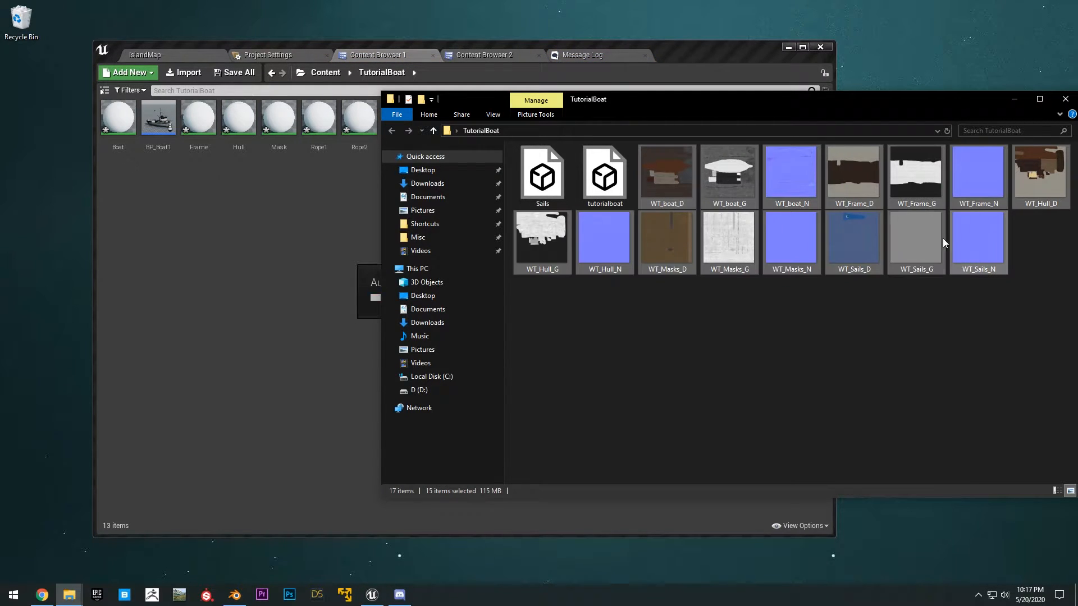
mouse_move(671, 191)
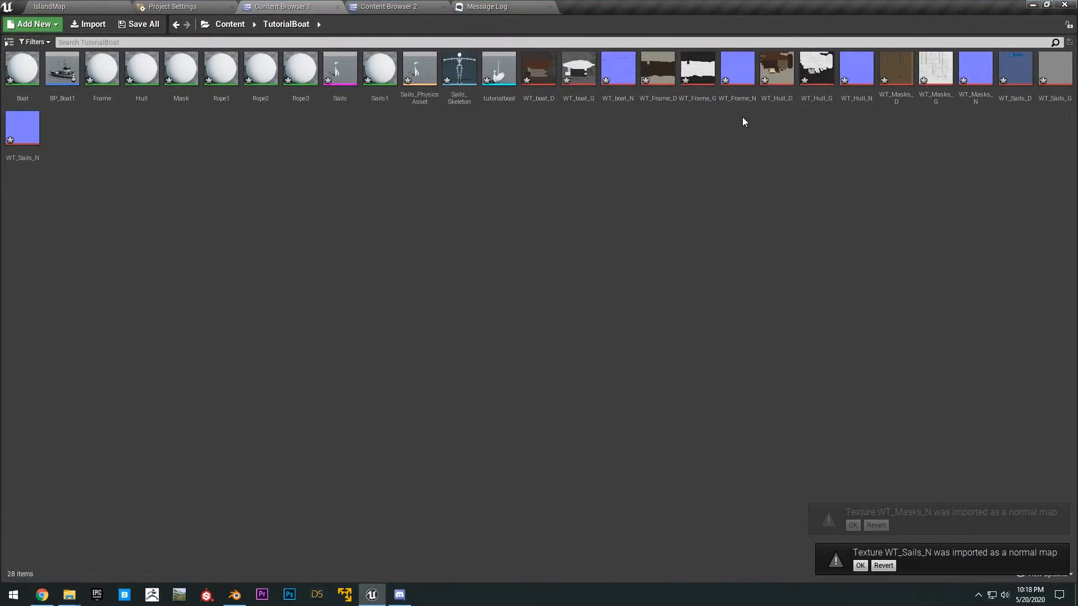
- Dismiss the normal map import notice and open the Hull material
click(852, 525)
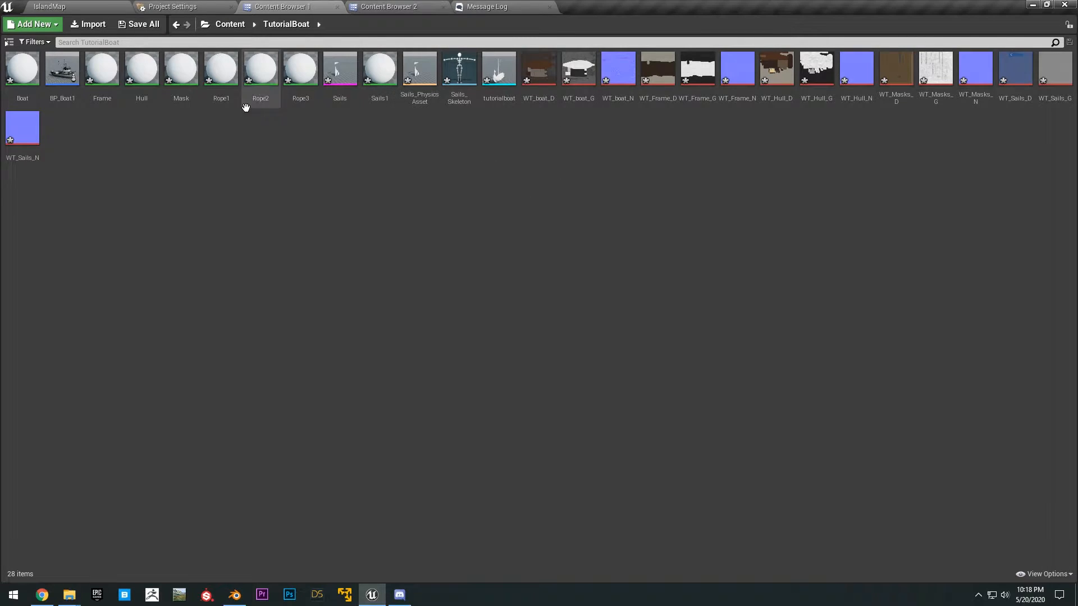
mouse_move(102, 67)
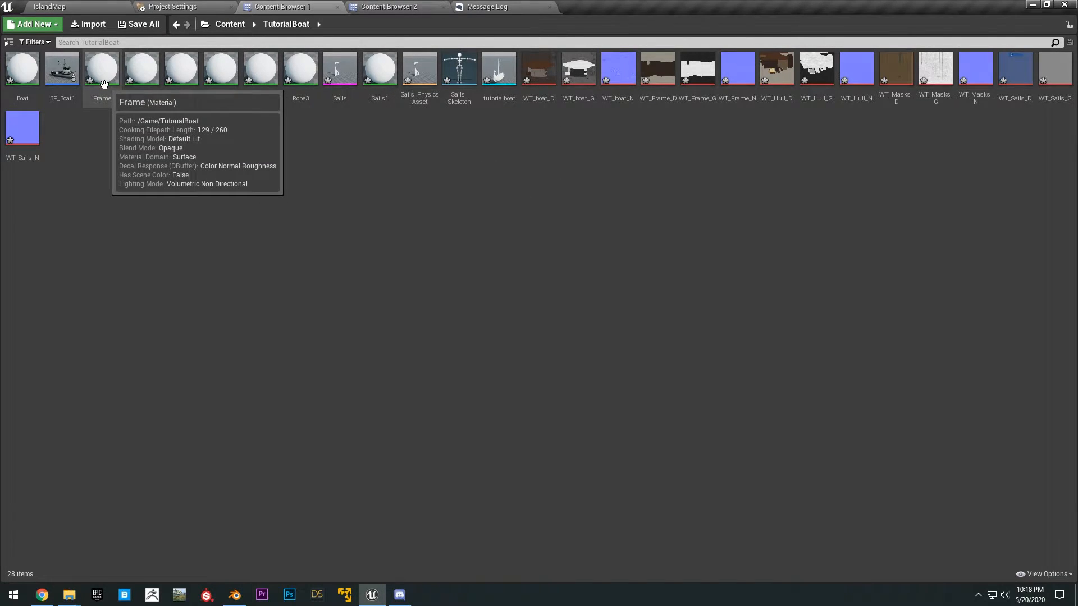
click(141, 67)
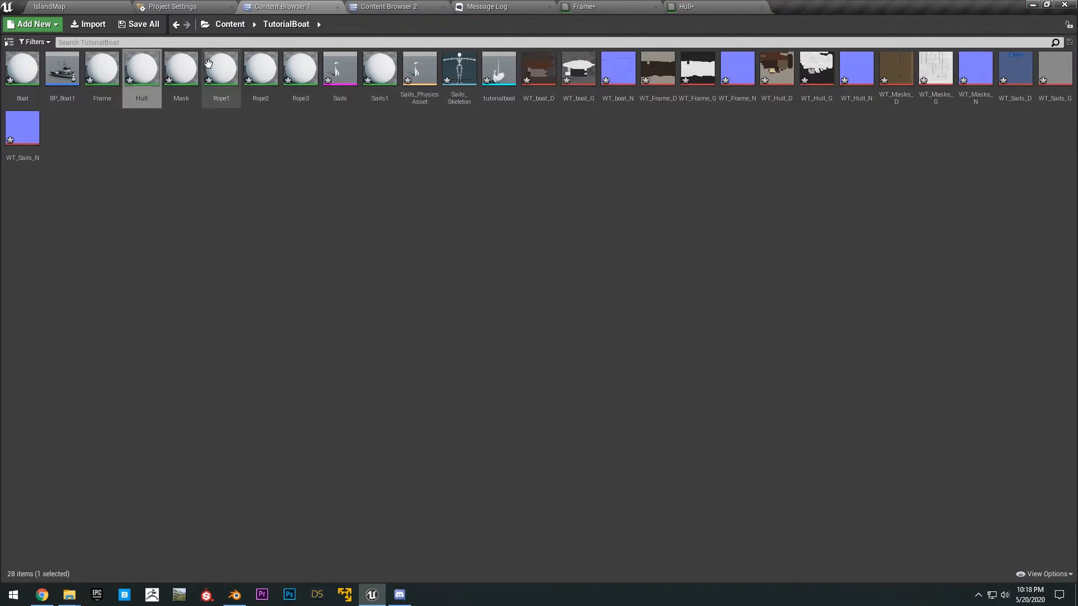
mouse_move(21, 66)
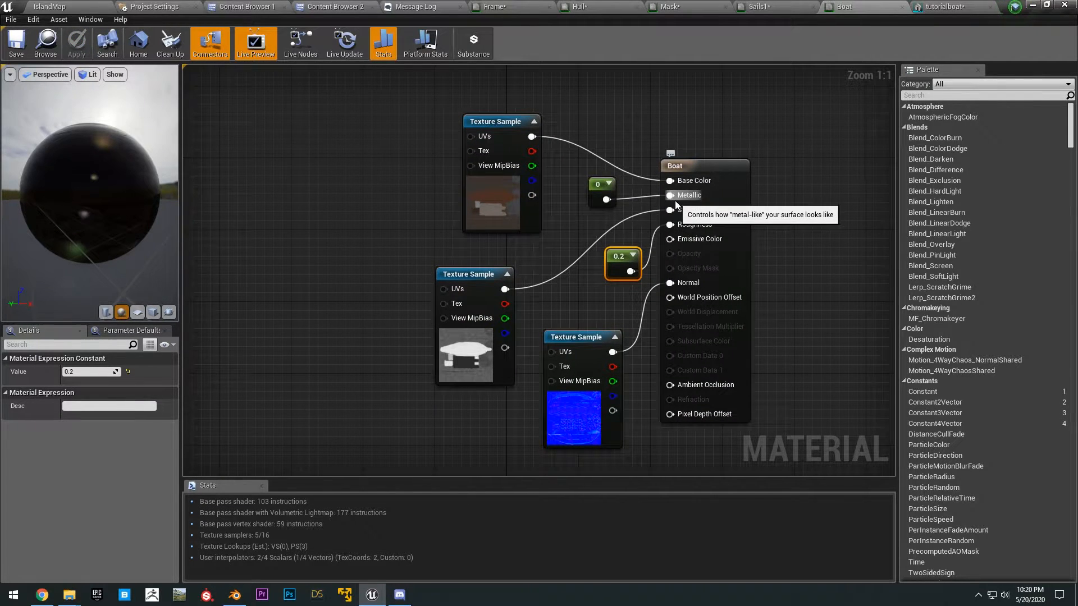
mouse_move(683, 228)
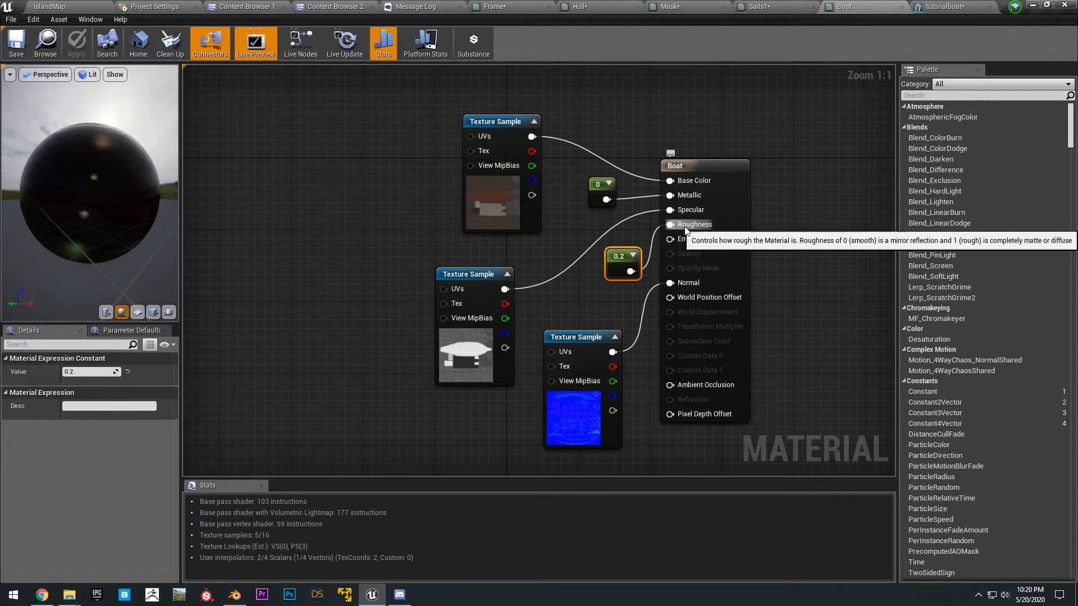
mouse_move(839, 23)
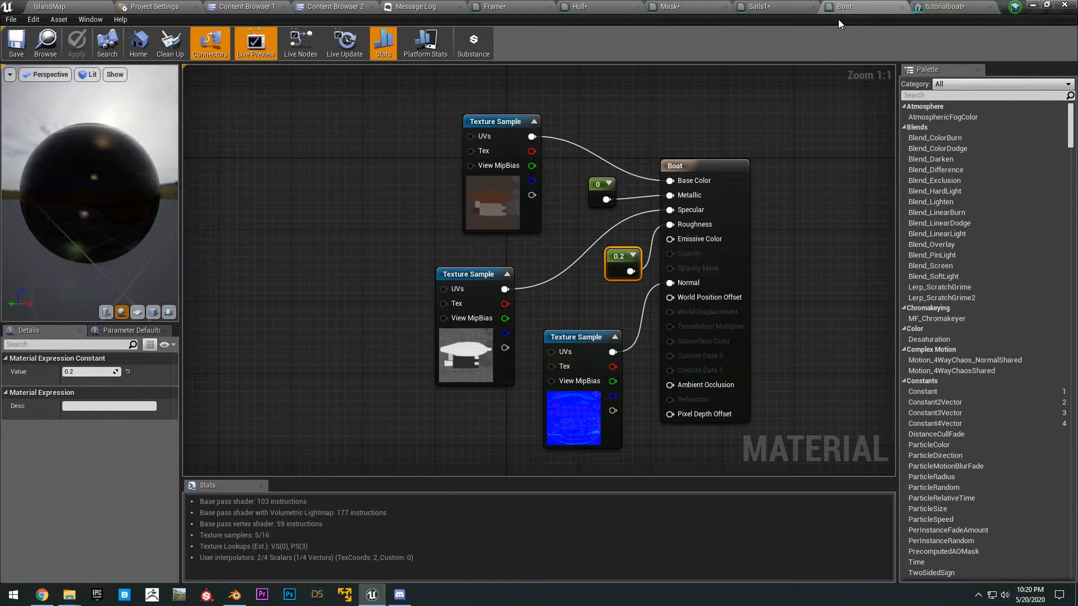
mouse_move(904, 10)
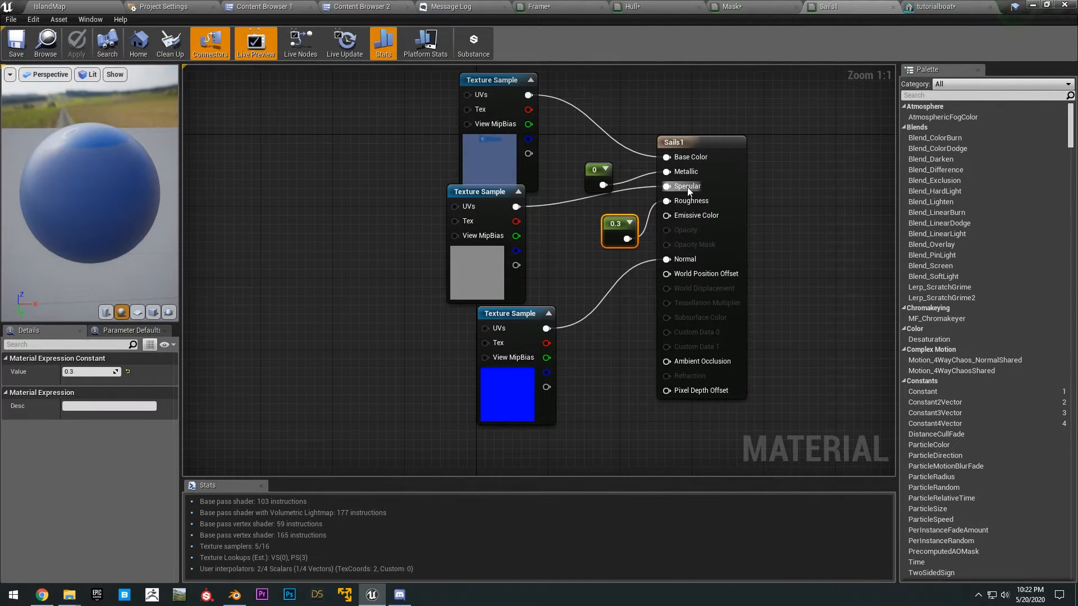
mouse_move(683, 142)
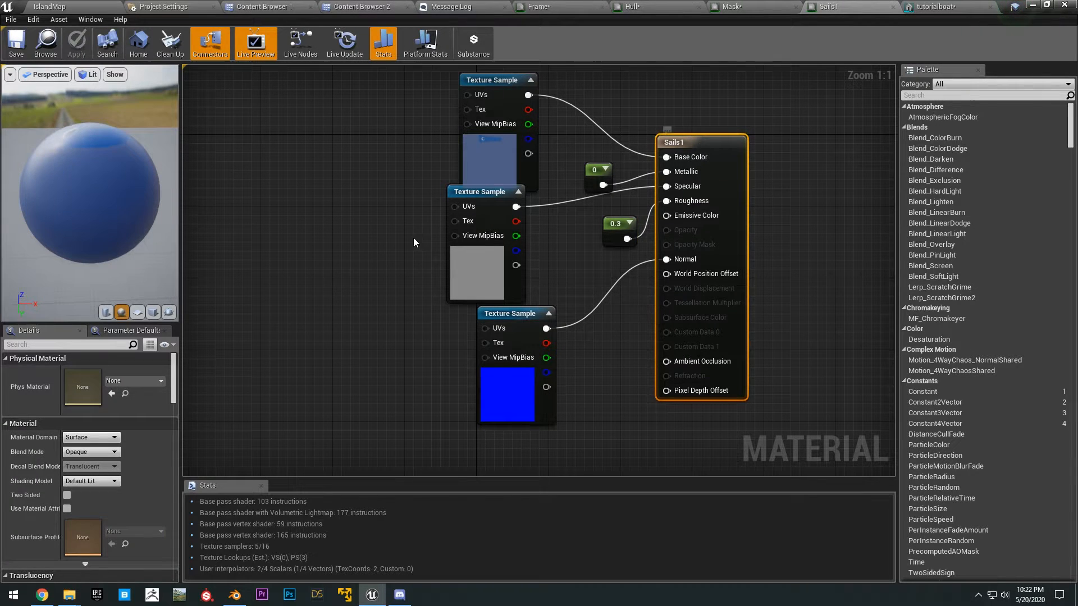
- Make the Sails1 material two-sided, apply and close it
click(68, 495)
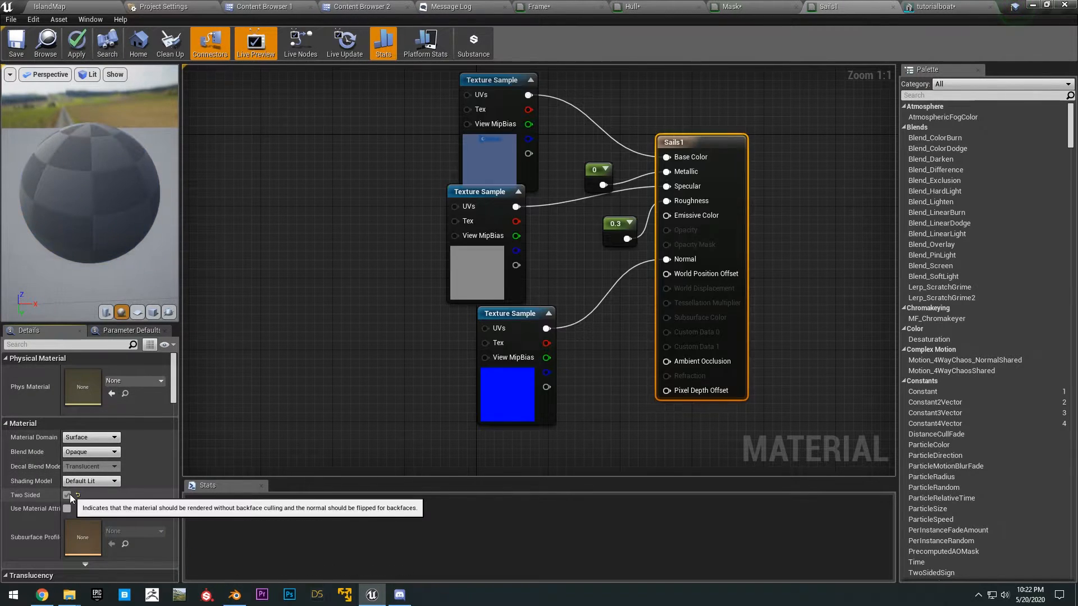
click(66, 495)
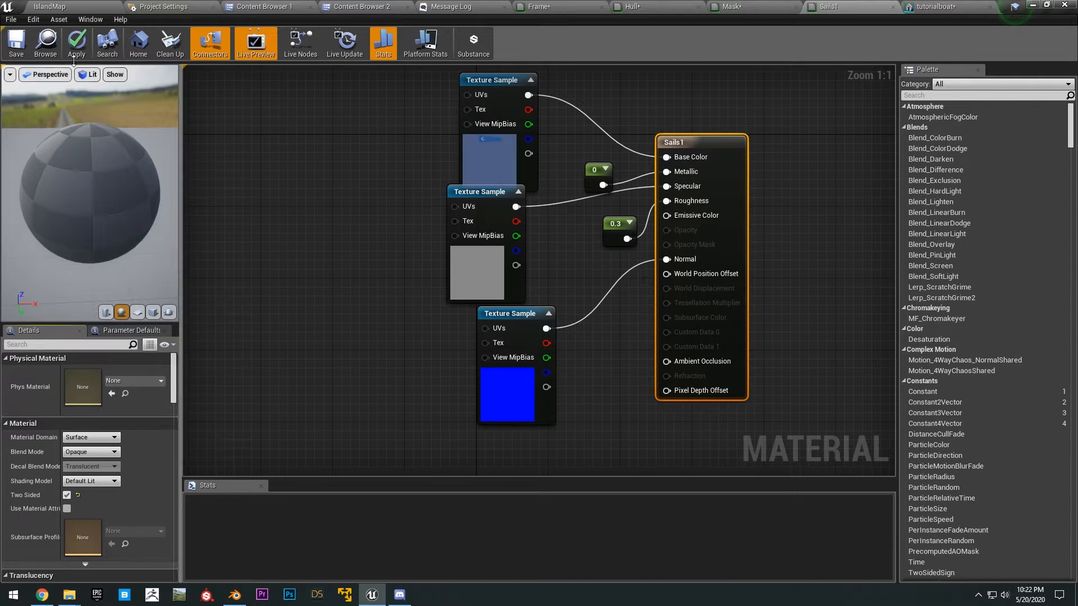
click(76, 43)
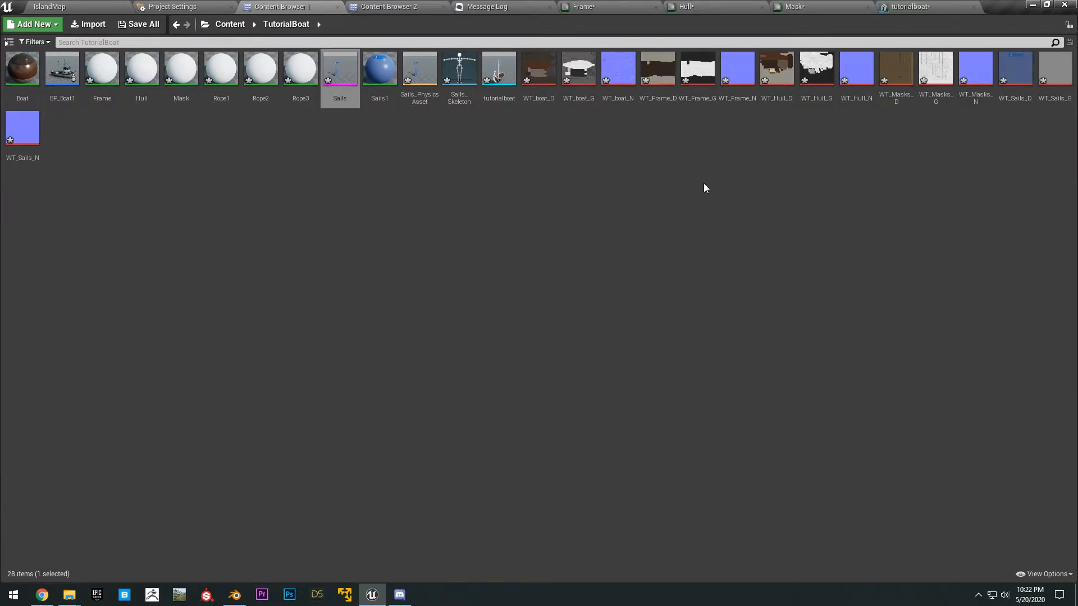
- Wire the Mask material's textures with metallic 0 and specular 0.2, then apply and close
click(895, 69)
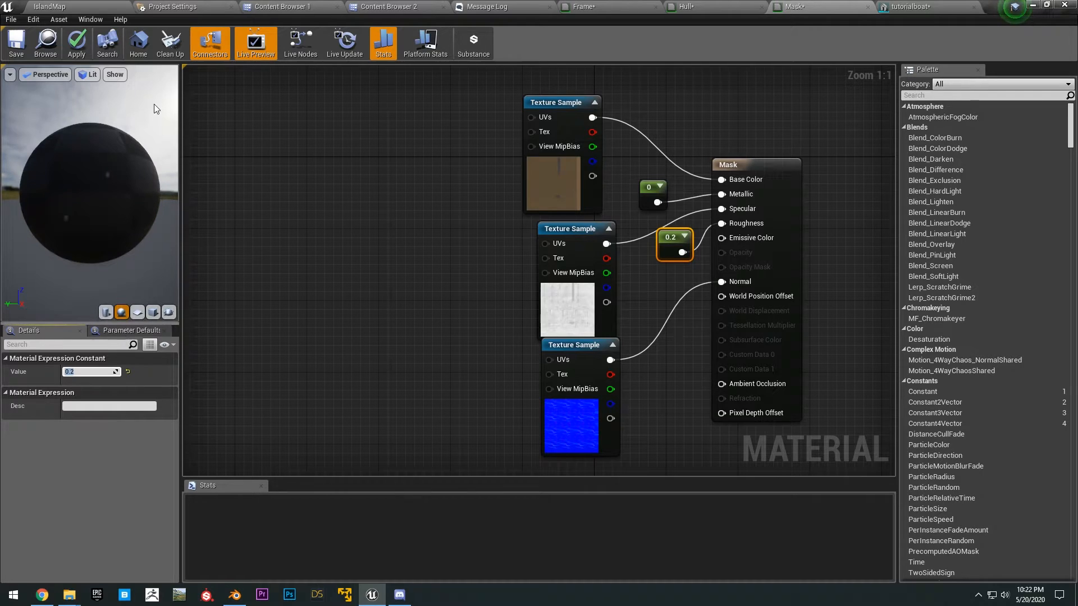
click(76, 42)
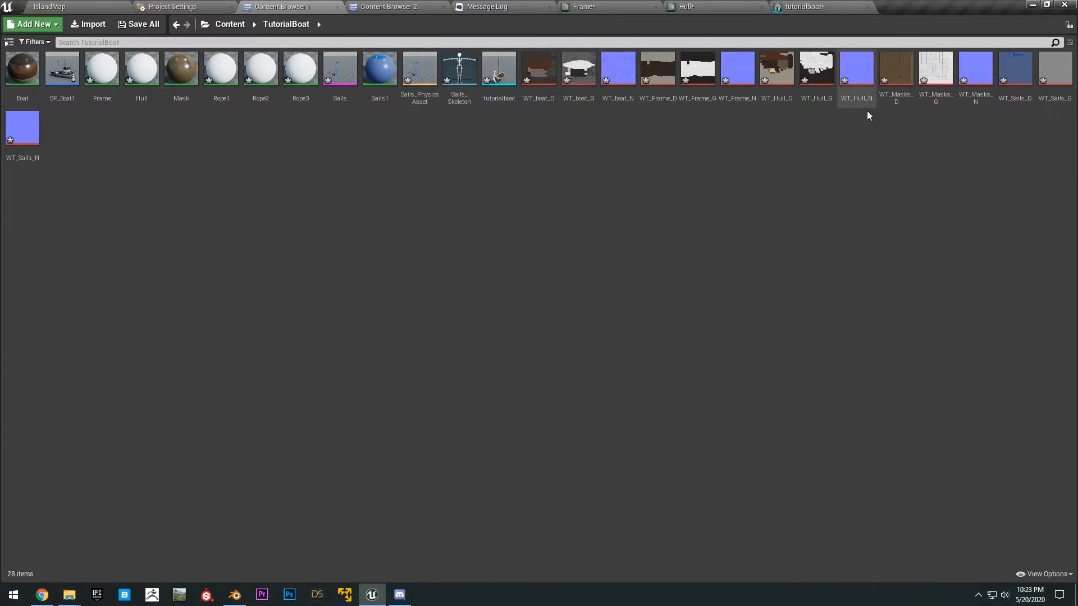
- Texture the Frame material, then return to the boat asset folder
click(777, 69)
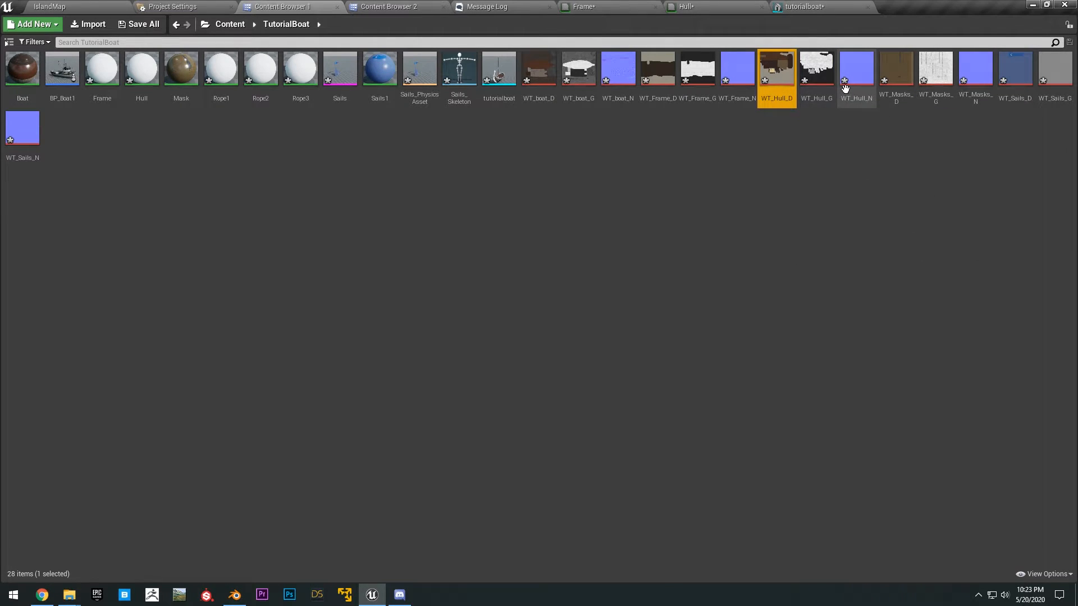
double_click(777, 68)
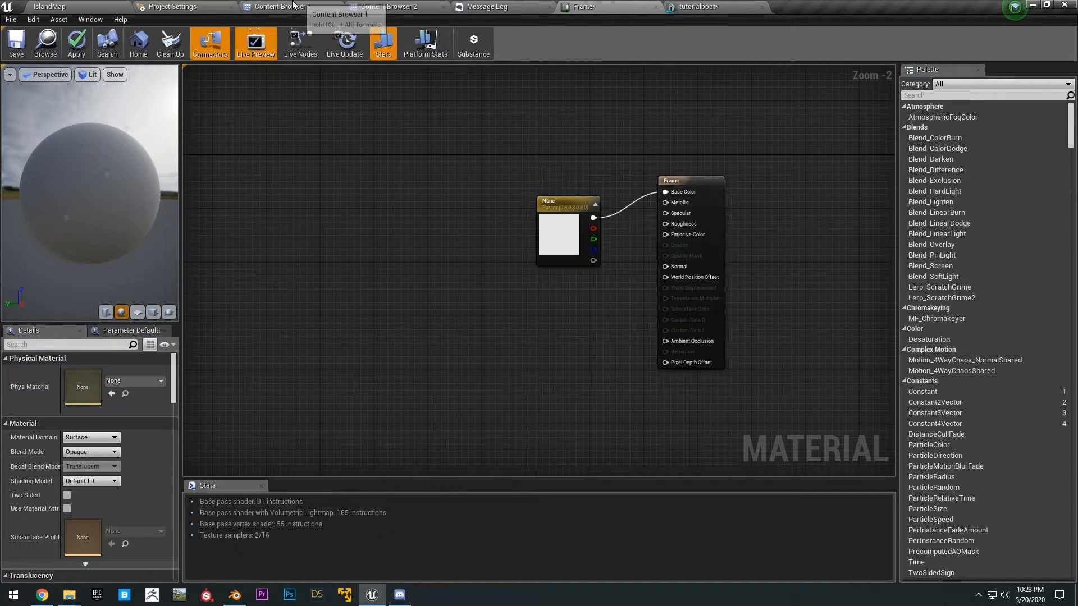
click(279, 7)
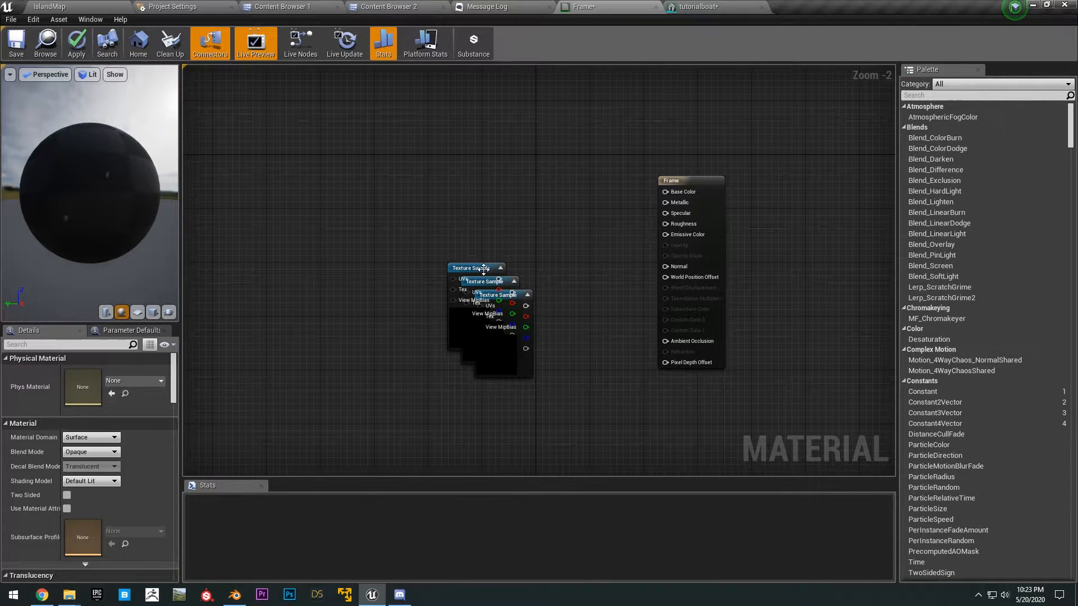
click(282, 6)
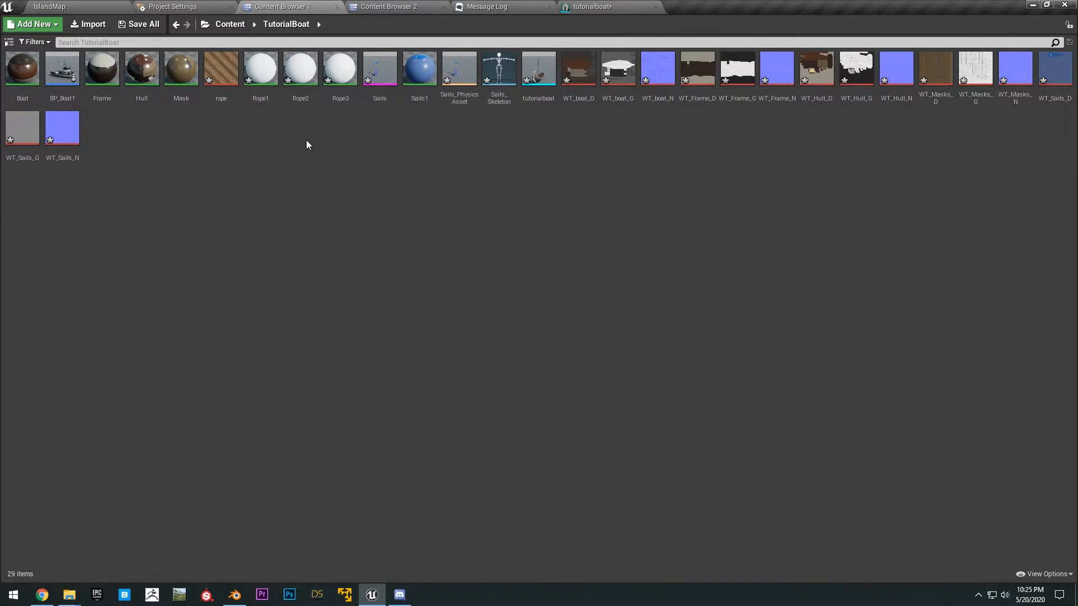
- Tile the rope texture 4x in Rope1–Rope3, then inspect the boat mesh's materials
right_click(220, 67)
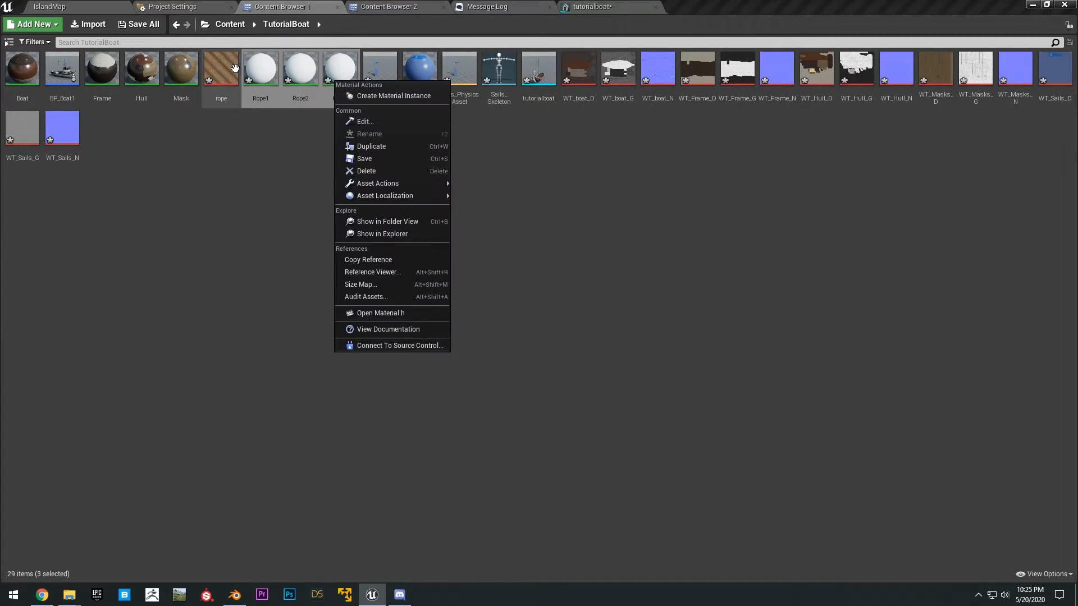
click(365, 122)
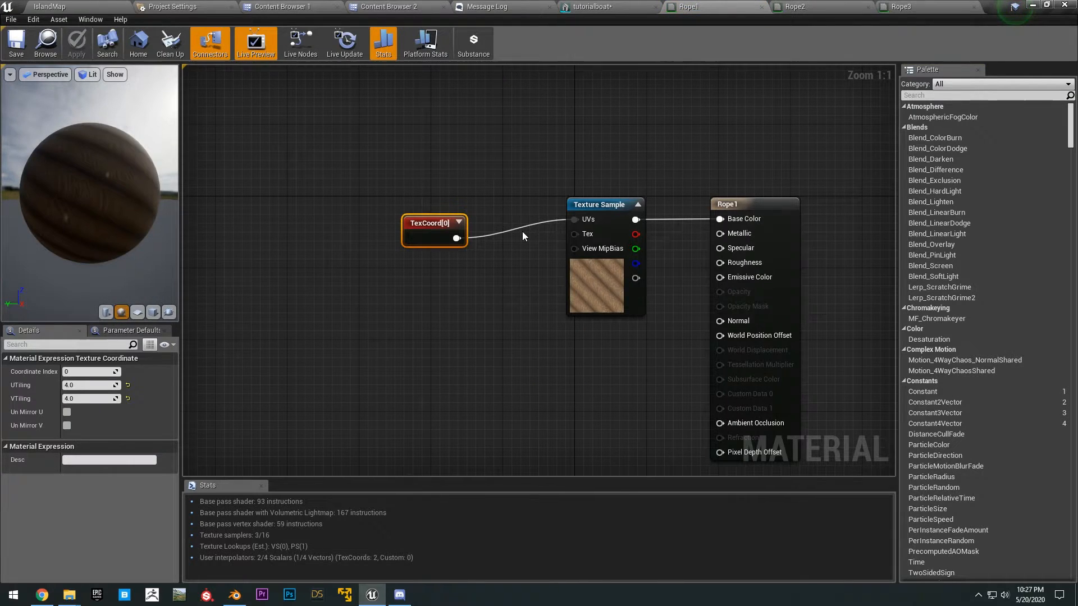
mouse_move(545, 24)
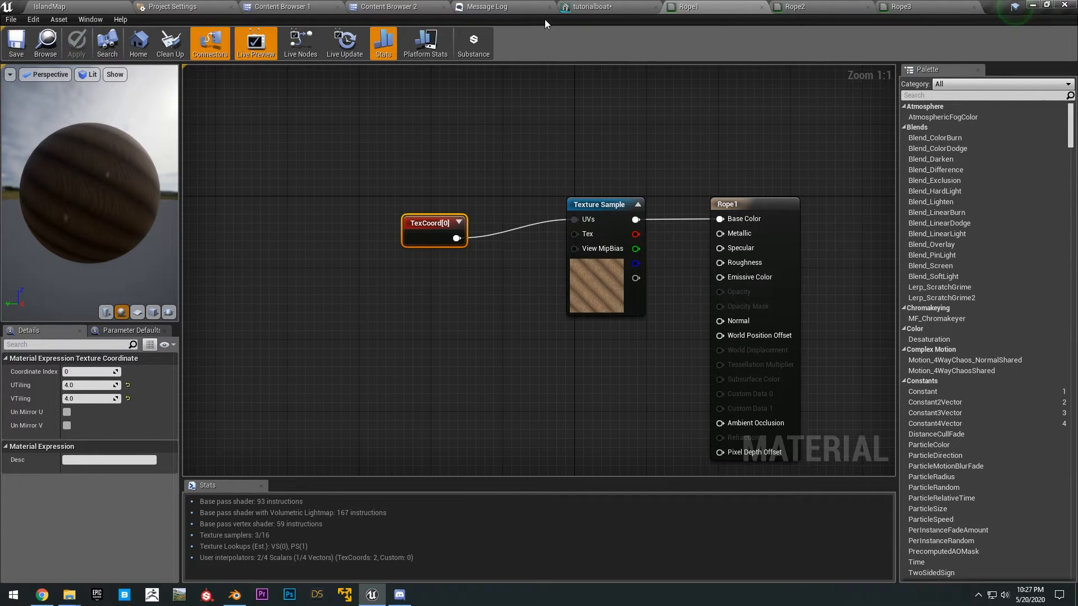
mouse_move(76, 385)
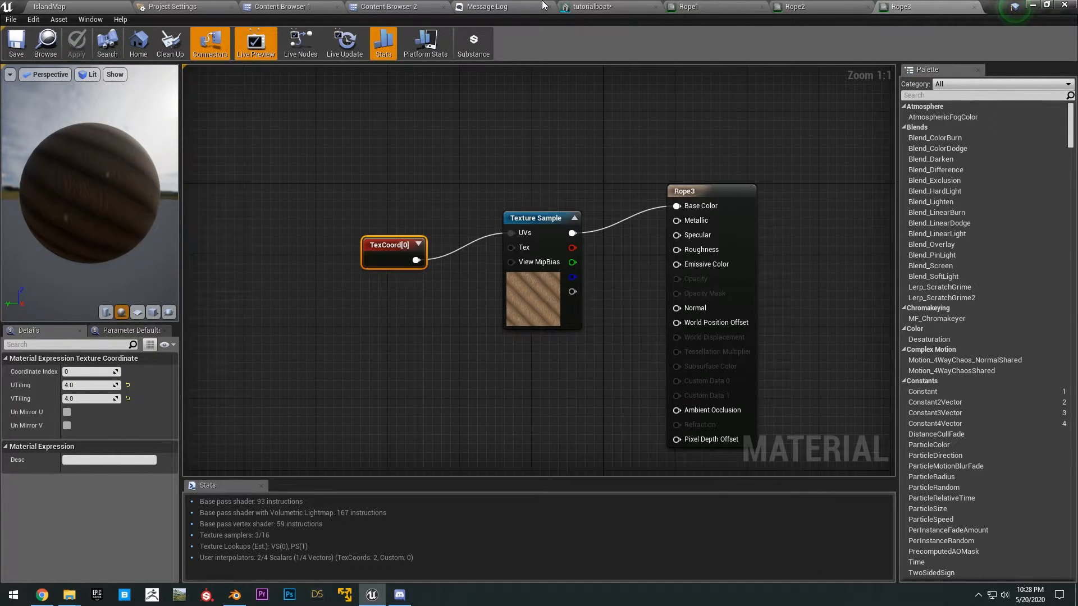
click(282, 6)
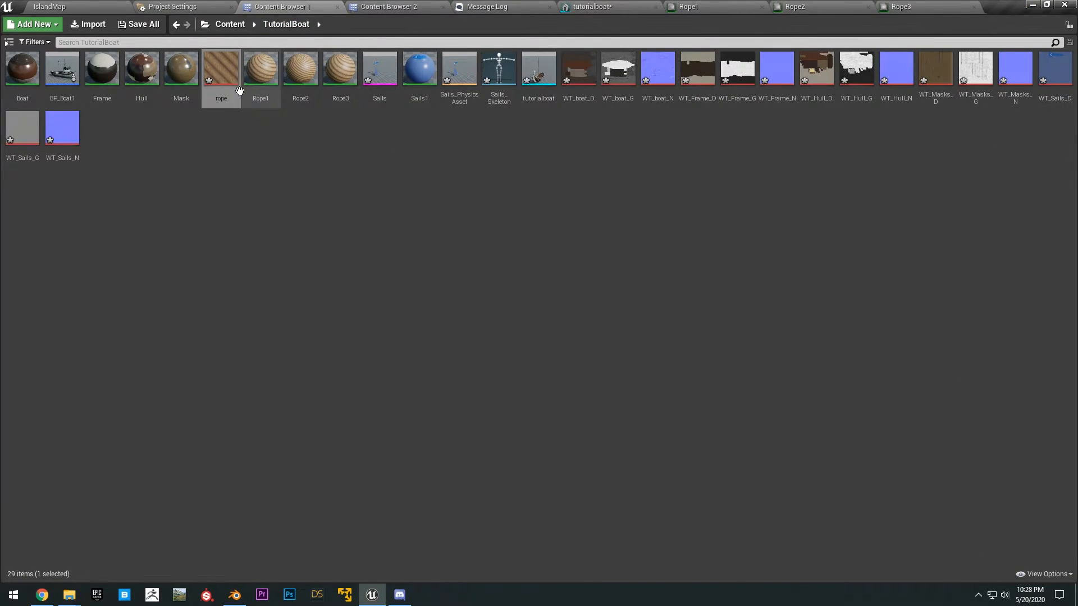
mouse_move(309, 93)
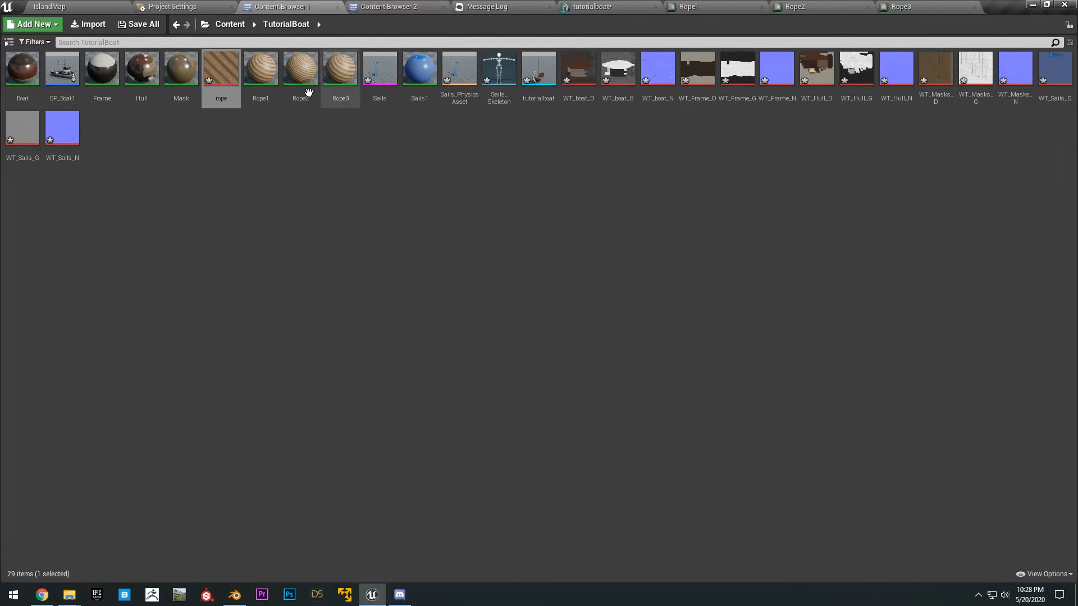
double_click(538, 67)
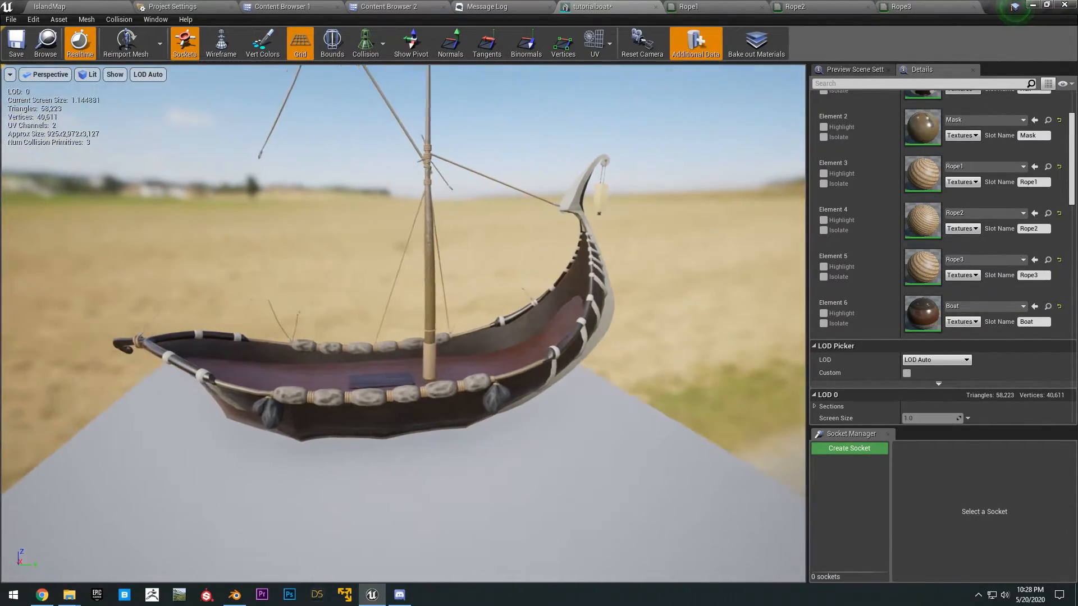
- Check the Rope1 material on tutorialboat, then select Sails in the TutorialBoat folder
click(687, 6)
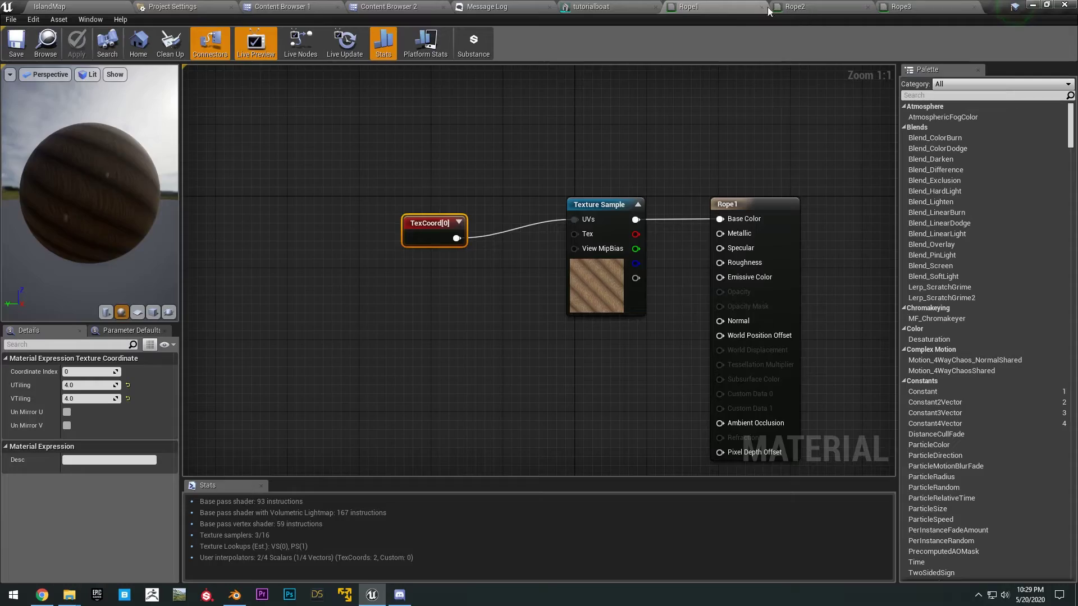
click(279, 6)
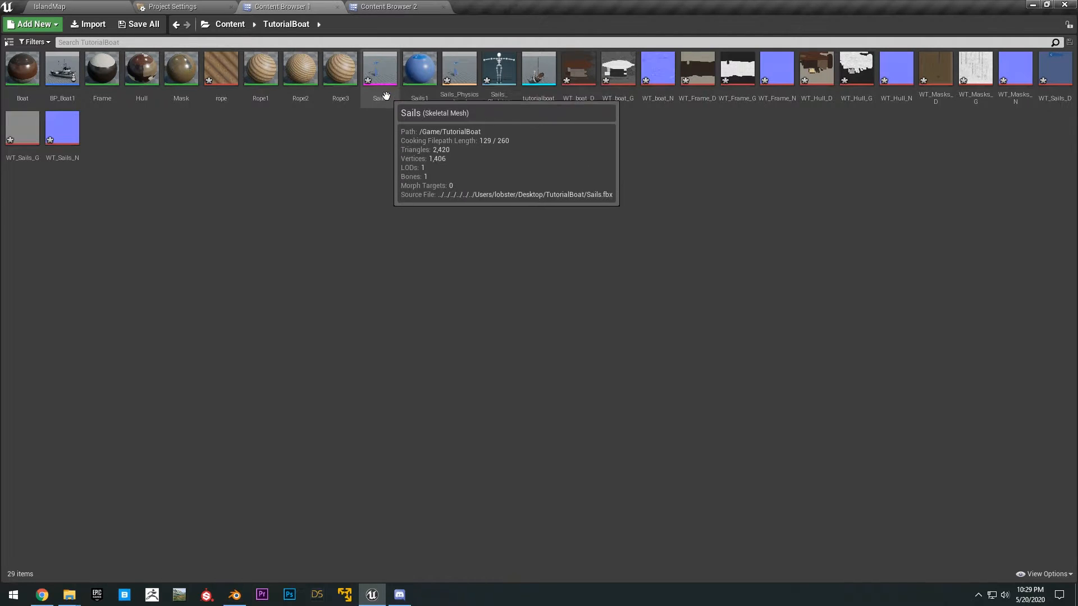
click(380, 67)
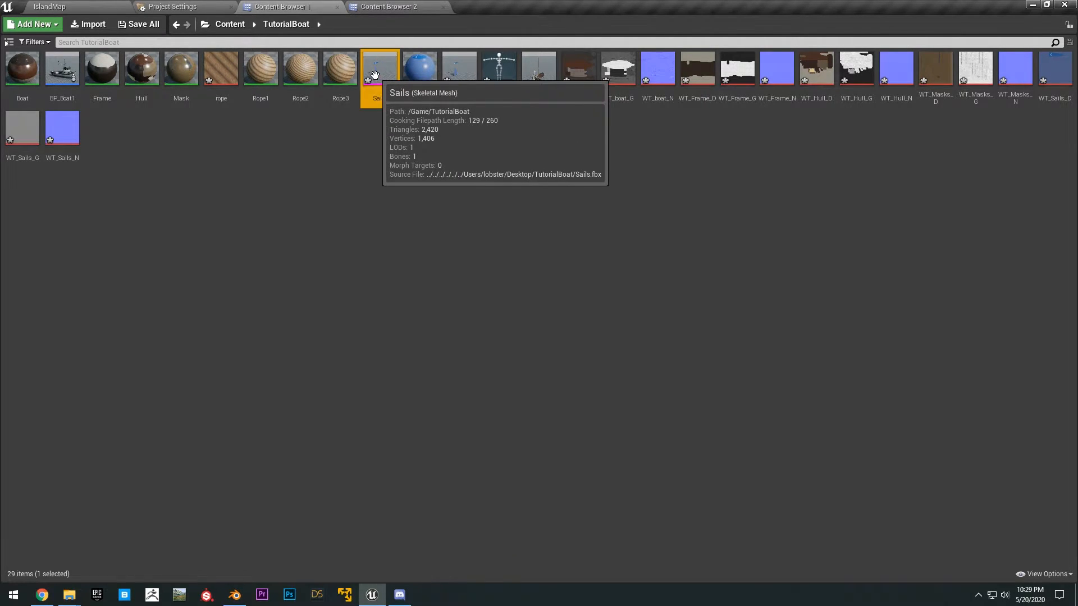
- Open the Sails mesh and create clothing data from its sail section
double_click(380, 67)
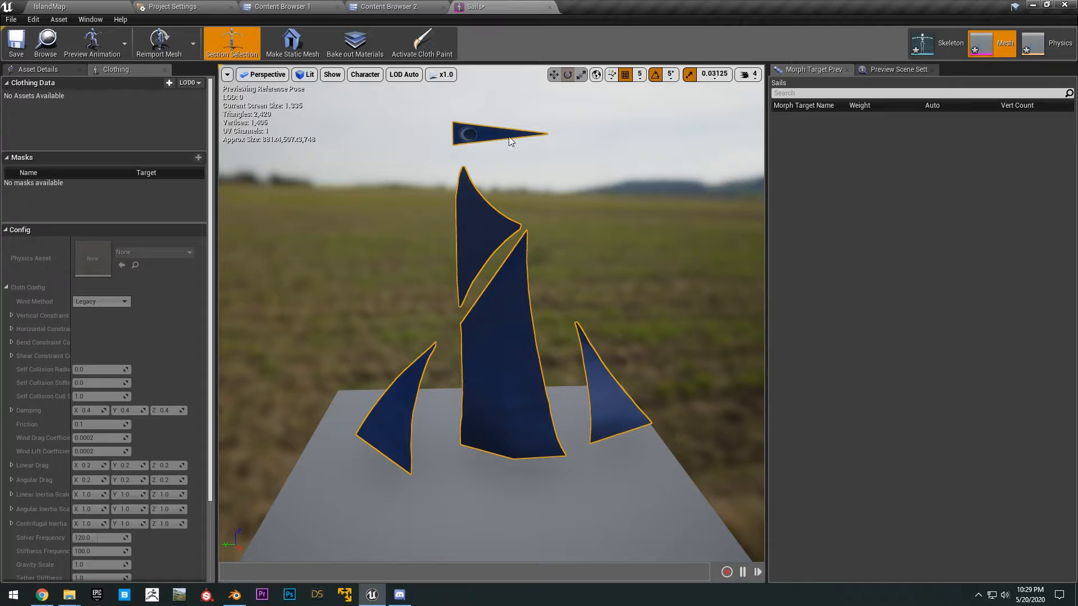
mouse_move(233, 43)
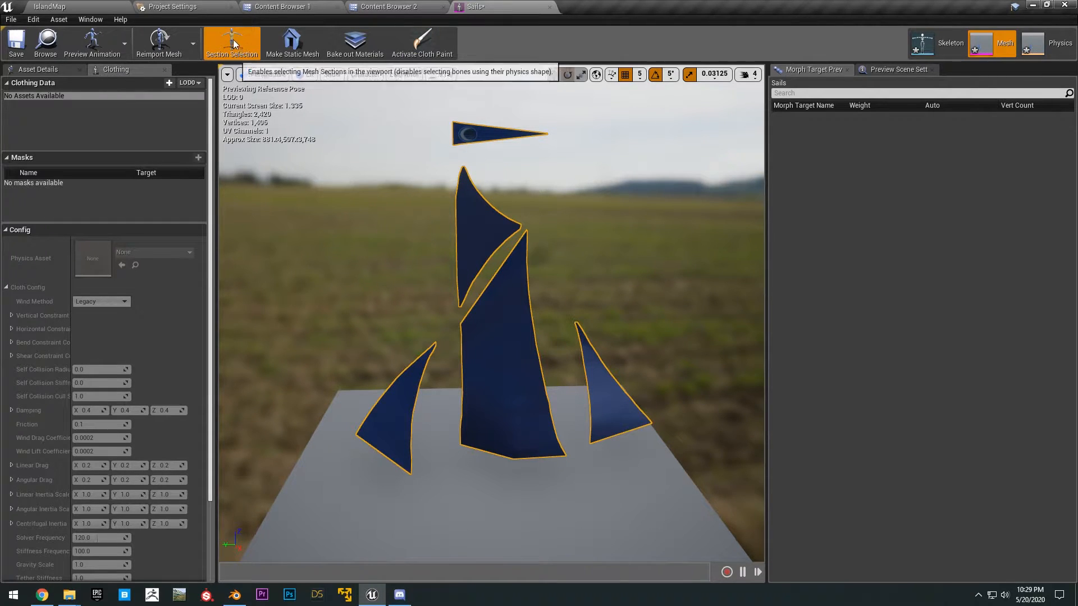
right_click(481, 241)
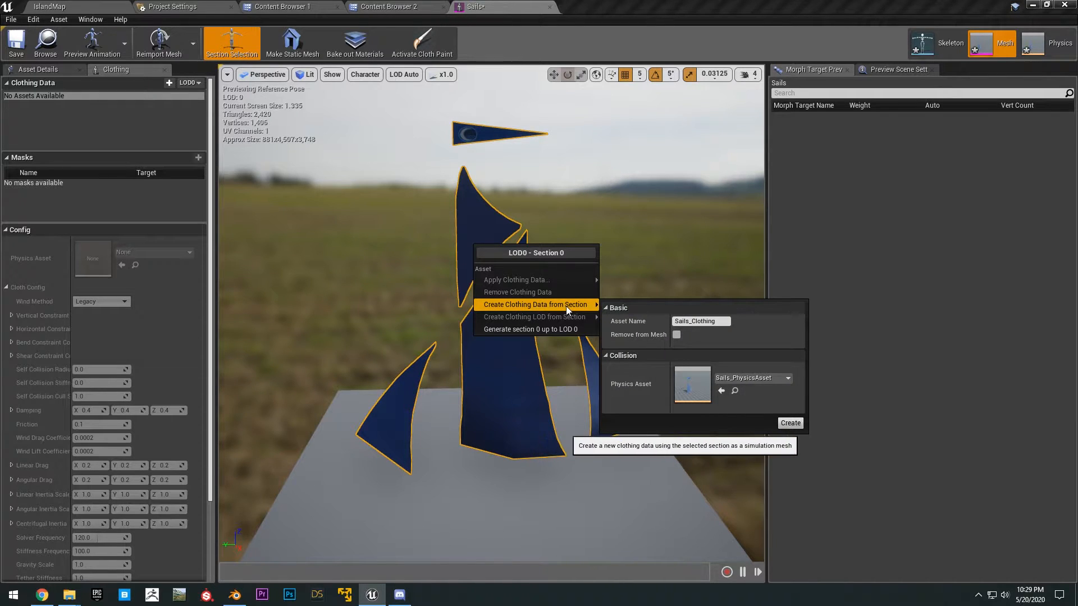
click(789, 422)
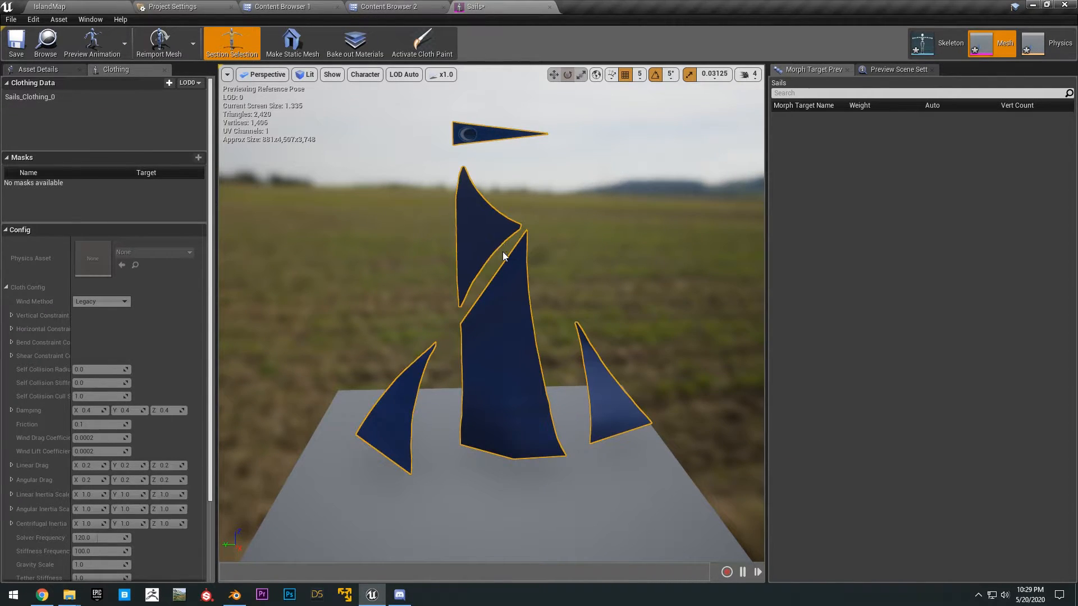
- Select Sails_Clothing_0 and paint cloth weights of 1000 across the sails
click(31, 97)
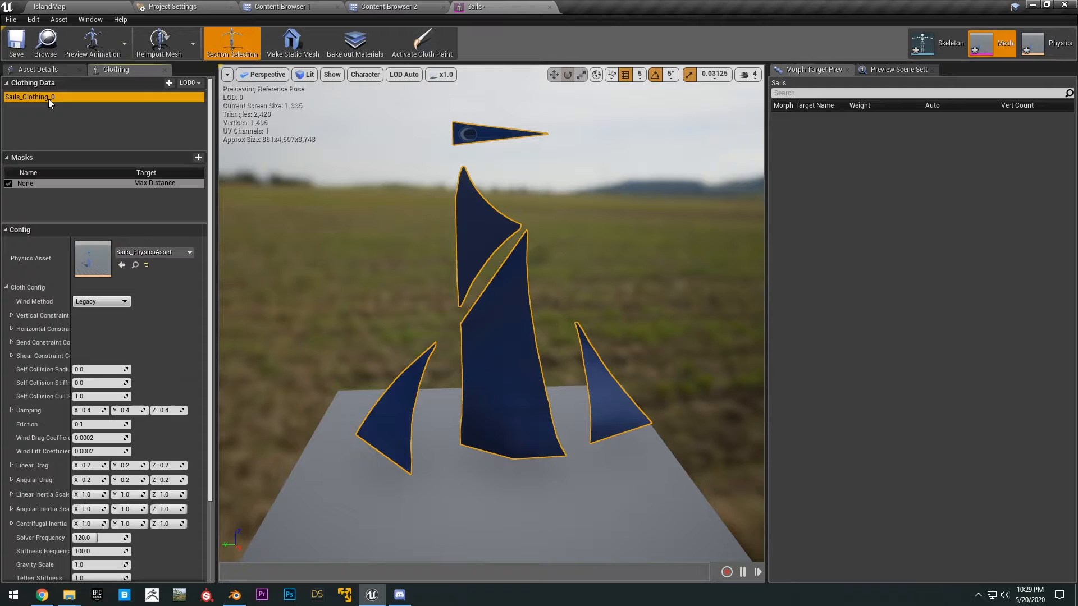
mouse_move(422, 43)
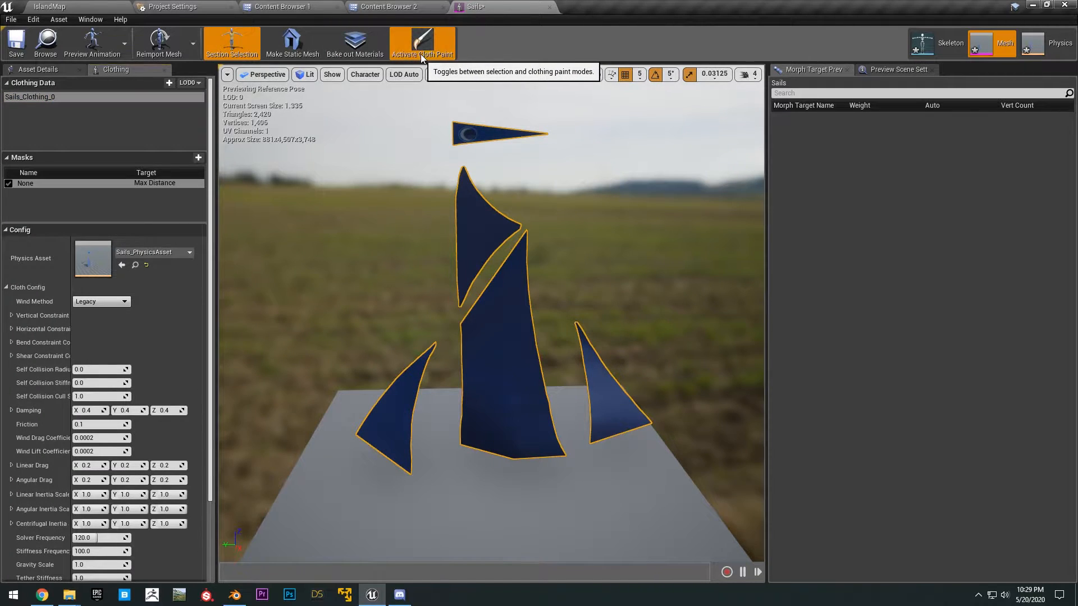
click(423, 43)
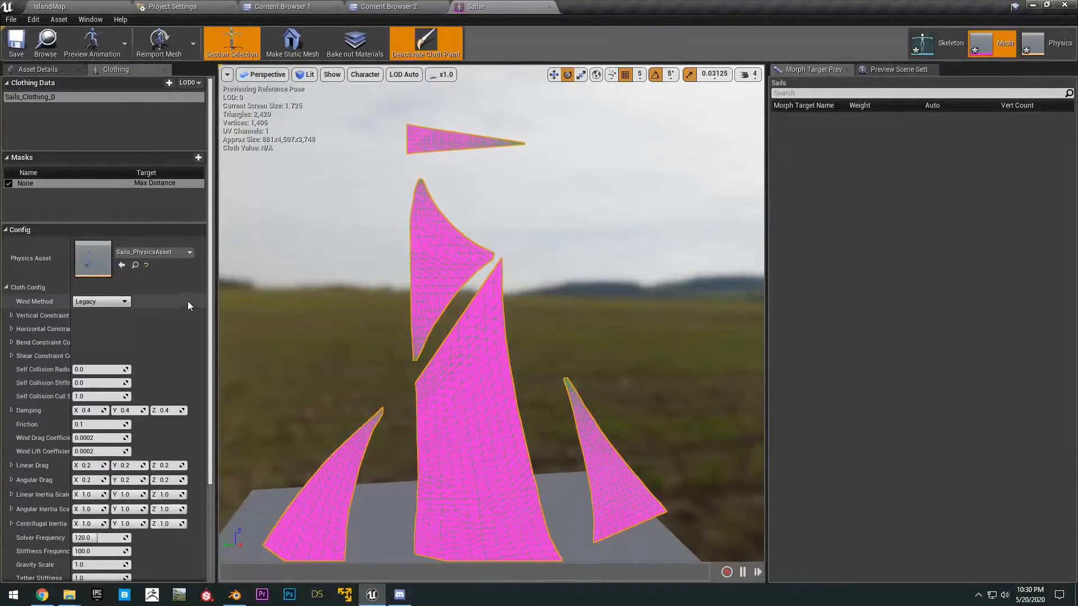
scroll(down, 3)
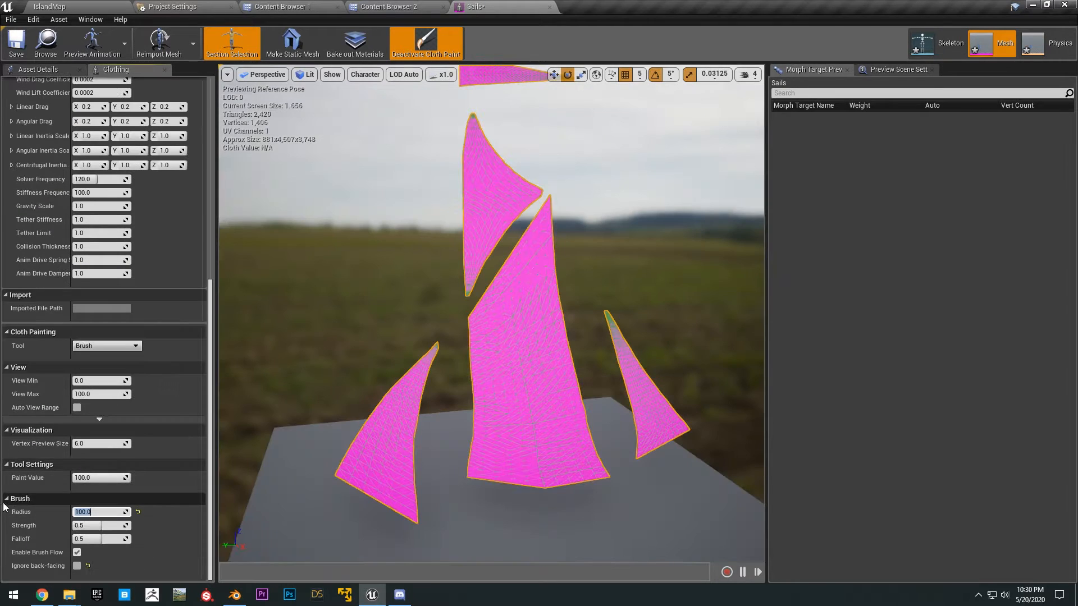
mouse_move(89, 539)
text(1000)
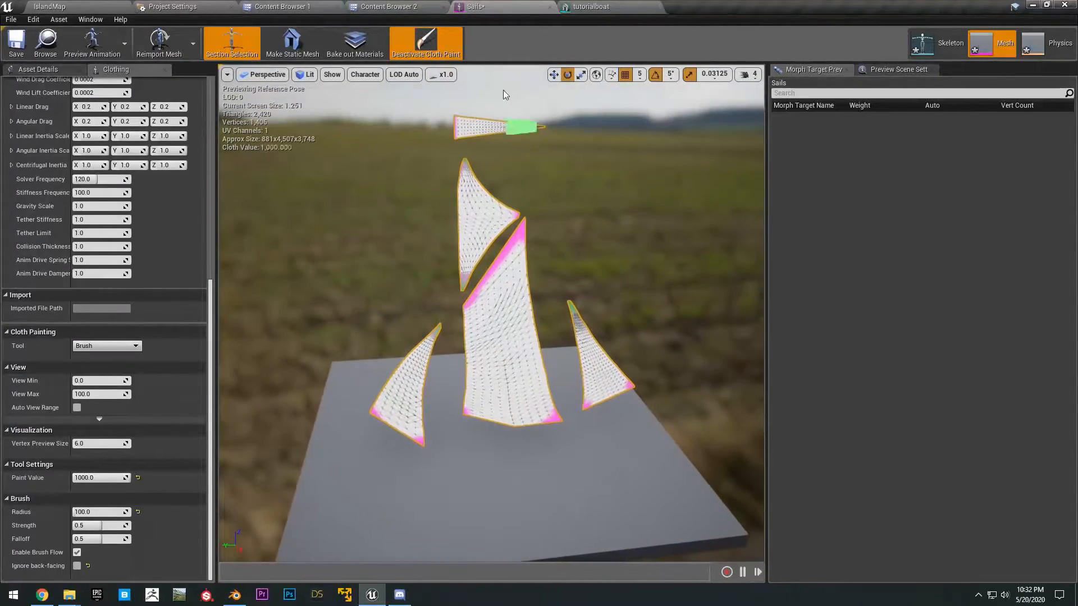
- Stop painting and apply Sails_Clothing_0 - LOD0 to the sail section
click(425, 41)
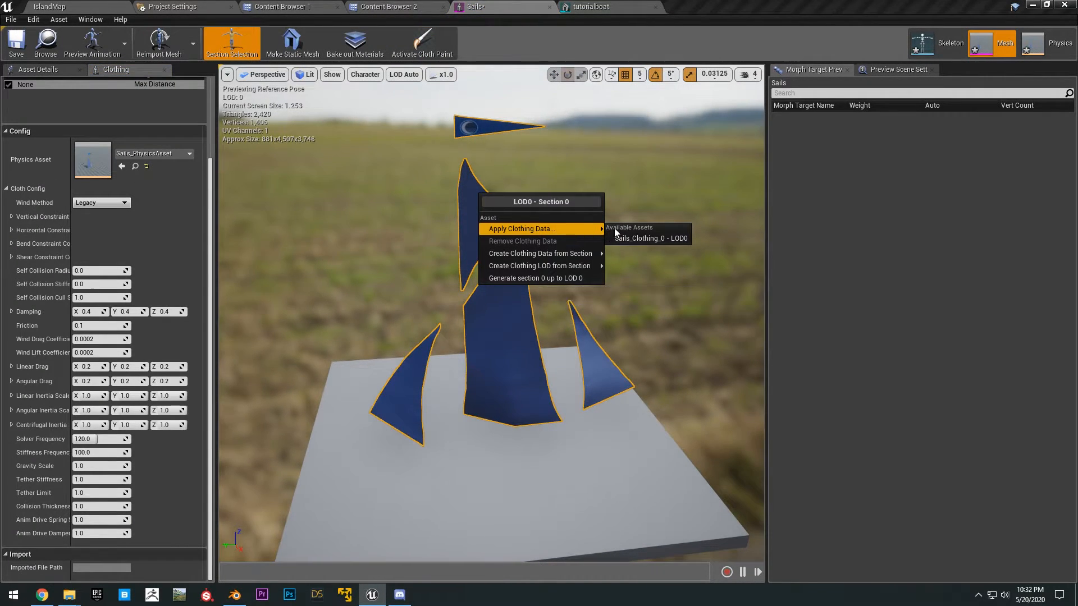
click(649, 237)
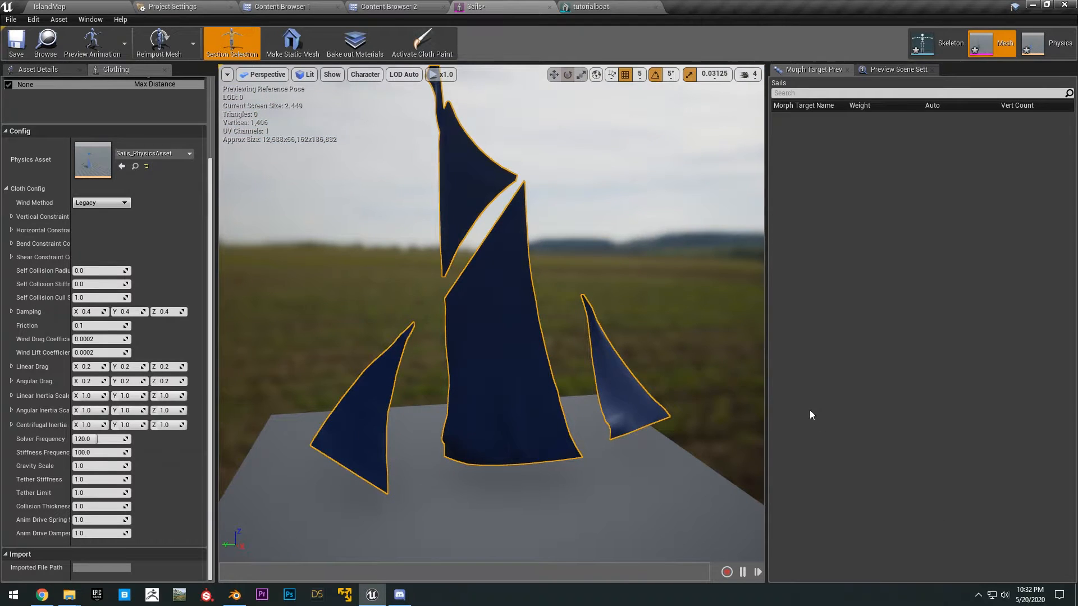
click(589, 6)
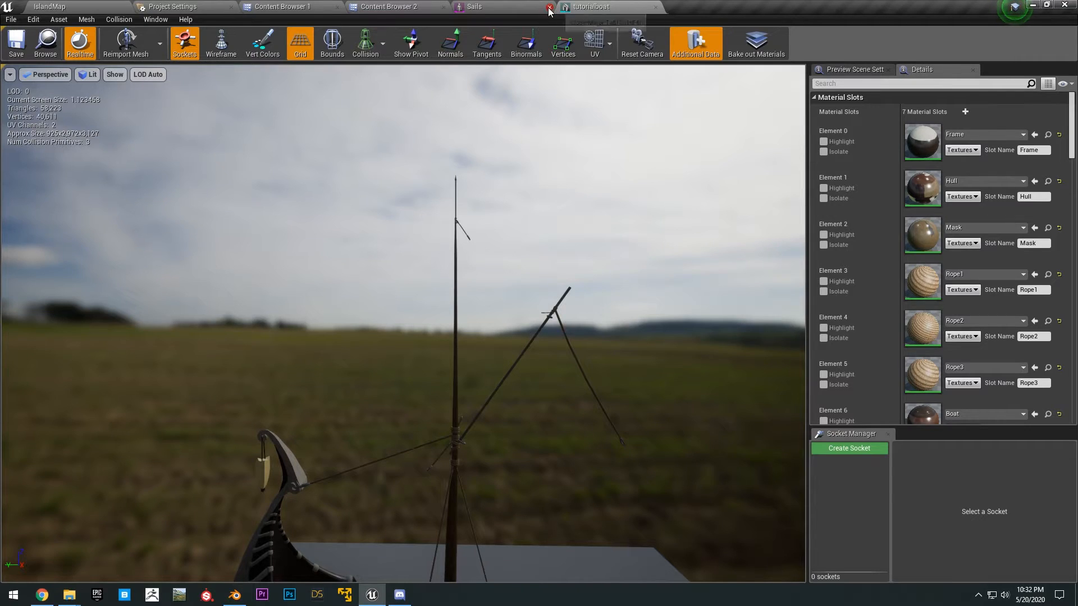
- In BP_Boat1 Class Defaults, set SMesh to tutorialboat and adjust Enter Capsule X and Z
click(549, 6)
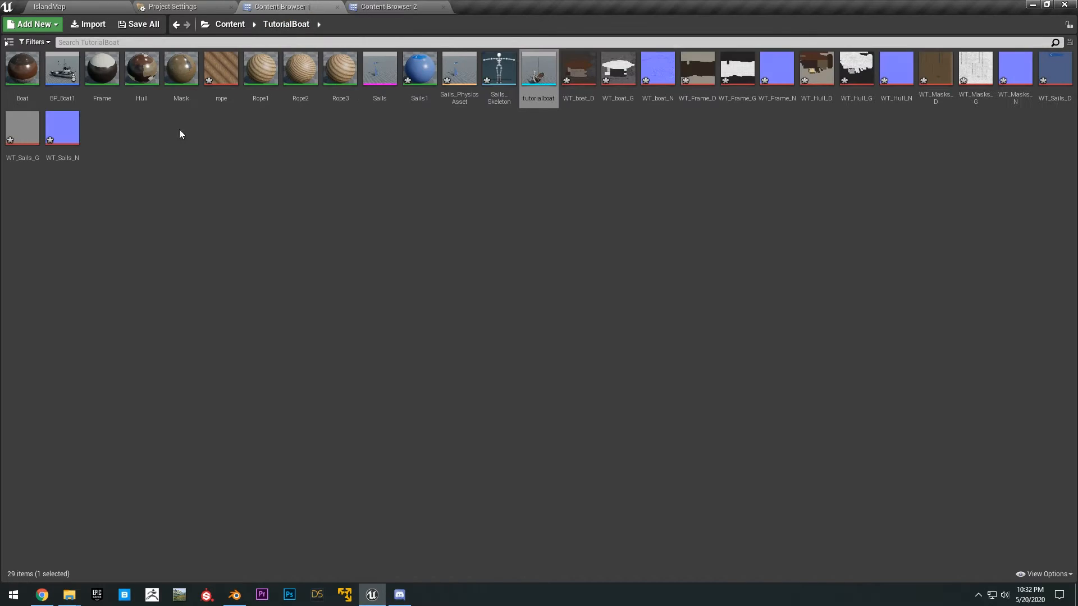
mouse_move(62, 67)
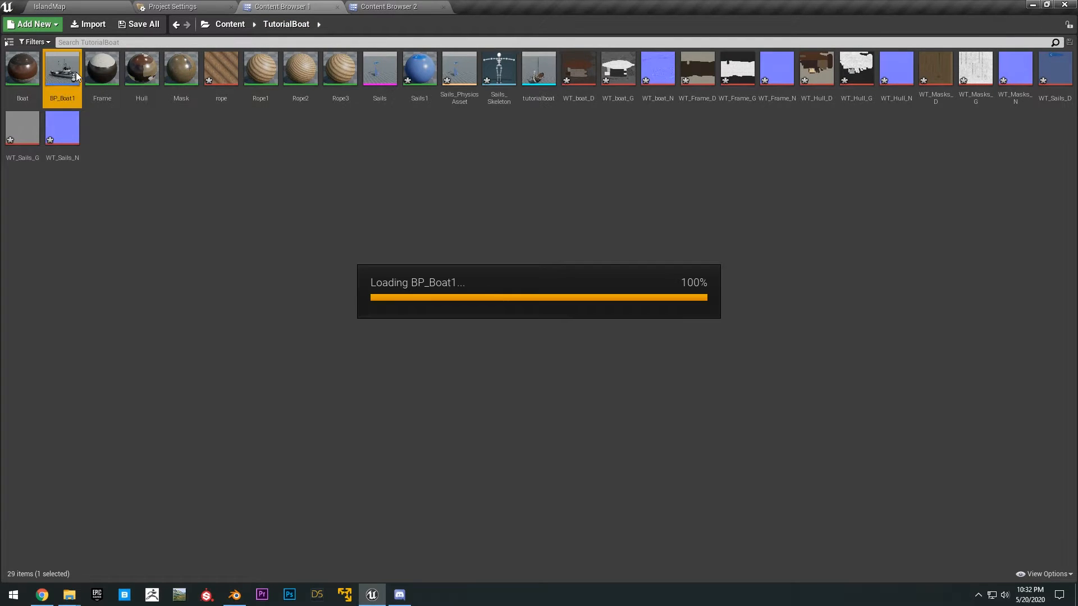
double_click(61, 68)
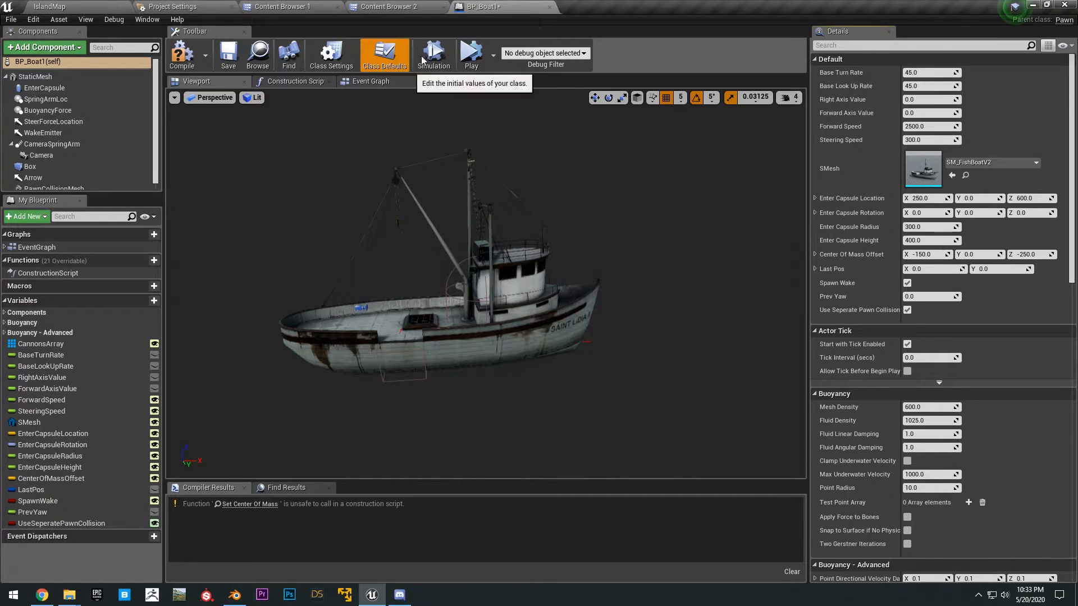
click(1037, 162)
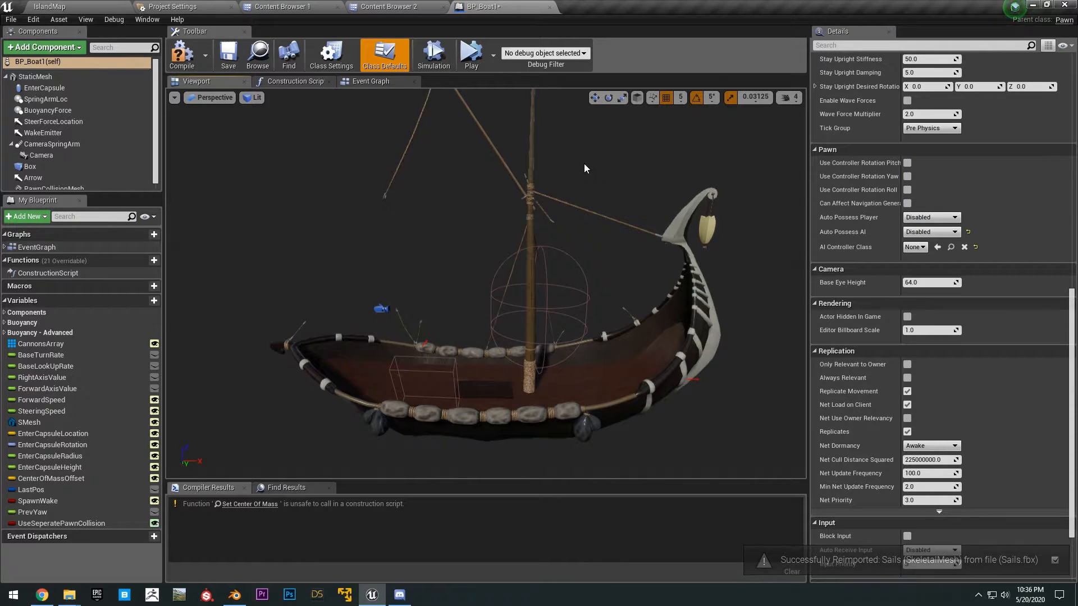
scroll(up, 3)
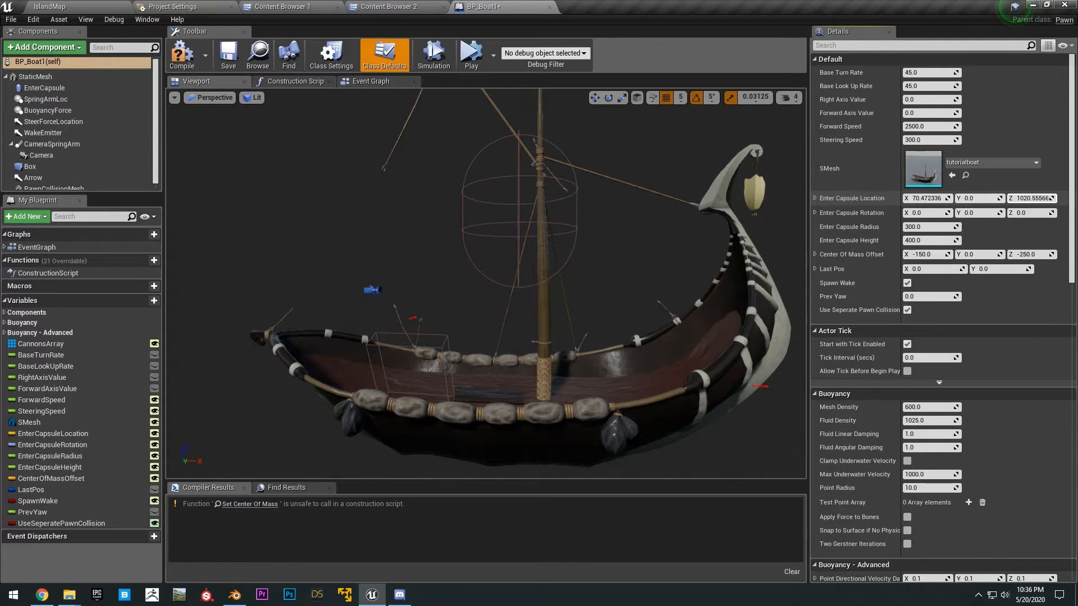
- Compile BP_Boat1 and add a Skeletal Mesh component named Sails
click(35, 76)
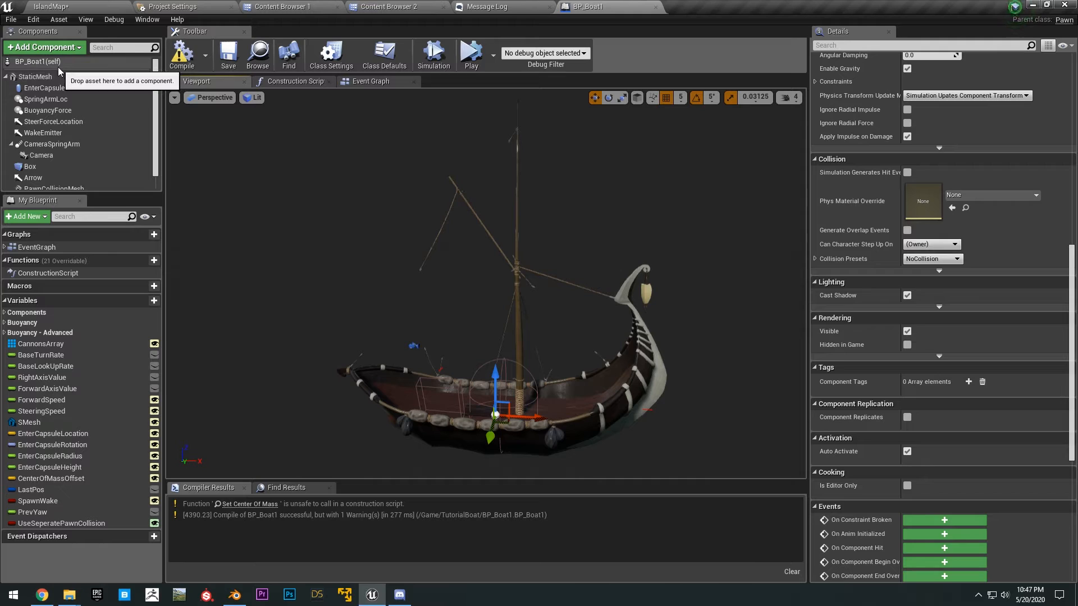
click(383, 55)
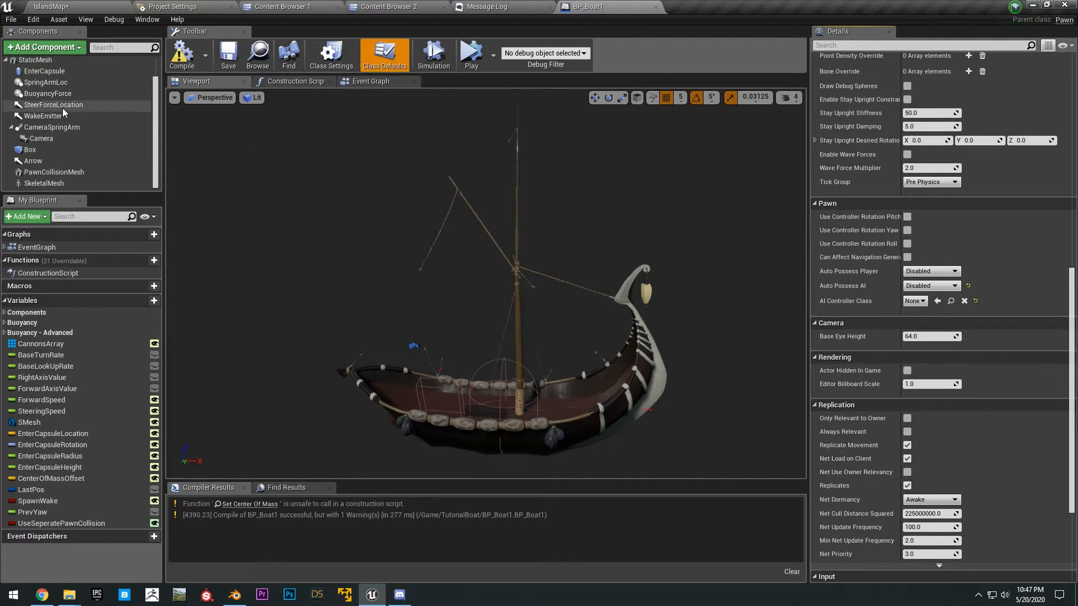
click(44, 47)
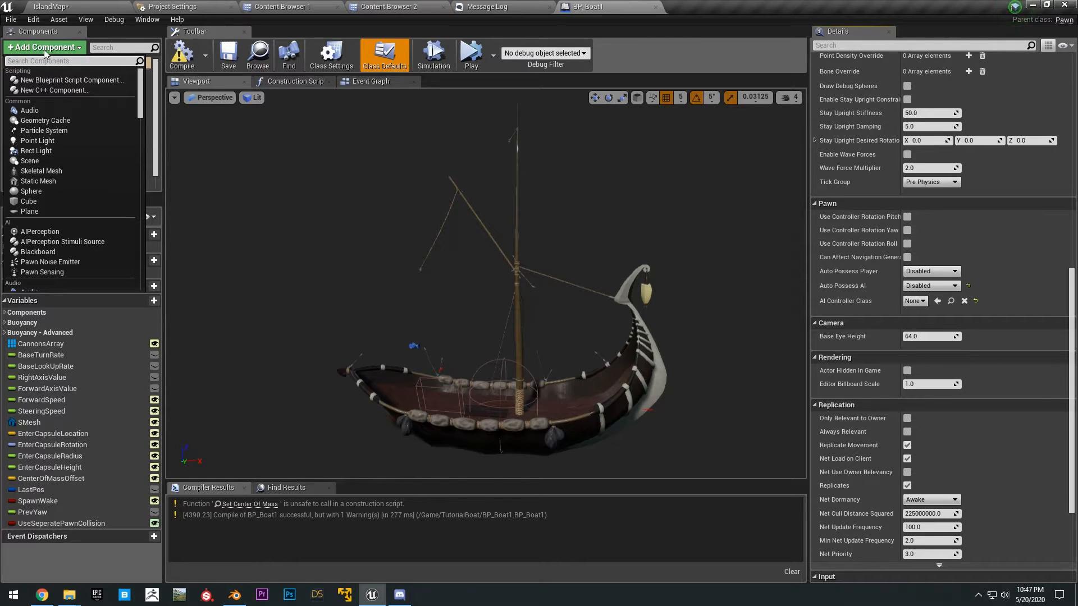
click(44, 184)
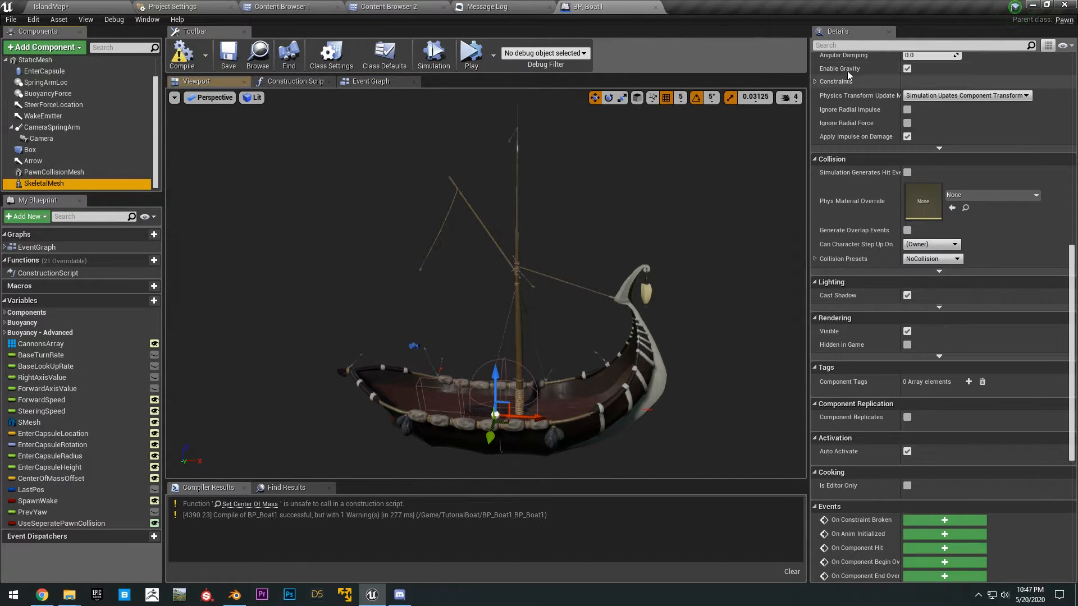
scroll(up, 3)
text(S)
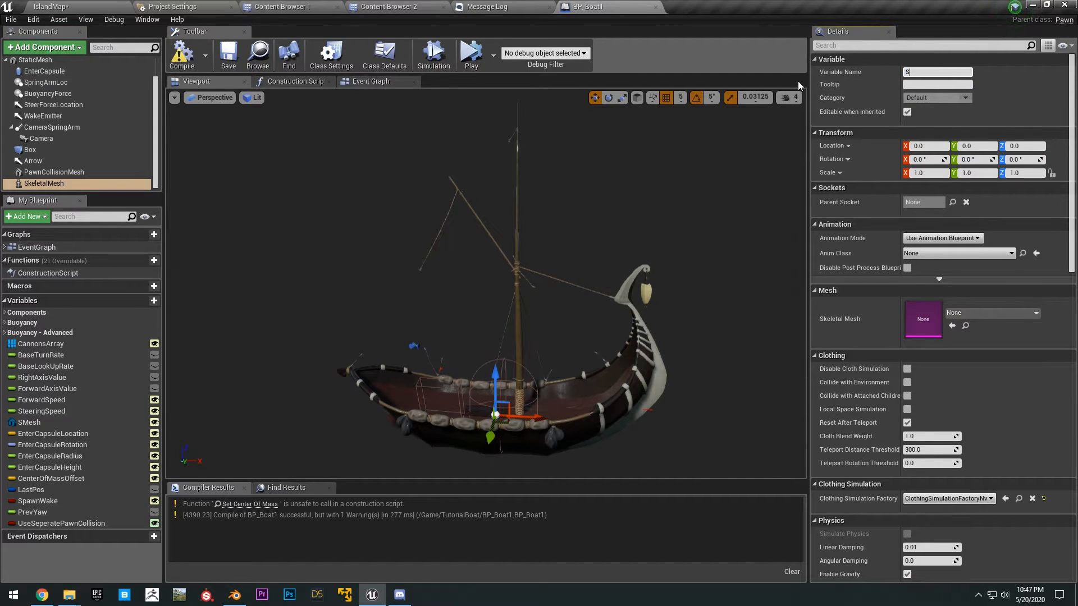
text(ails)
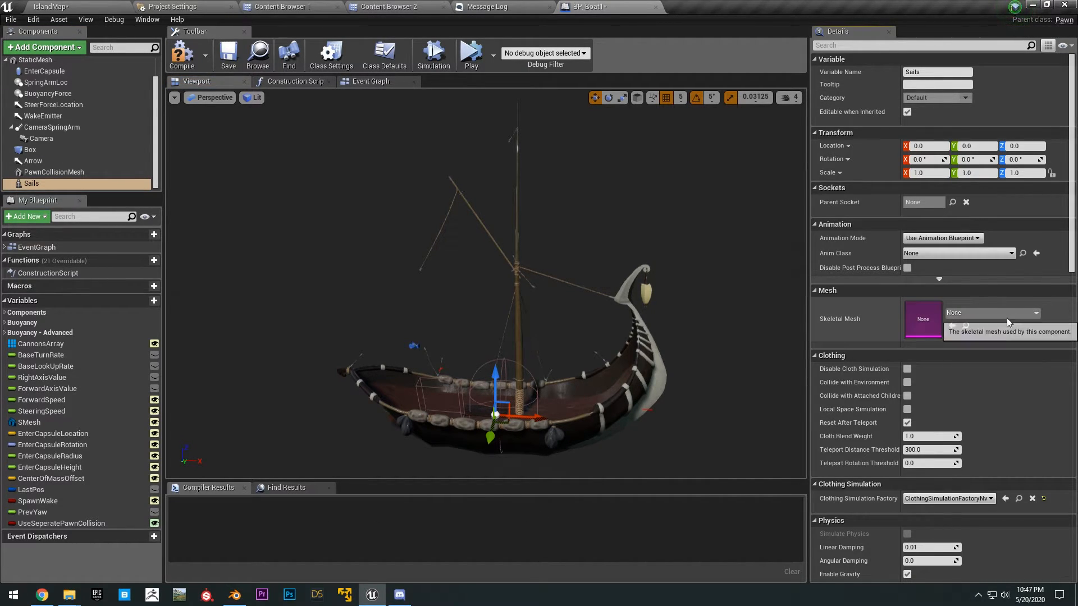
- Assign the Sails skeletal mesh asset to the component and recompile
click(1035, 312)
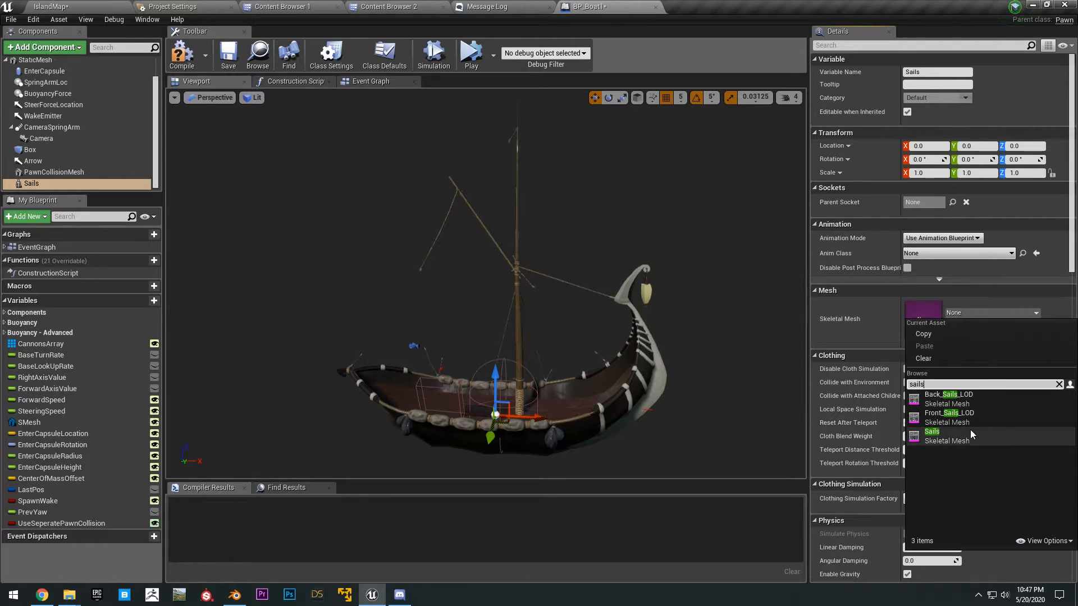
click(933, 431)
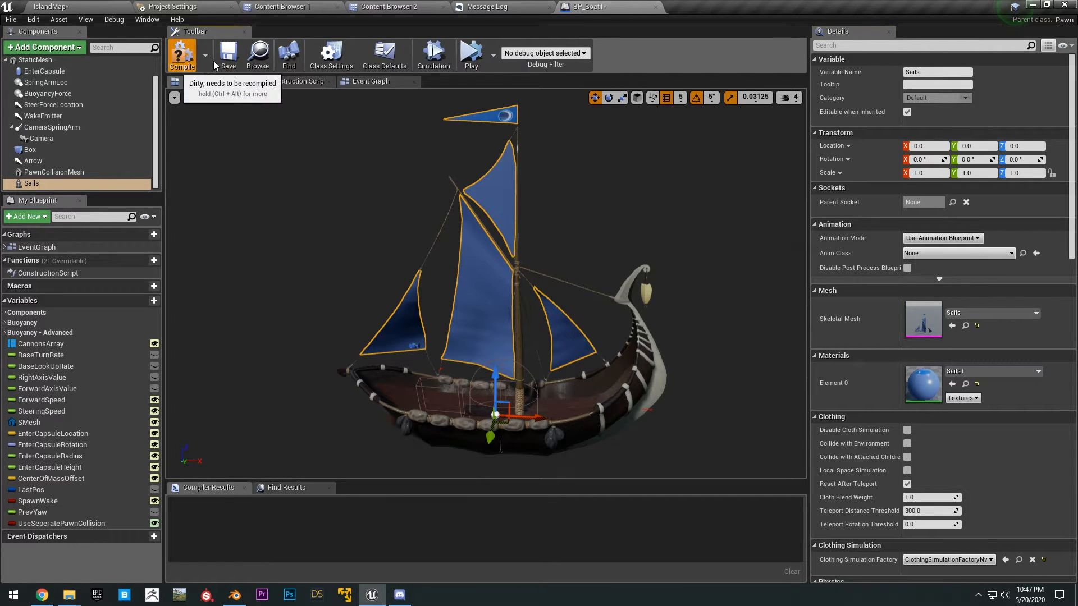
click(181, 55)
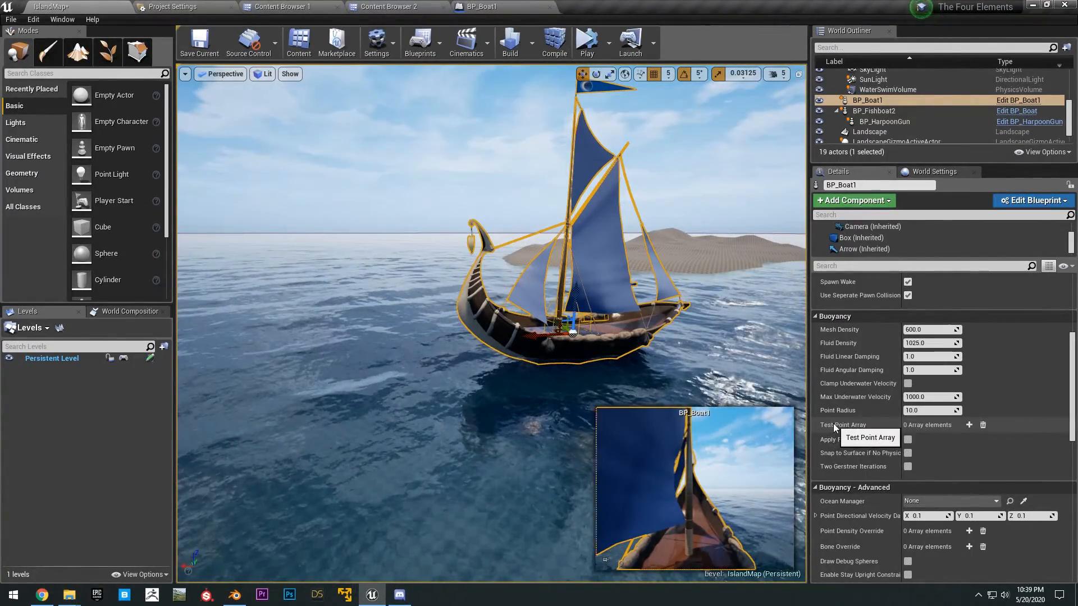
- Add Test Point Array elements and paste BP_Fishboat2's six test point values onto BP_Boat1
click(969, 424)
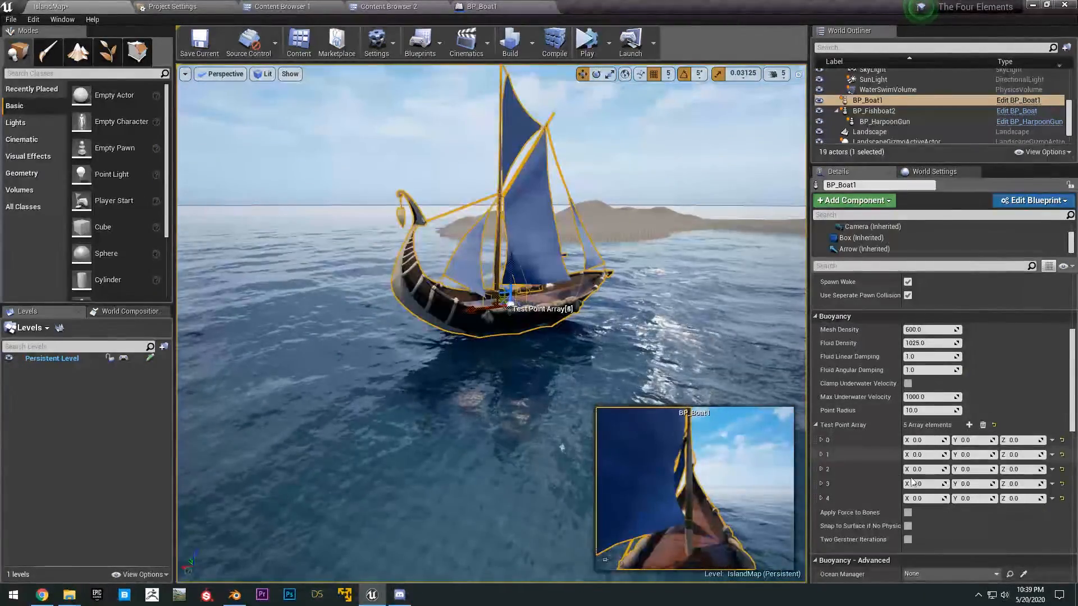
click(969, 425)
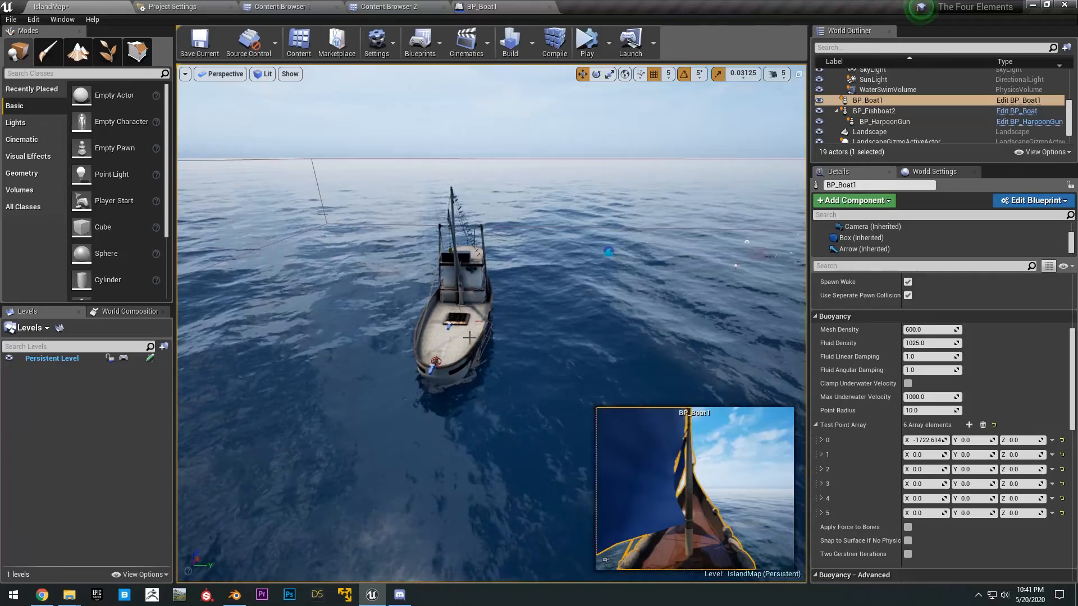
click(873, 111)
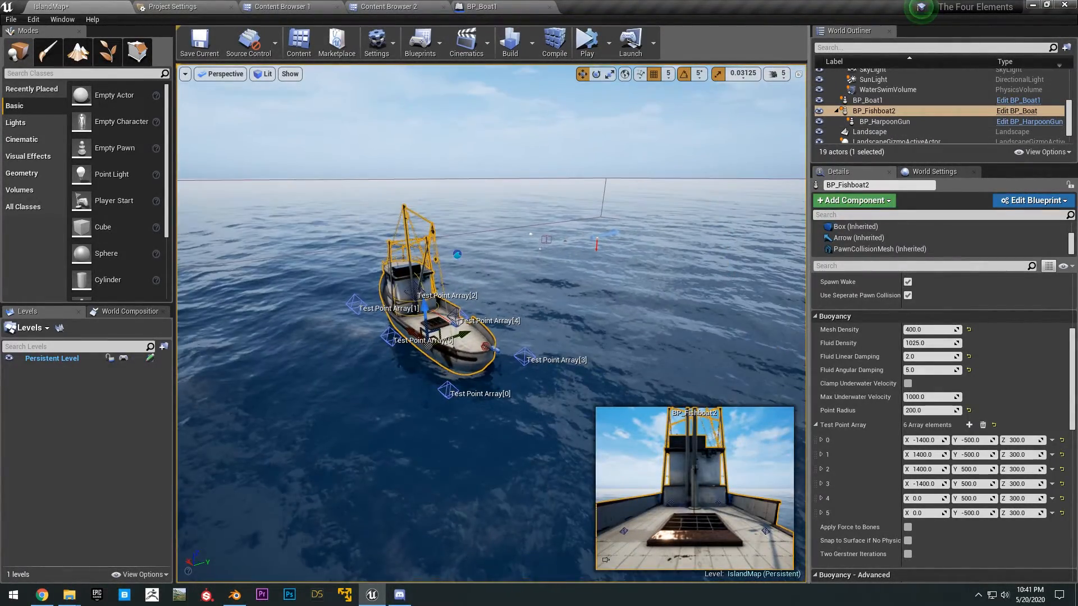
scroll(down, 3)
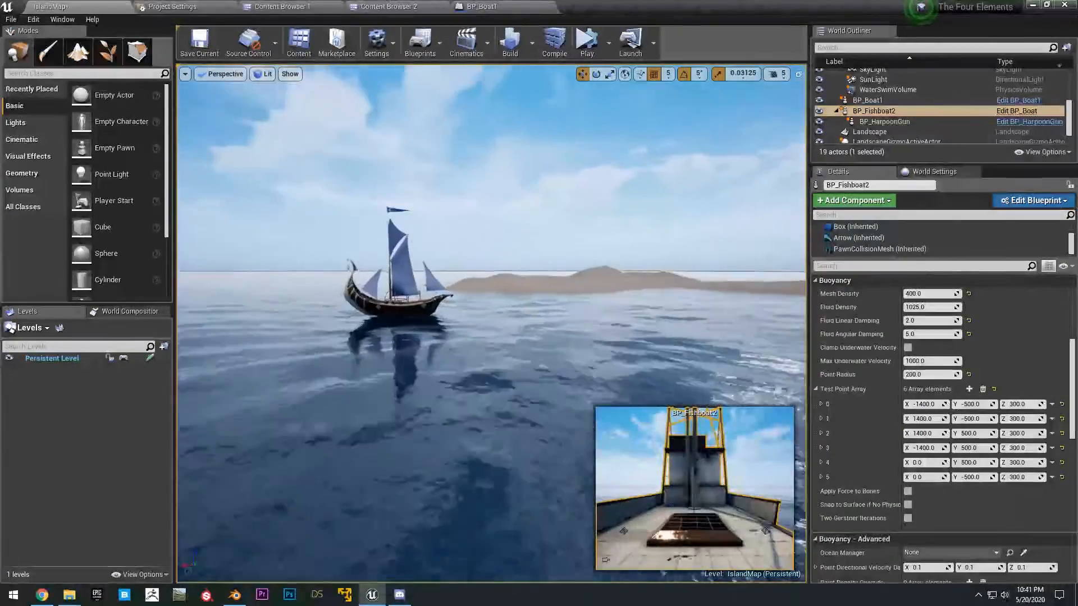
click(867, 100)
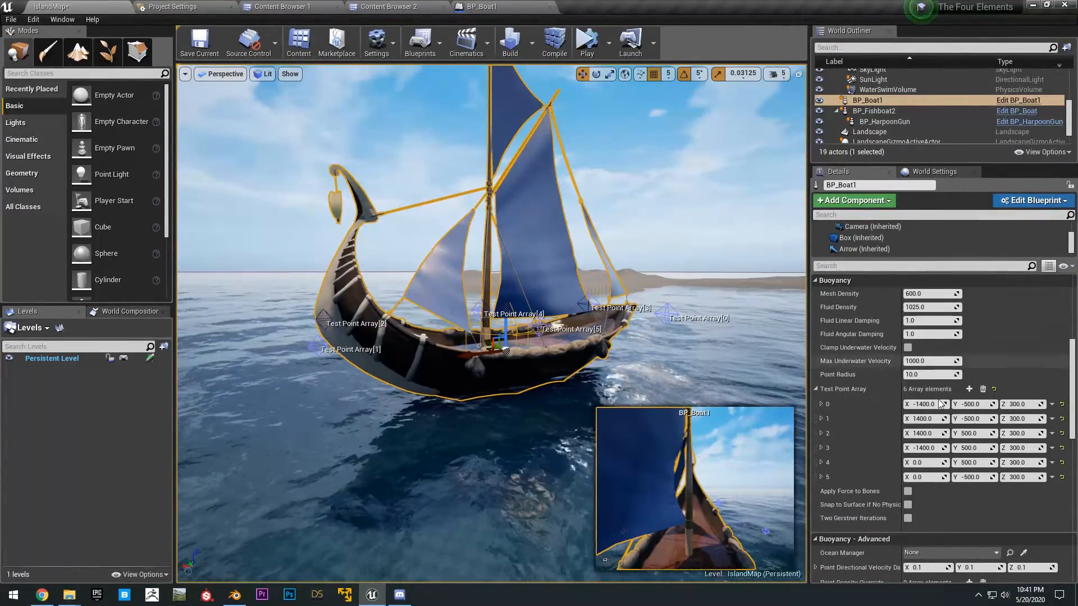
triple_click(1021, 404)
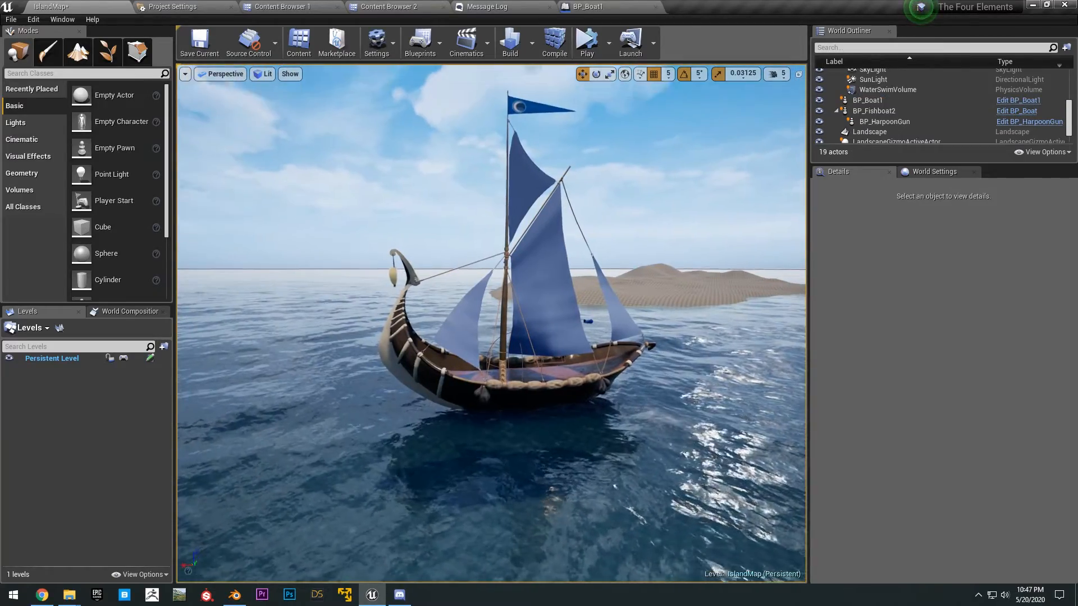
- Play-test the boat, set all six test points' Z to -100, and replay
click(586, 43)
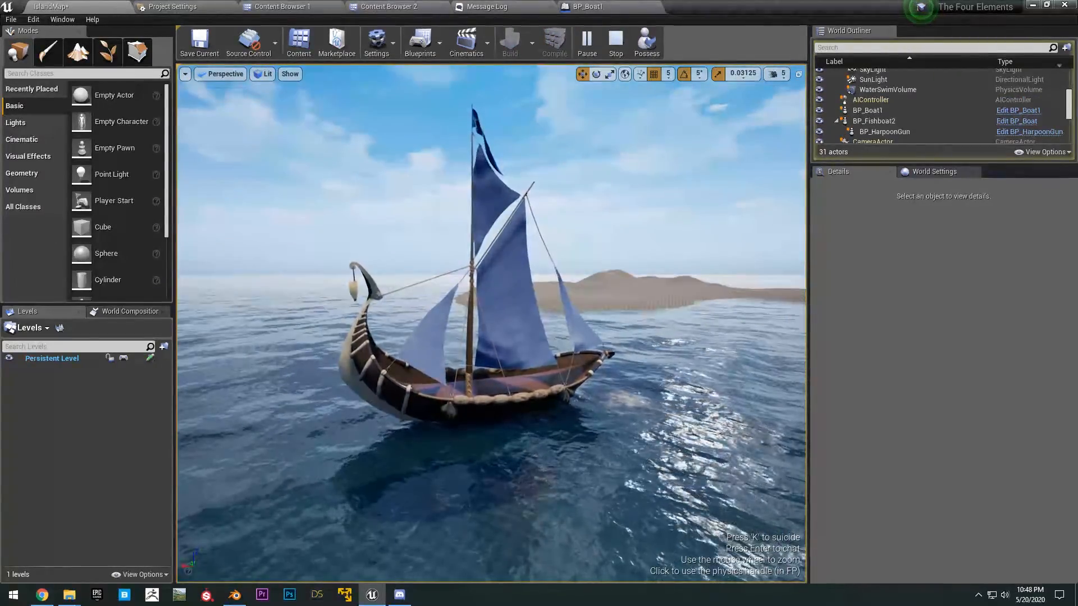
click(867, 110)
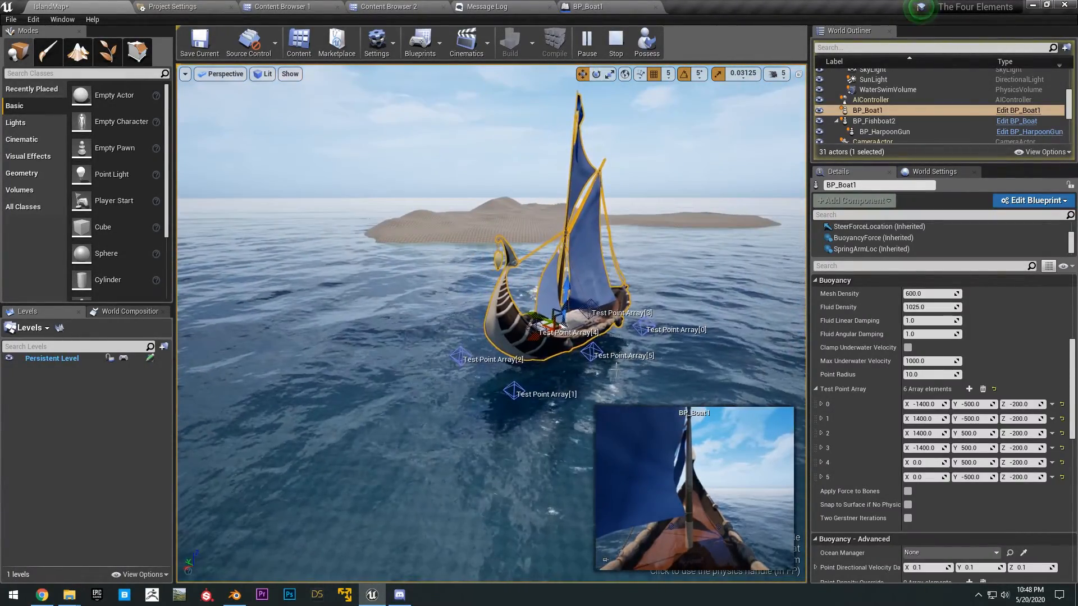
click(585, 42)
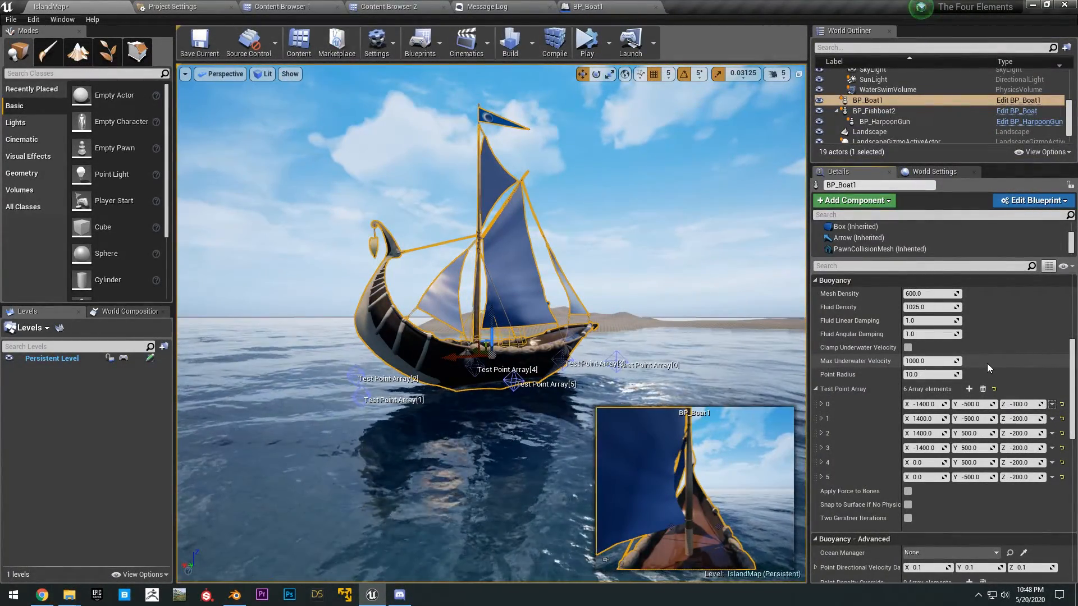
click(586, 41)
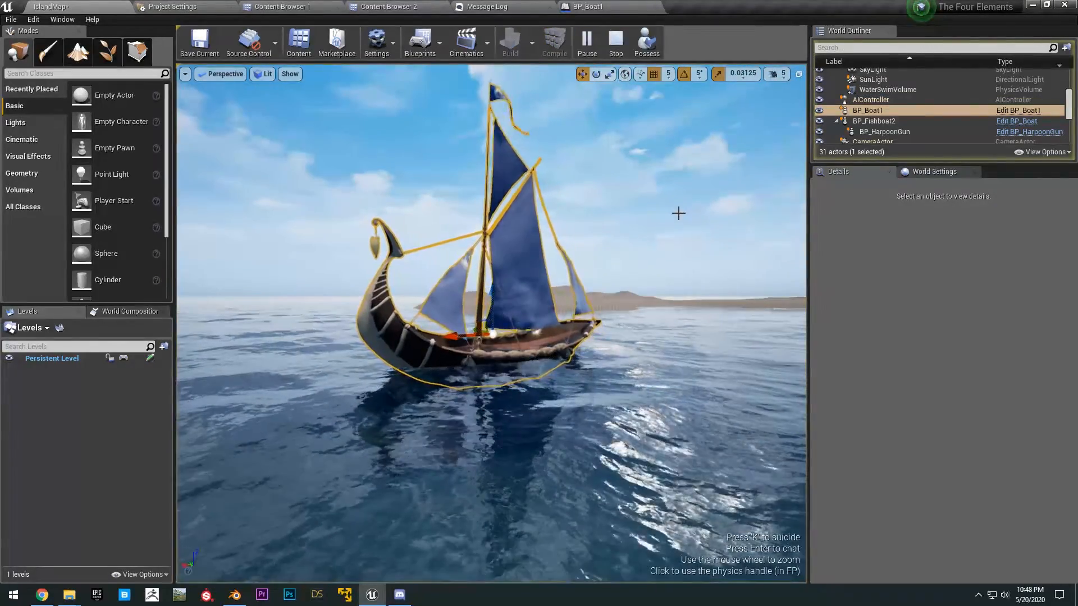
scroll(up, 3)
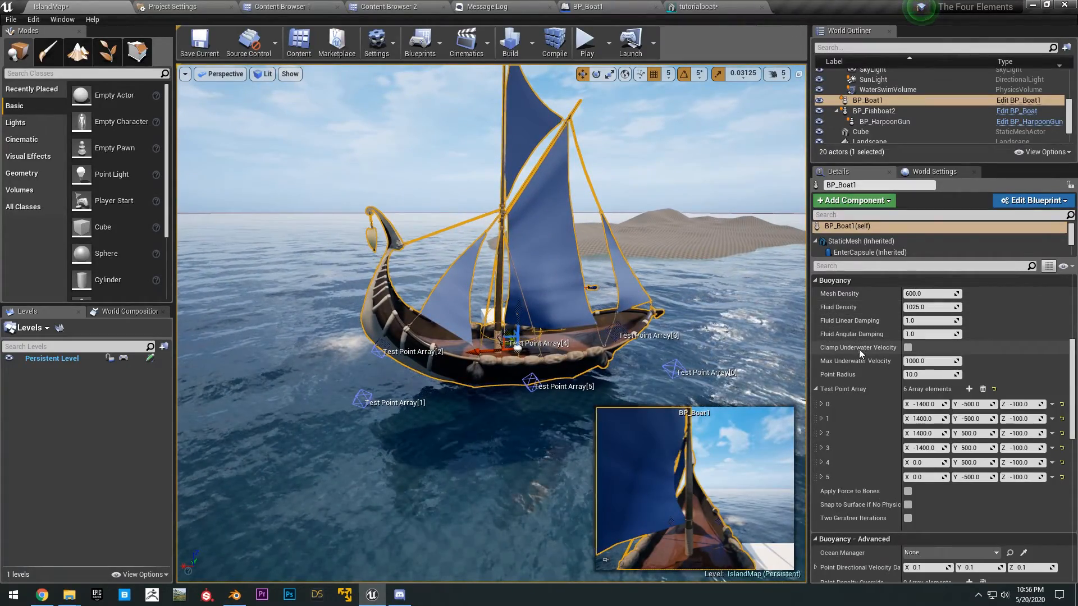
- Set BP_Boat1 Forward Speed to 1000.0 and start a play session
scroll(up, 3)
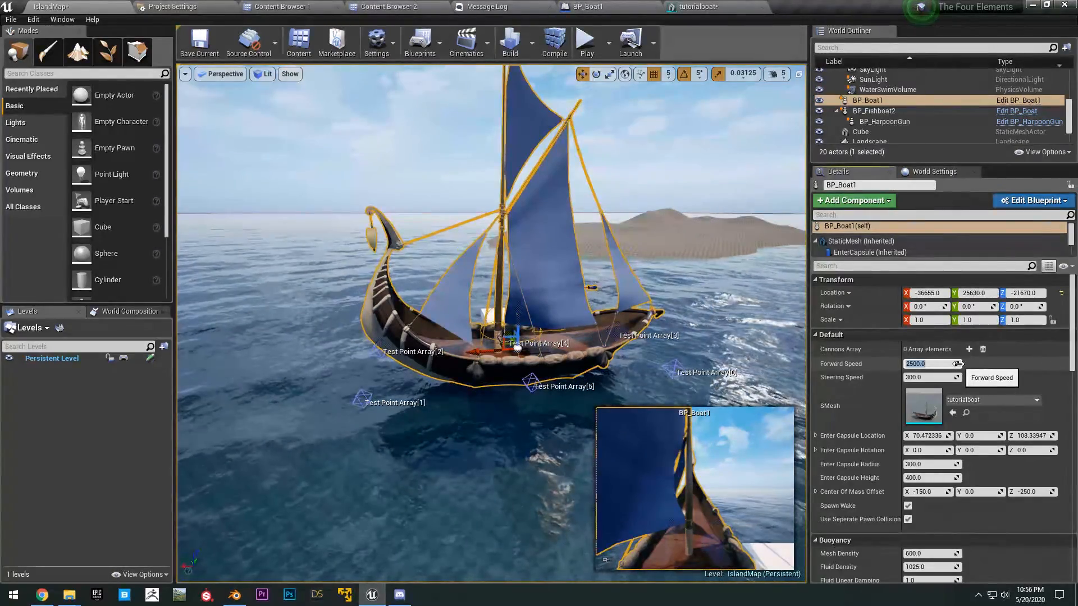
text(1000.0)
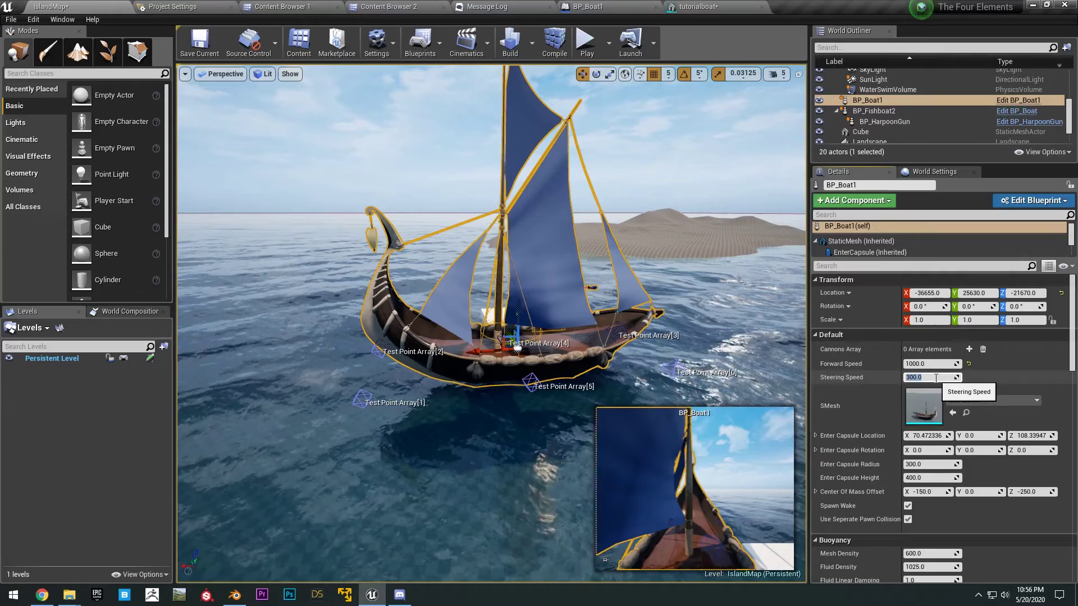
click(585, 43)
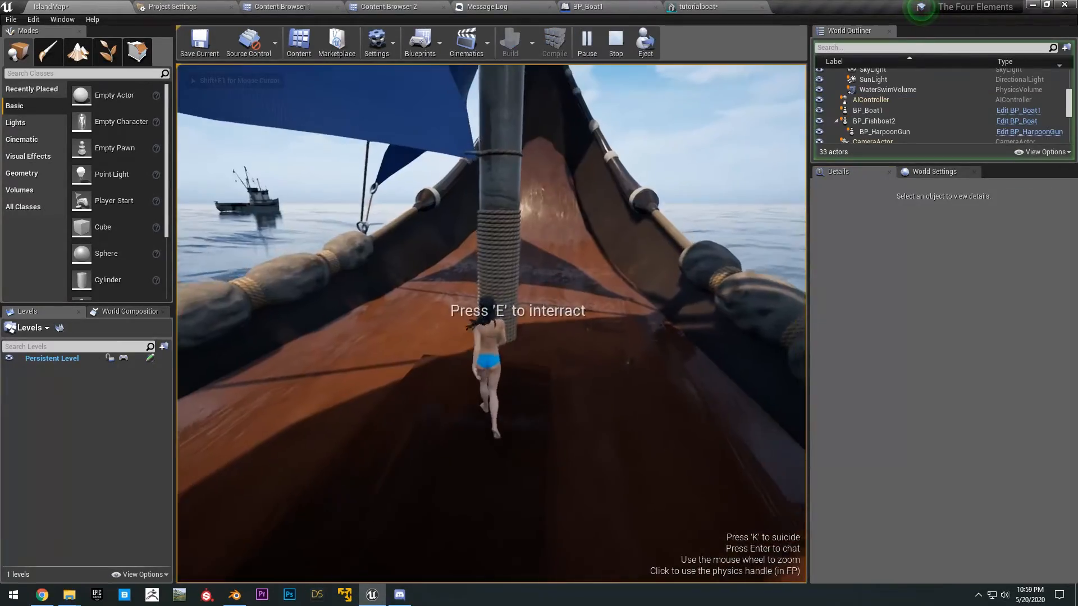